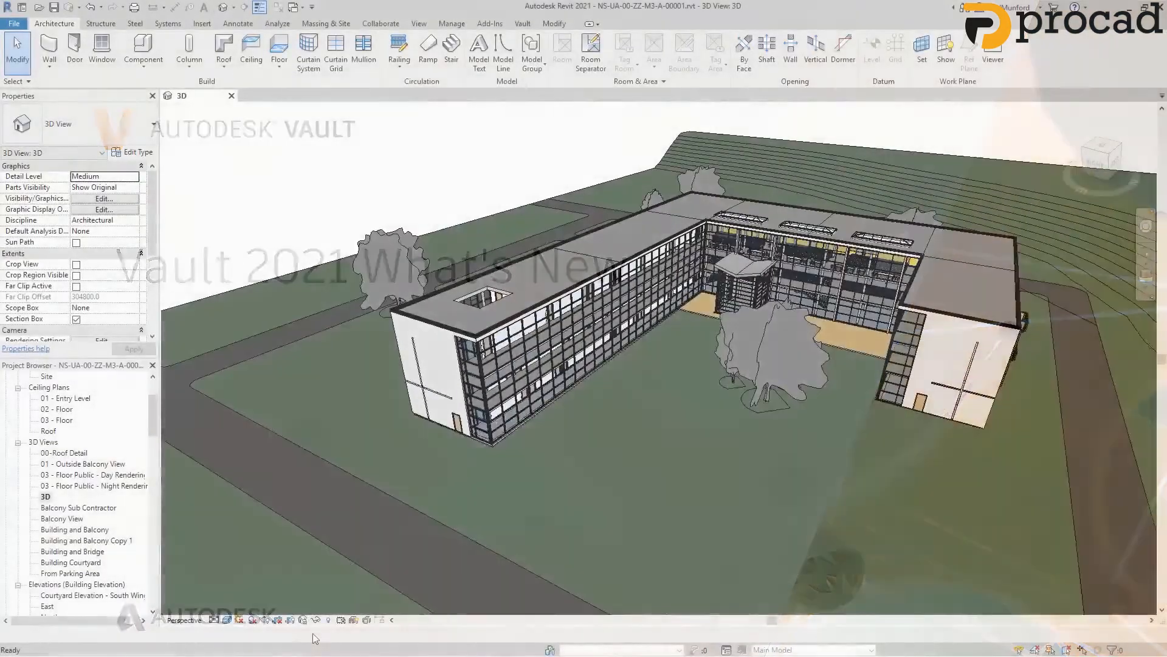
Step: Place the Revit balcony sub-contractor view as a reference model grounded at the assembly origin
{"action": "left_click", "coordinate": [293, 633]}
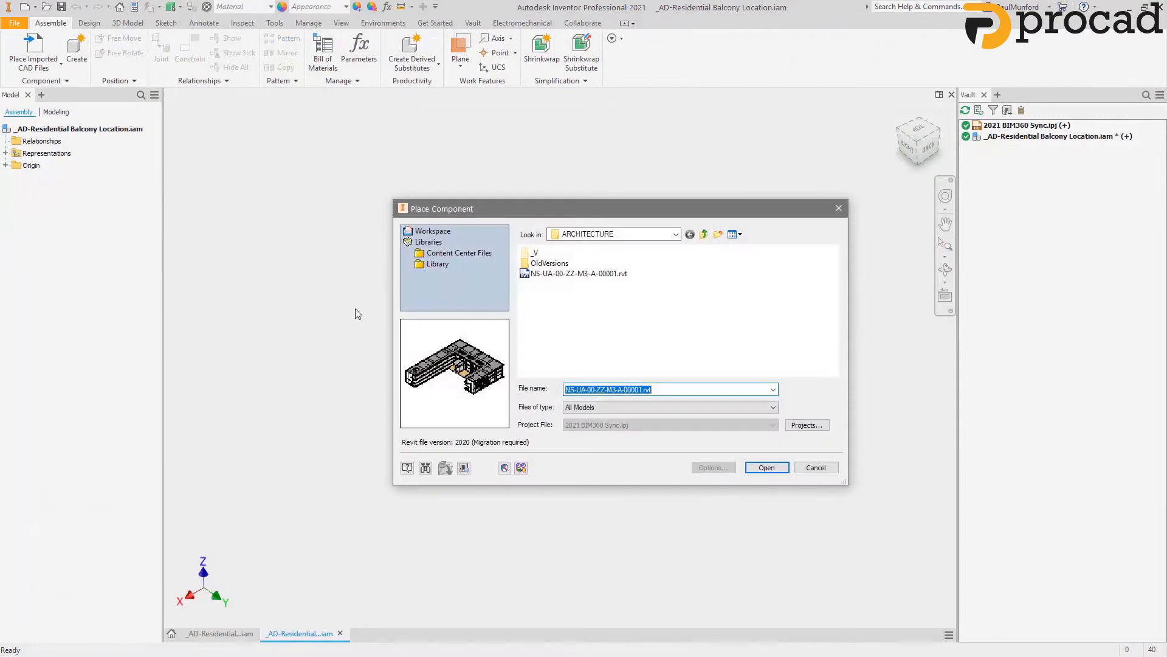
{"action": "left_click", "coordinate": [767, 467]}
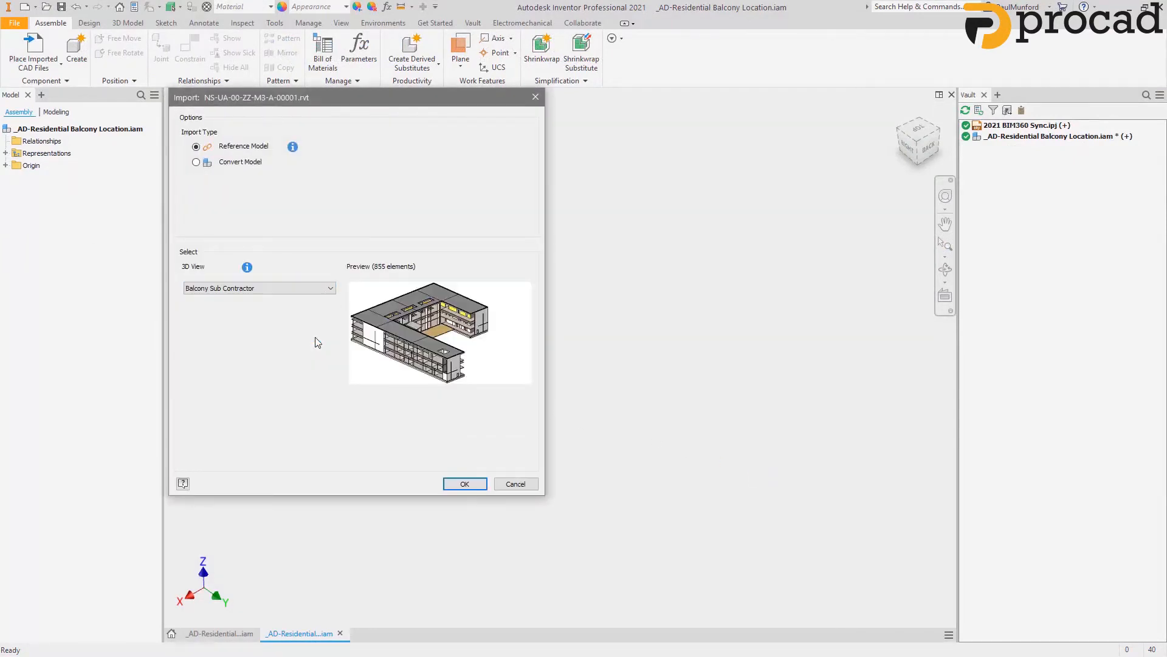
{"action": "left_click", "coordinate": [463, 483]}
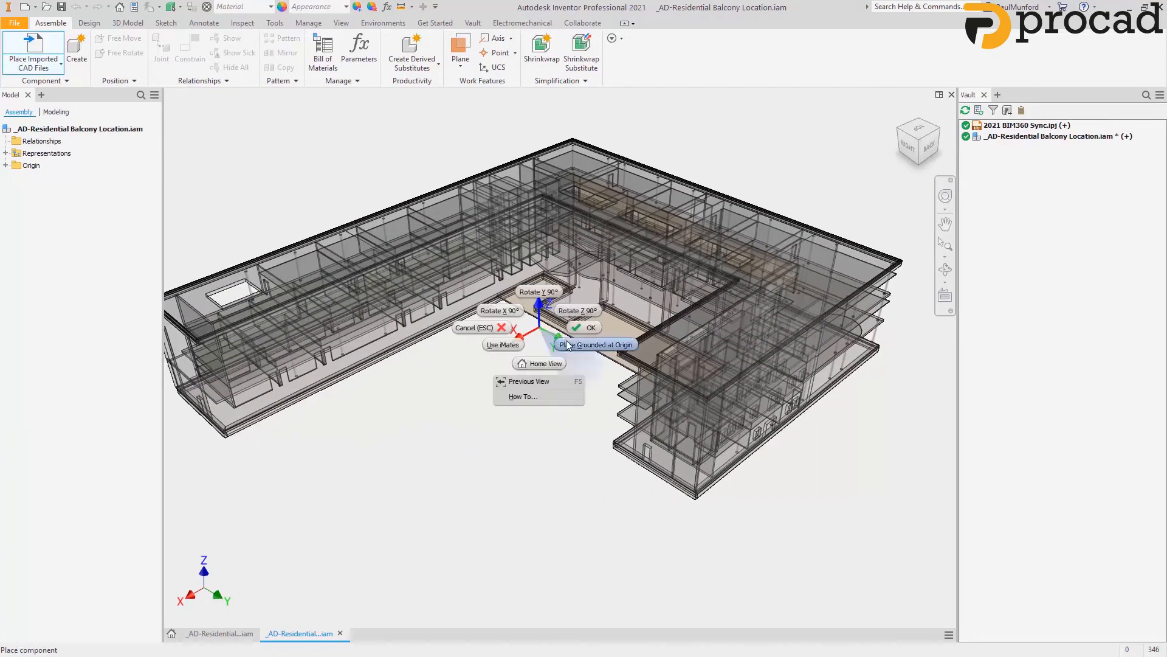
{"action": "left_click", "coordinate": [589, 327]}
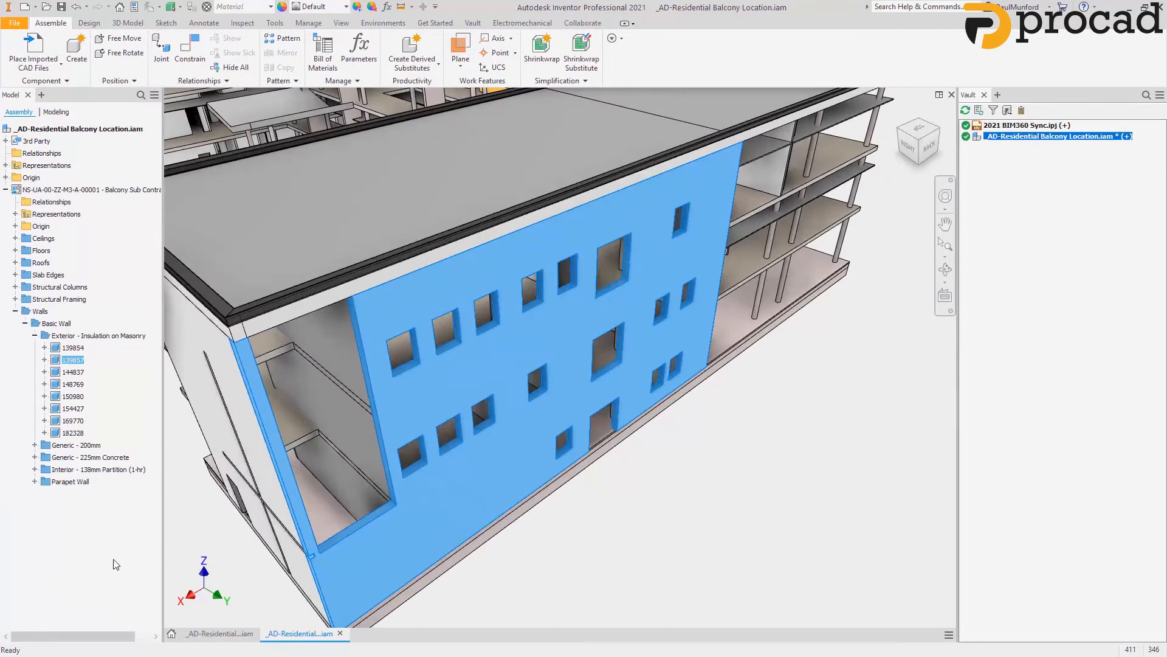
Step: Check the balcony assembly into Vault with the comment 'Balcon'
{"action": "left_click", "coordinate": [195, 53]}
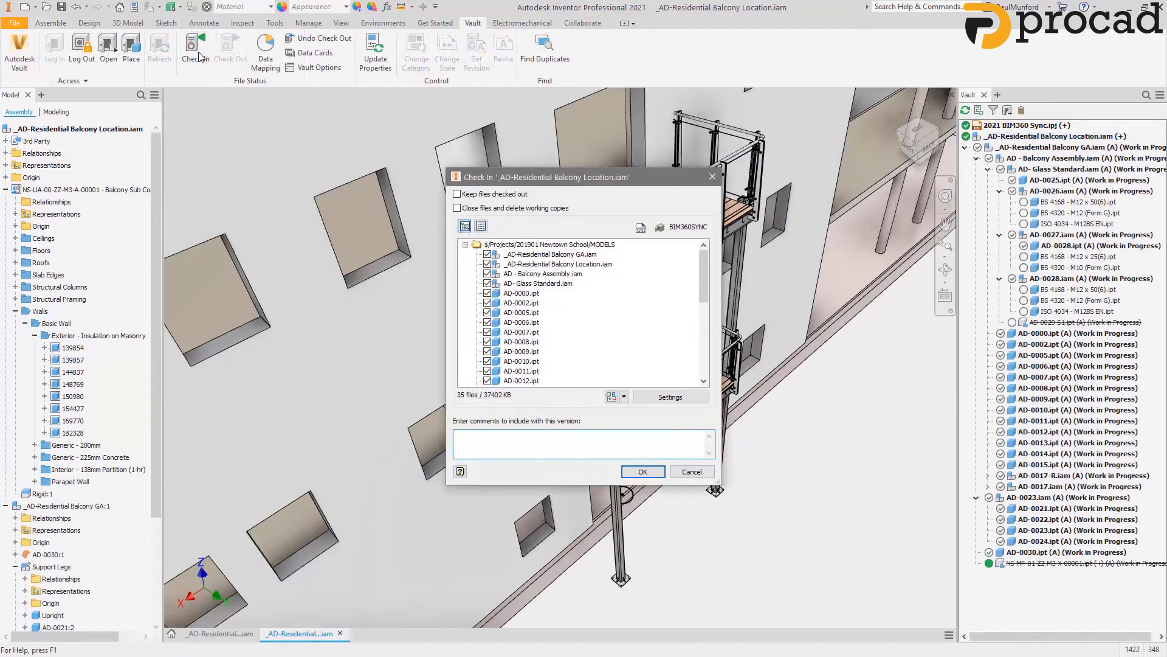
{"action": "type", "text": "Balcony checked against Archi"}
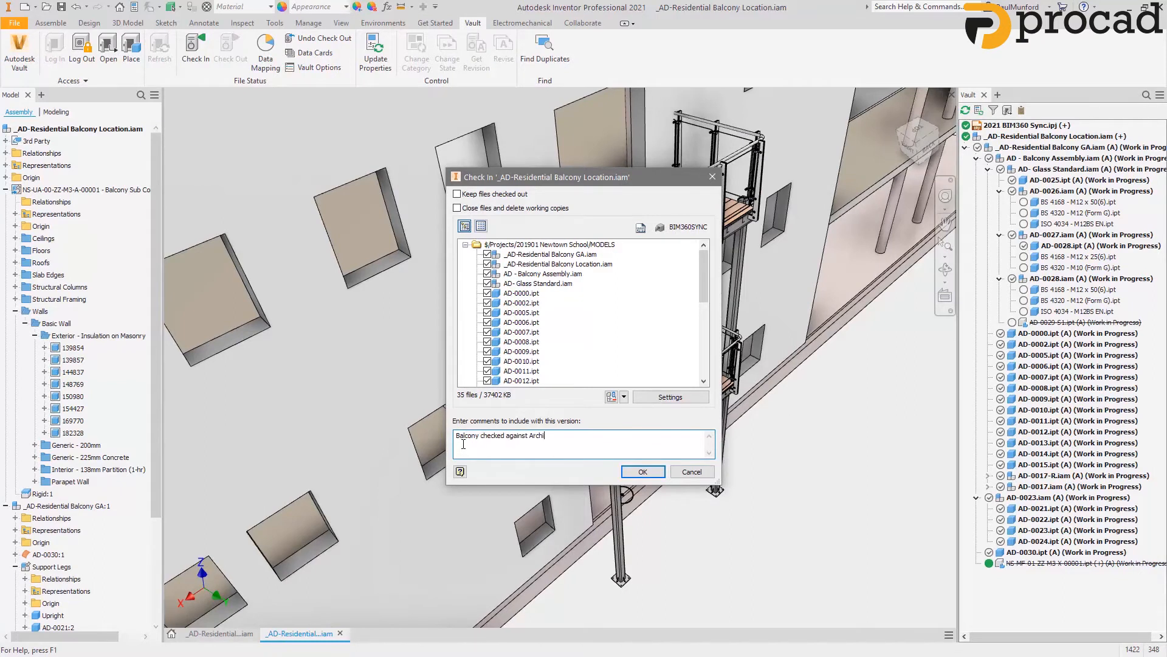
{"action": "left_click", "coordinate": [642, 472]}
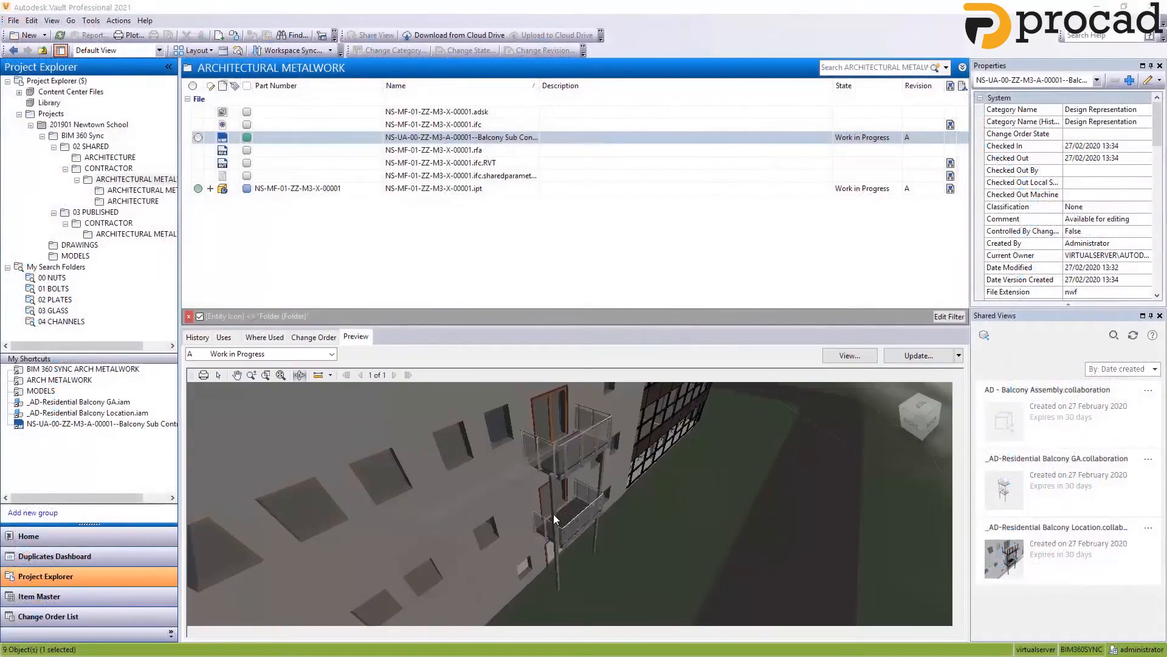
Step: Create a shared view of the balcony sub-contractor Revit file from Project Explorer
{"action": "right_click", "coordinate": [462, 137]}
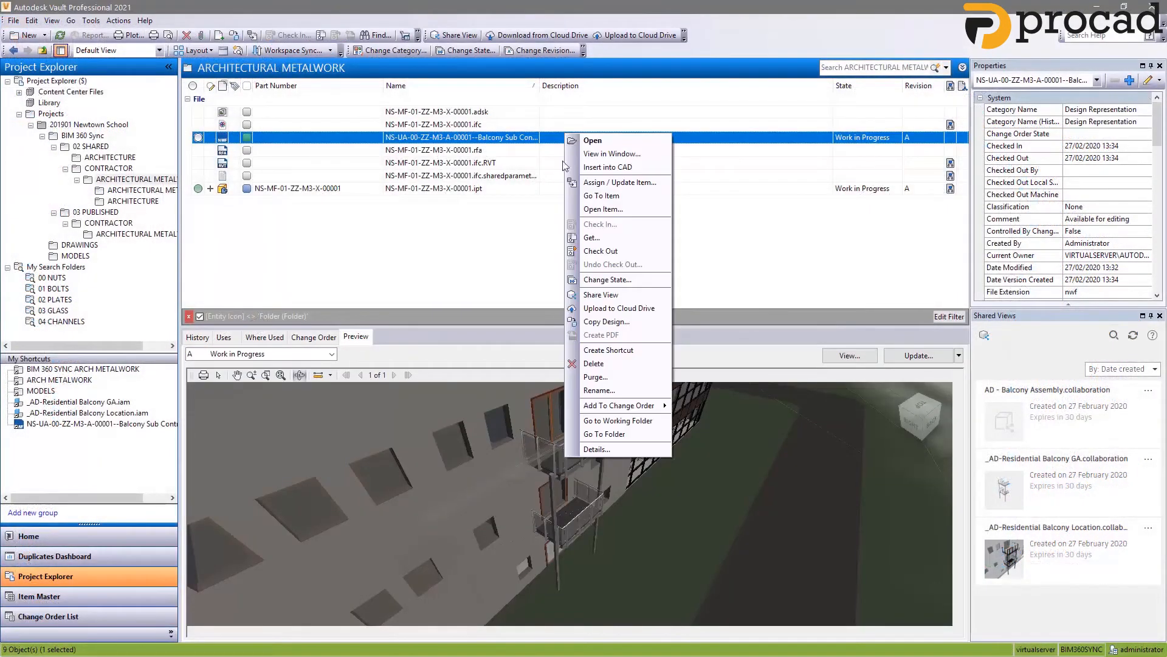
{"action": "left_click", "coordinate": [600, 294]}
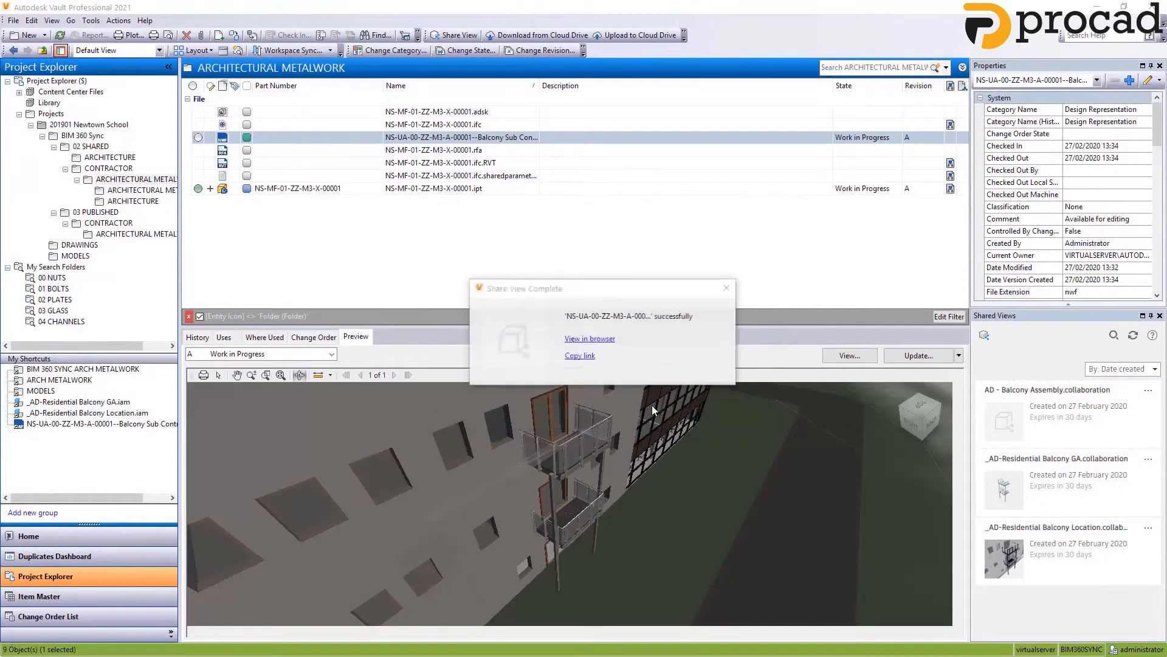
{"action": "left_click", "coordinate": [589, 338]}
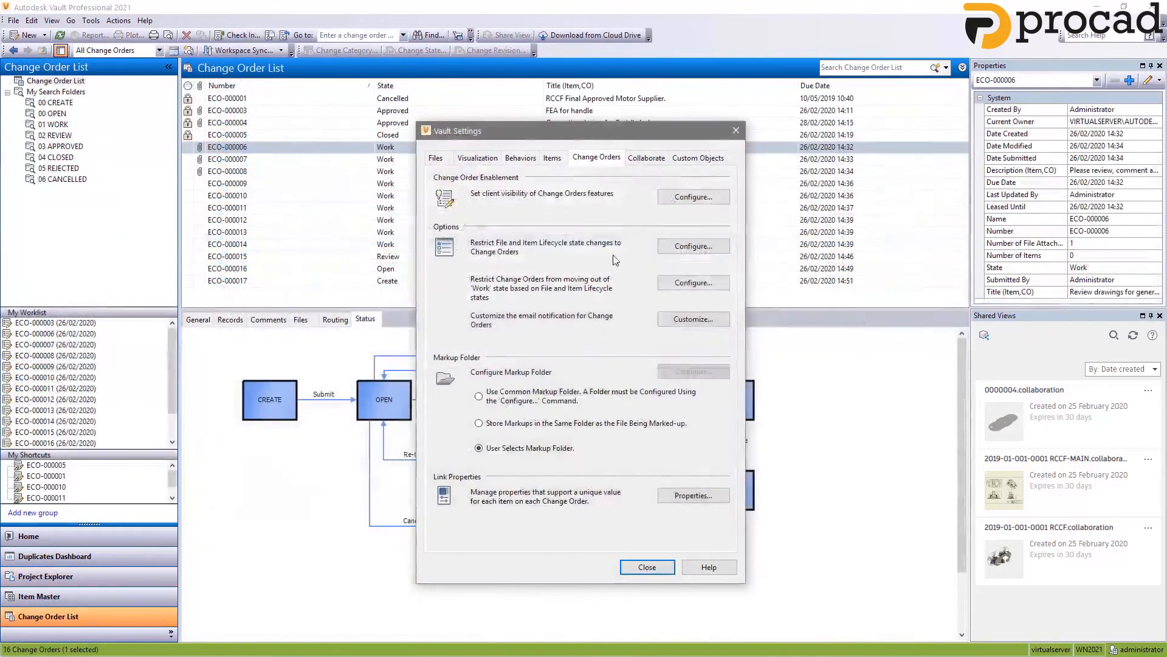
Step: Customise the change order email template and submit ECO-000006 to review with a comment
{"action": "left_click", "coordinate": [691, 319]}
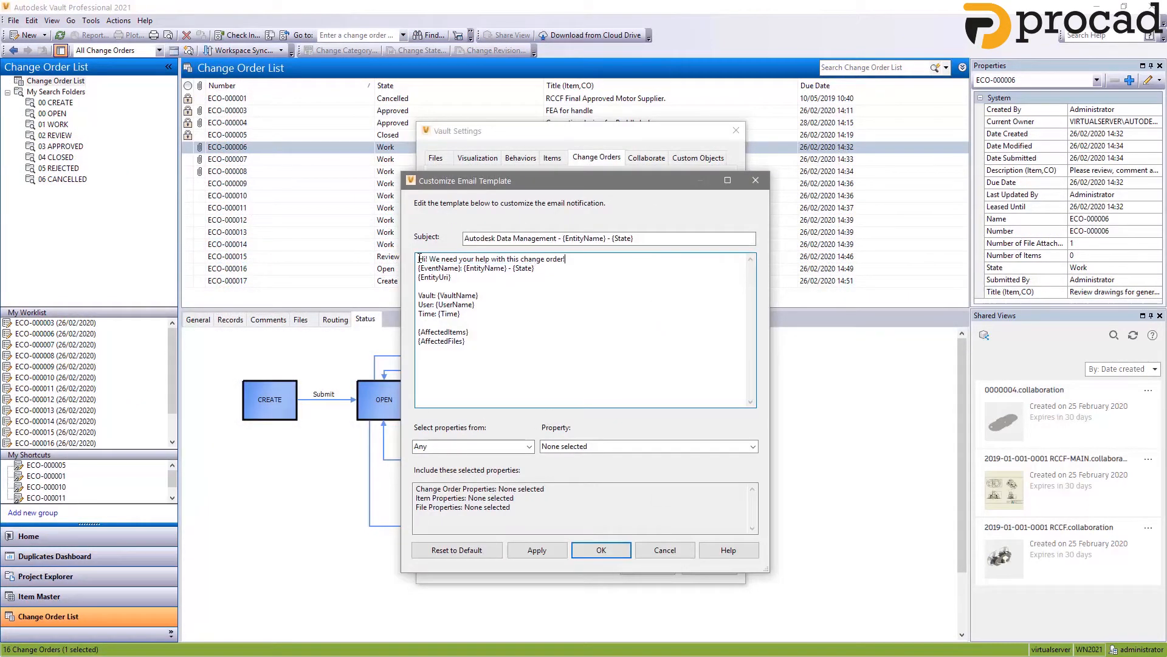
{"action": "left_click", "coordinate": [473, 446]}
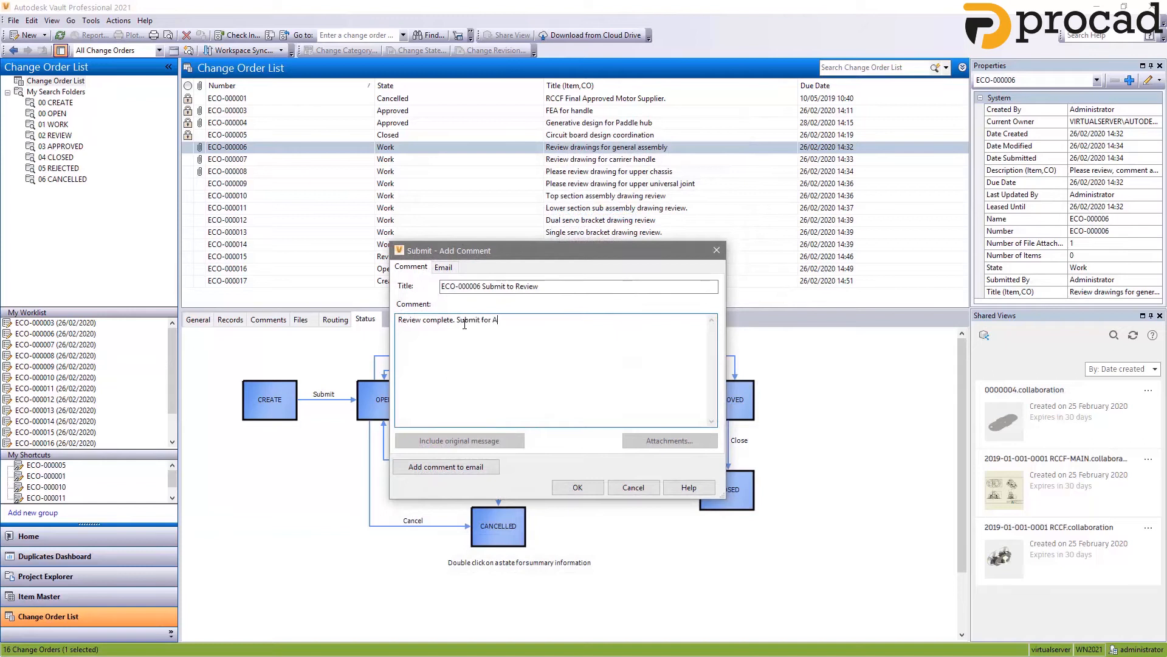
{"action": "left_click", "coordinate": [443, 266]}
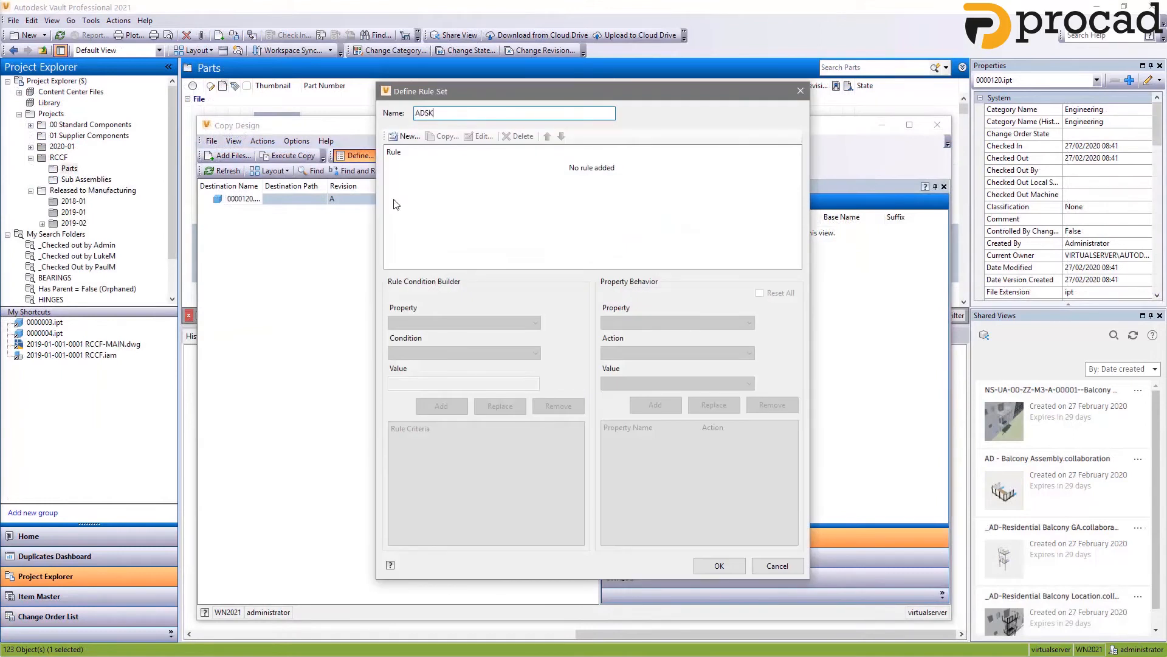
Step: Add a rule to the ADSK rule set, make it default, and load the assembly with PROJECT-2020 numbering
{"action": "left_click", "coordinate": [406, 135]}
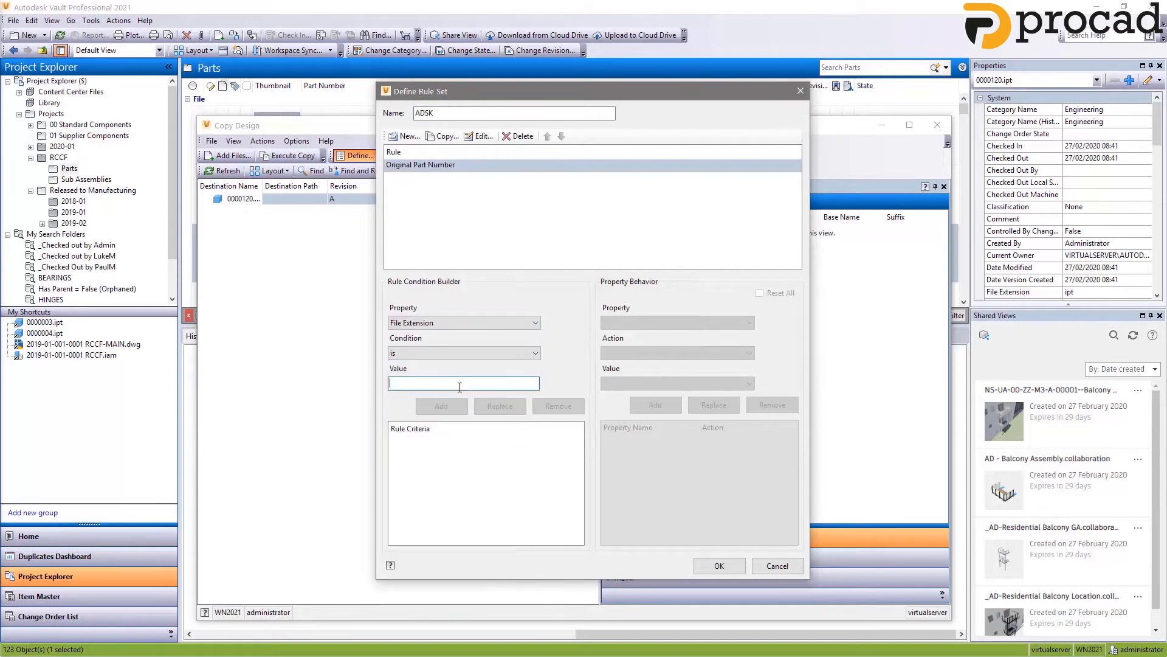
{"action": "left_click", "coordinate": [440, 406]}
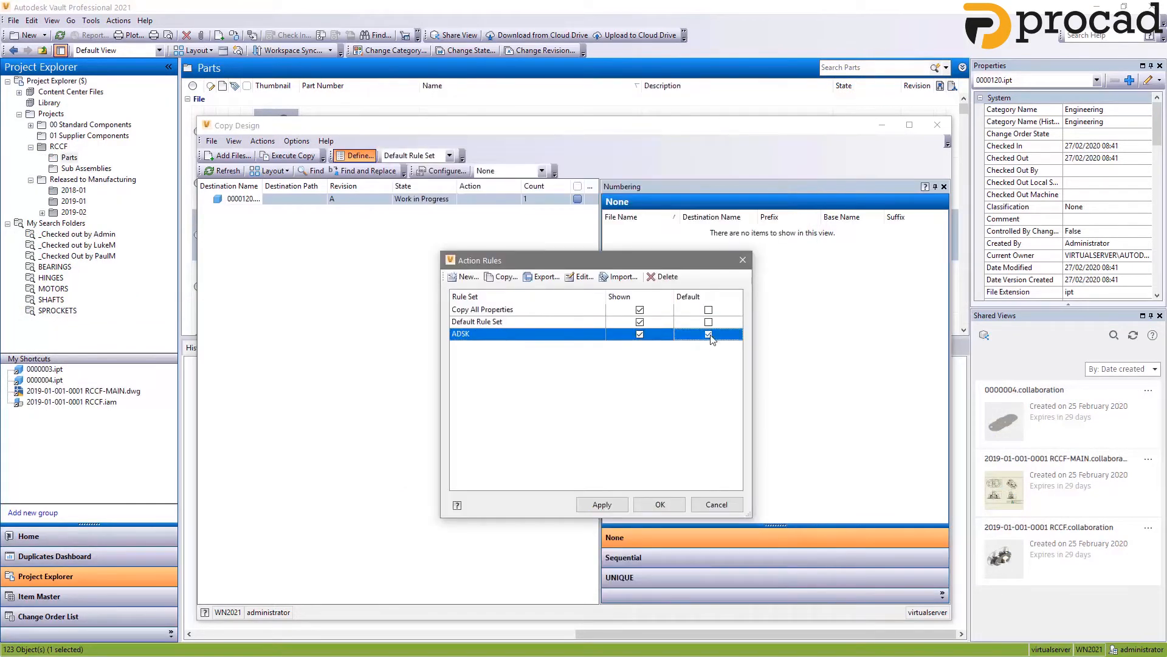
{"action": "left_click", "coordinate": [658, 504]}
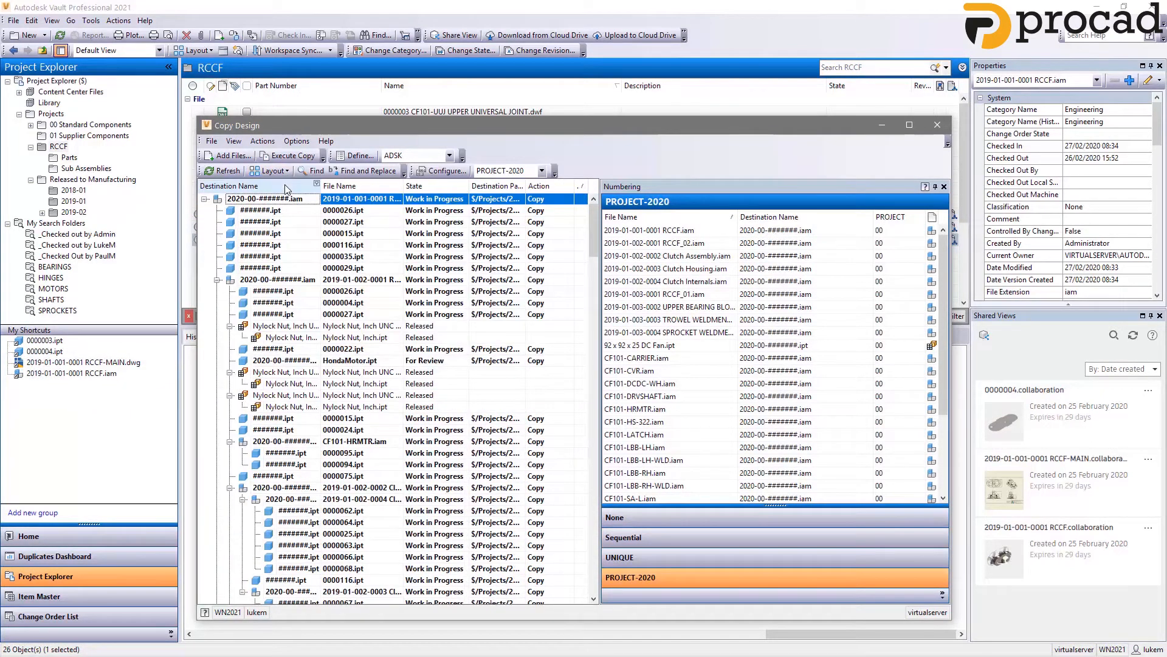
{"action": "left_click", "coordinate": [289, 155]}
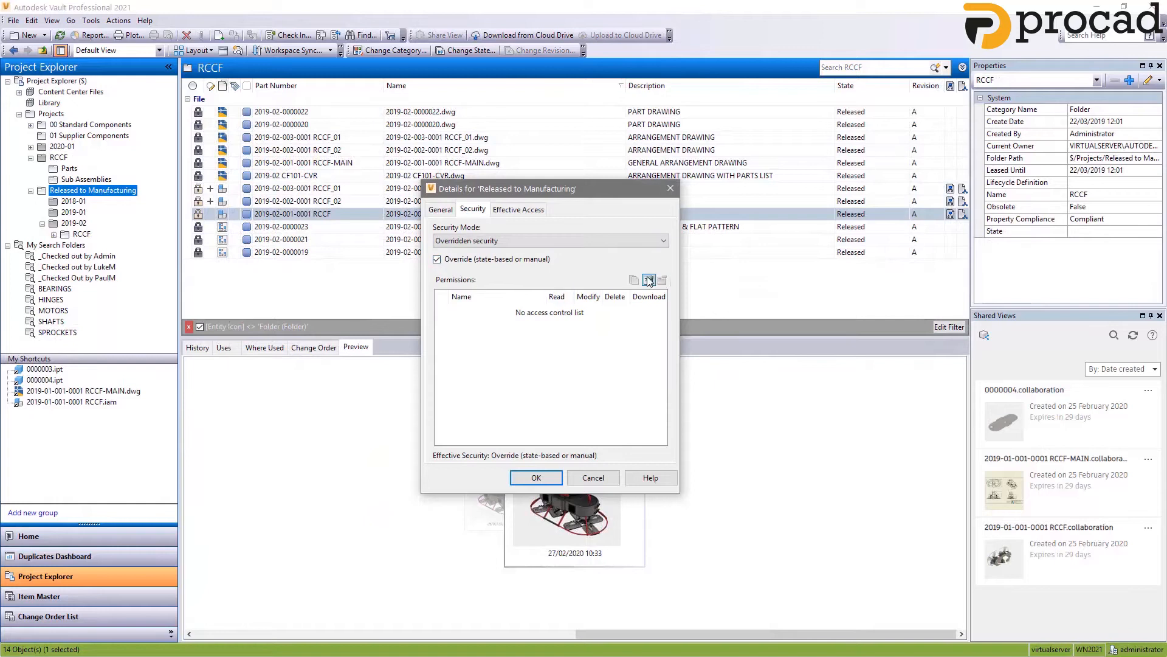
Step: Add the Engineering, Manufacturing and Project Management groups as members of the folder's security
{"action": "left_click", "coordinate": [648, 279]}
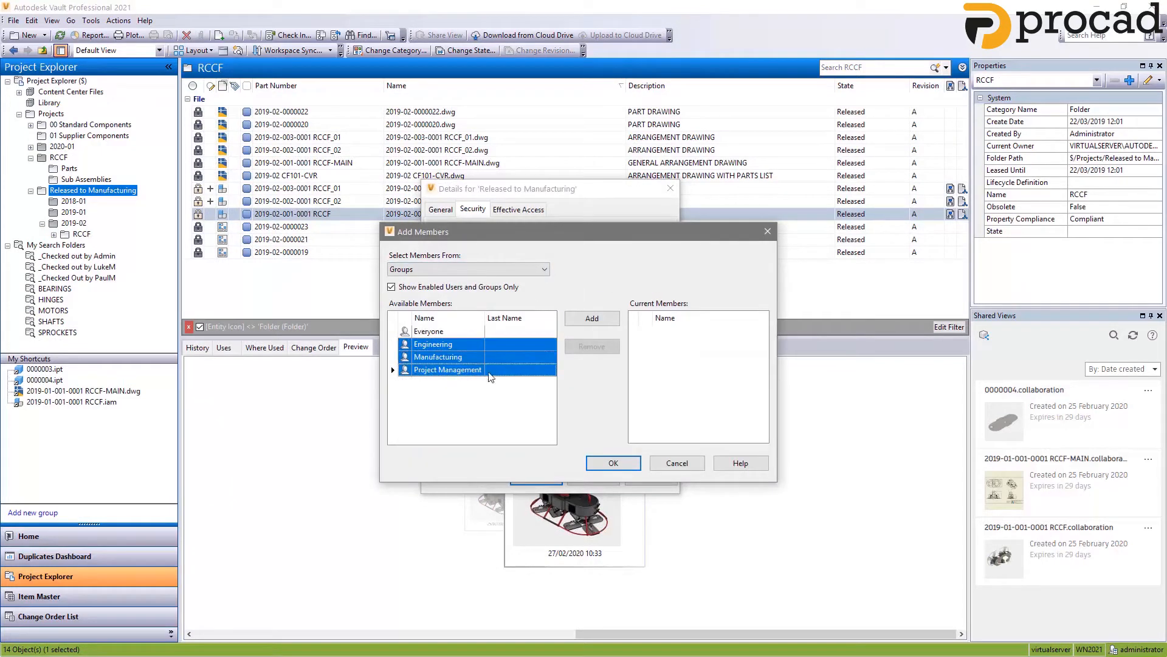
{"action": "left_click", "coordinate": [613, 462]}
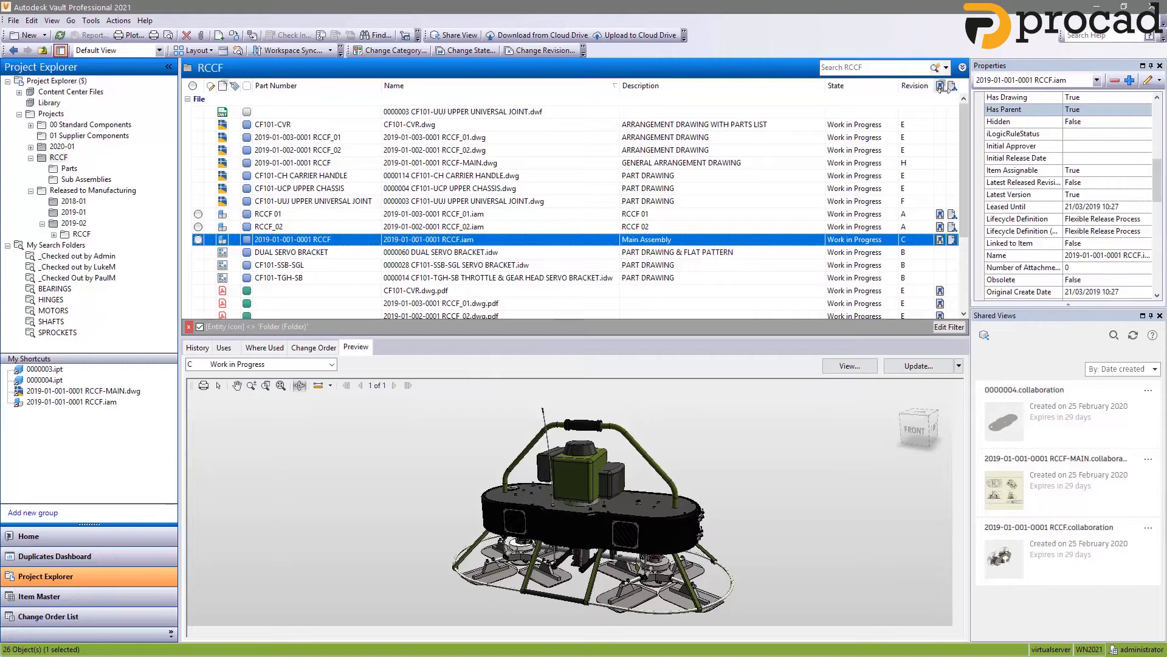
Step: Search Vault for files with Has Parent = False
{"action": "left_click", "coordinate": [937, 67]}
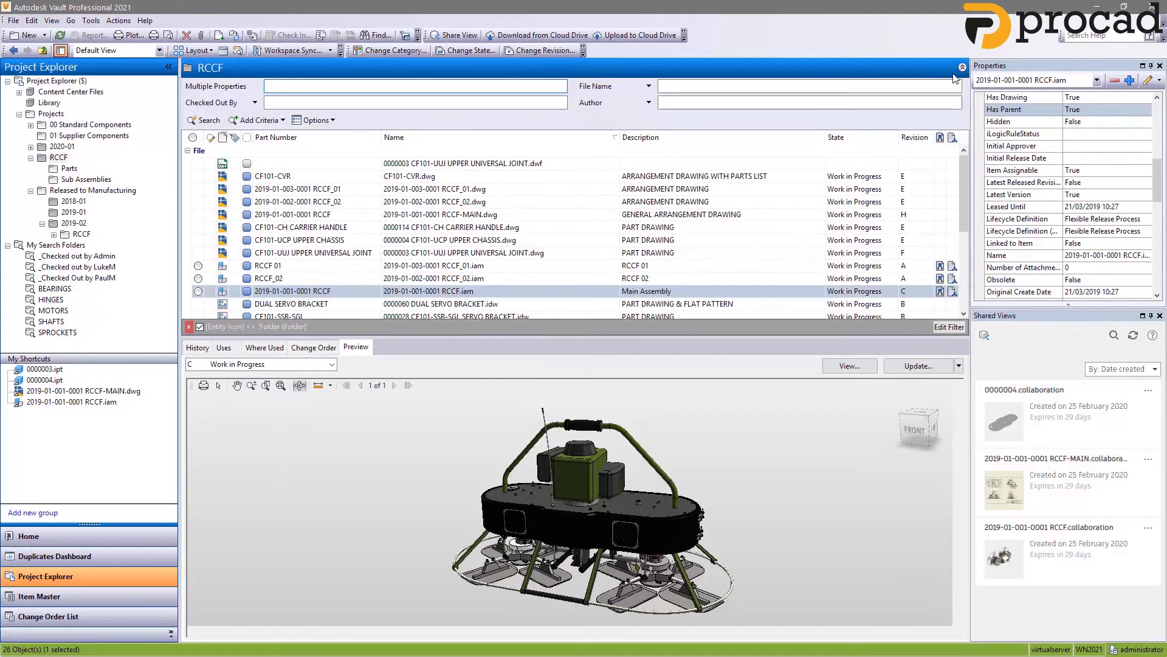
{"action": "left_click", "coordinate": [253, 102]}
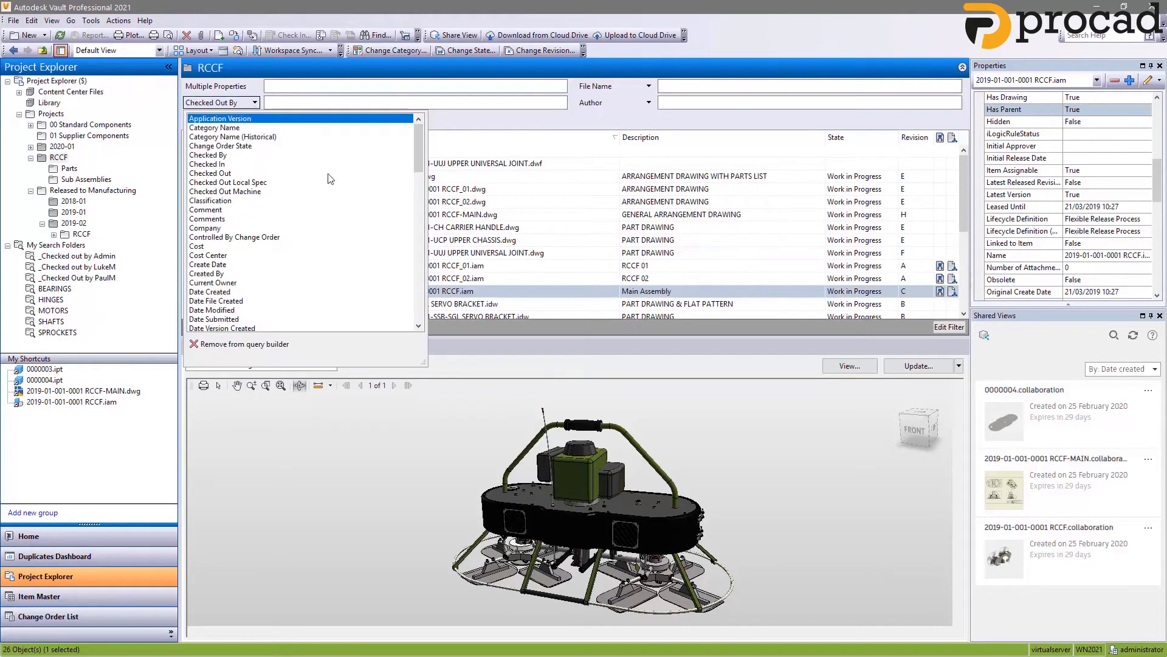
{"action": "scroll", "scroll_direction": "down", "scroll_amount": 3}
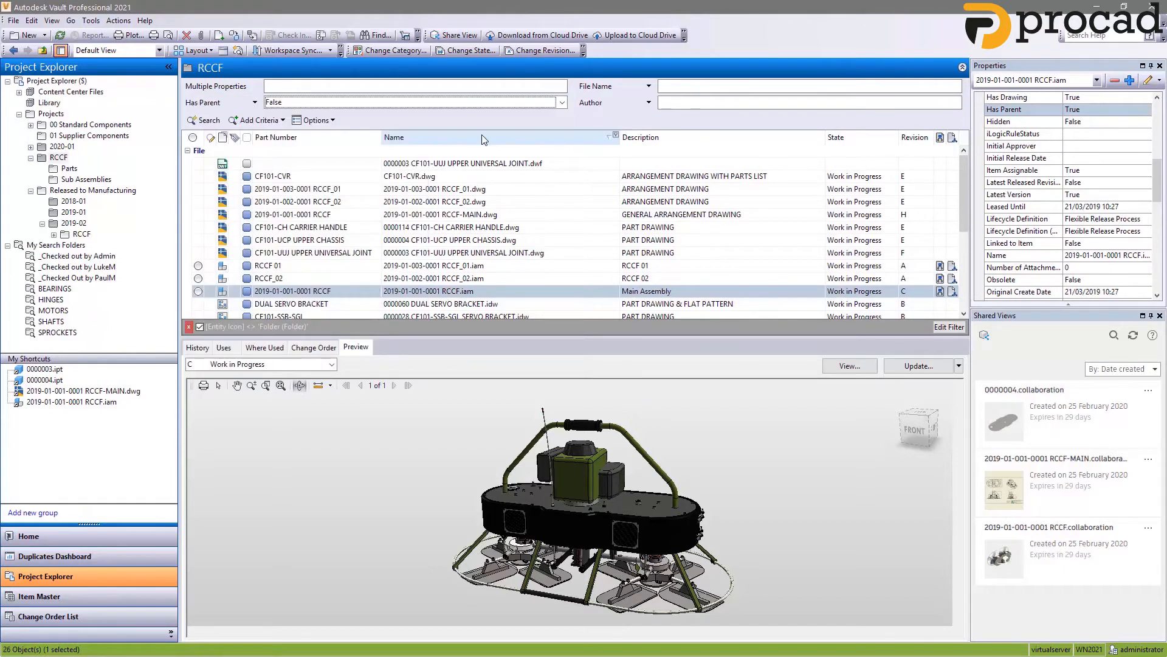
{"action": "left_click", "coordinate": [208, 120]}
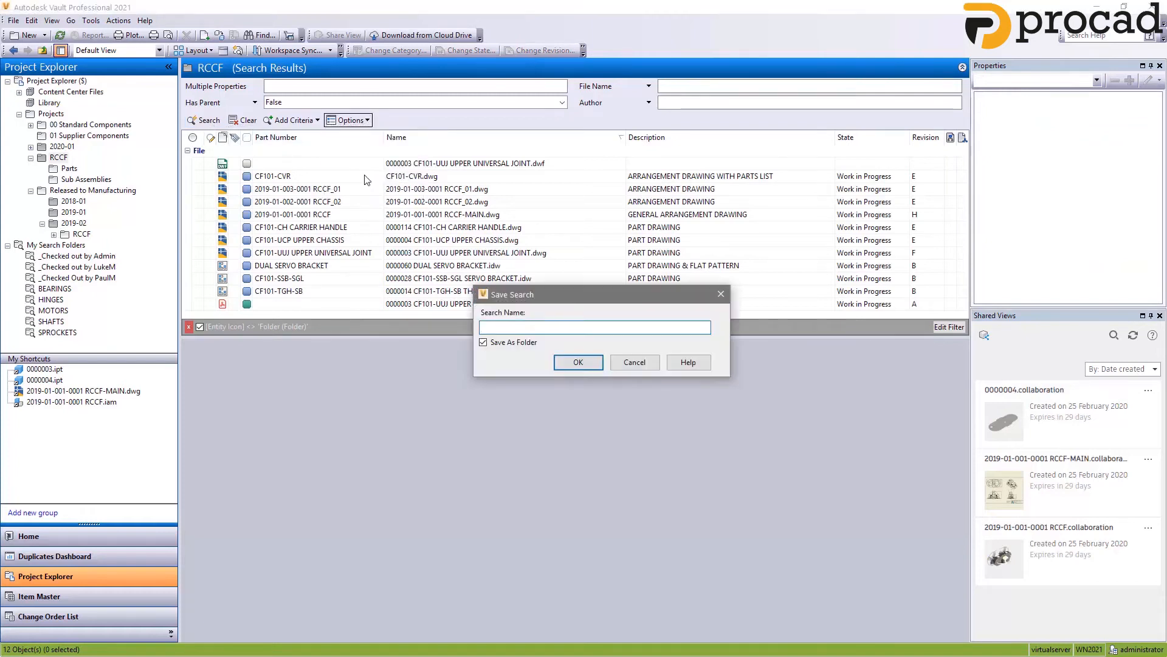
Step: Save the search as a folder named 'Has Parent = False (Orphaned)'
{"action": "type", "text": "Has Parent = False (Orphaned)"}
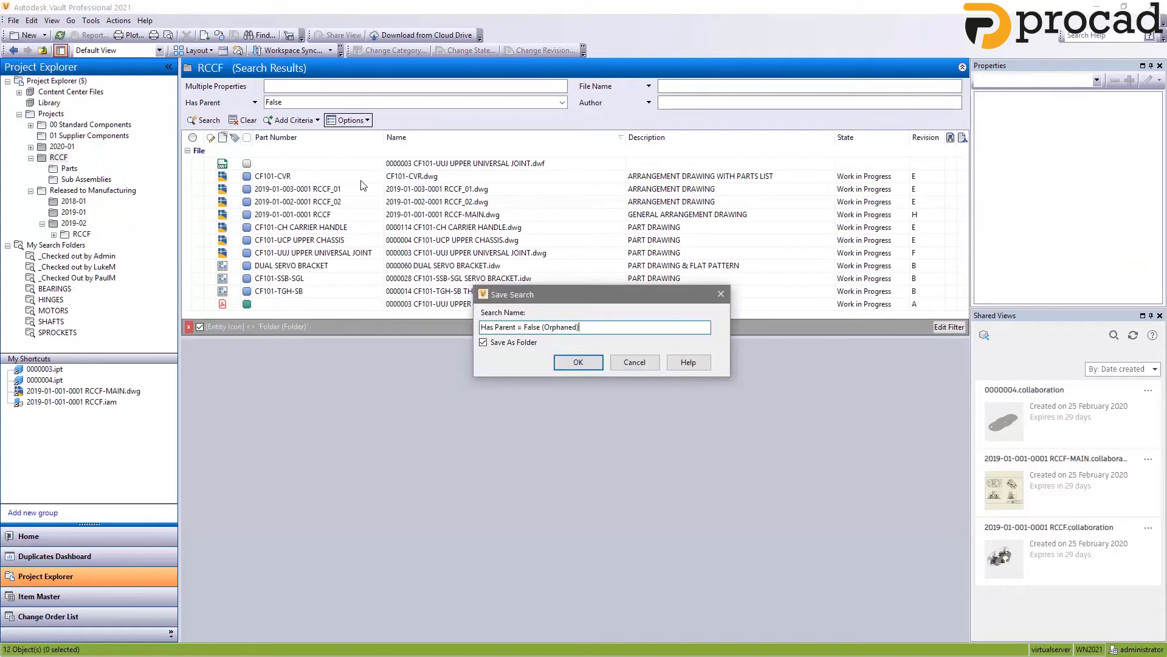
{"action": "left_click", "coordinate": [577, 362]}
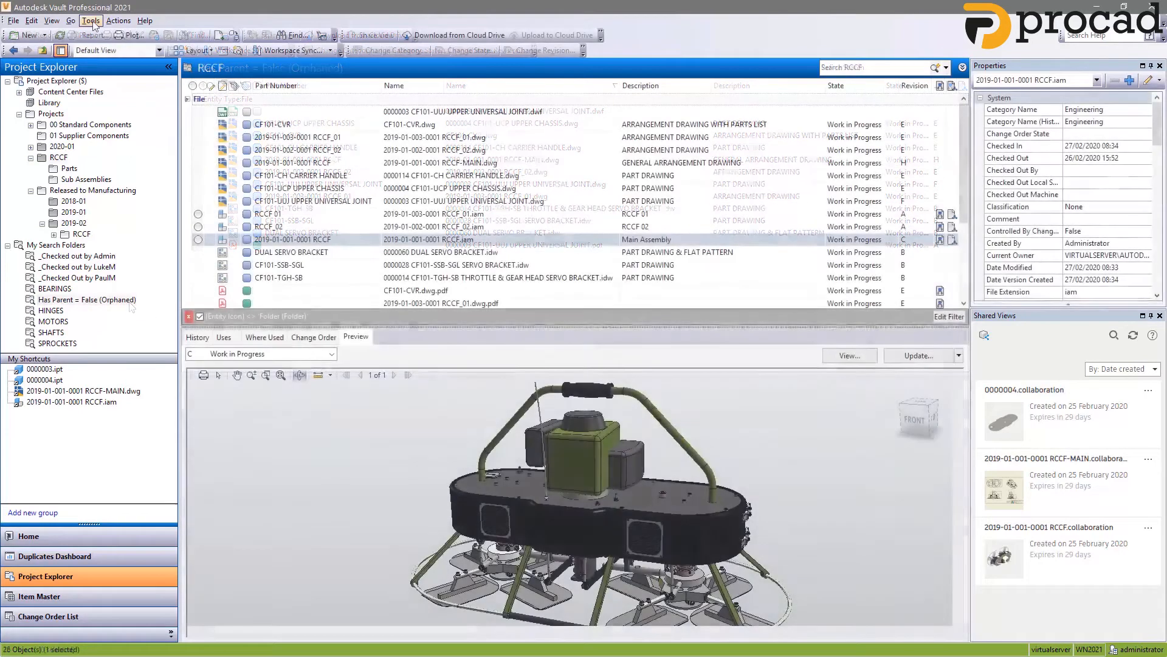
Step: View the Basic Release Process lifecycle with its Work in Progress, For Review, Released and Obsolete states
{"action": "left_click", "coordinate": [90, 21]}
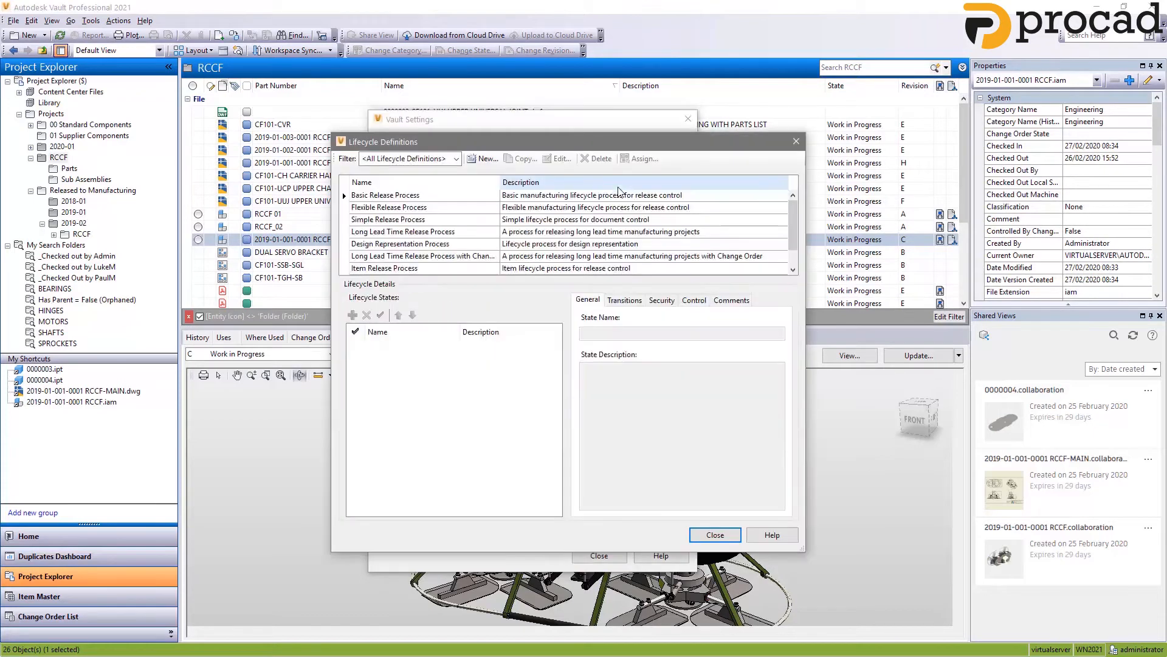
{"action": "left_click", "coordinate": [558, 158]}
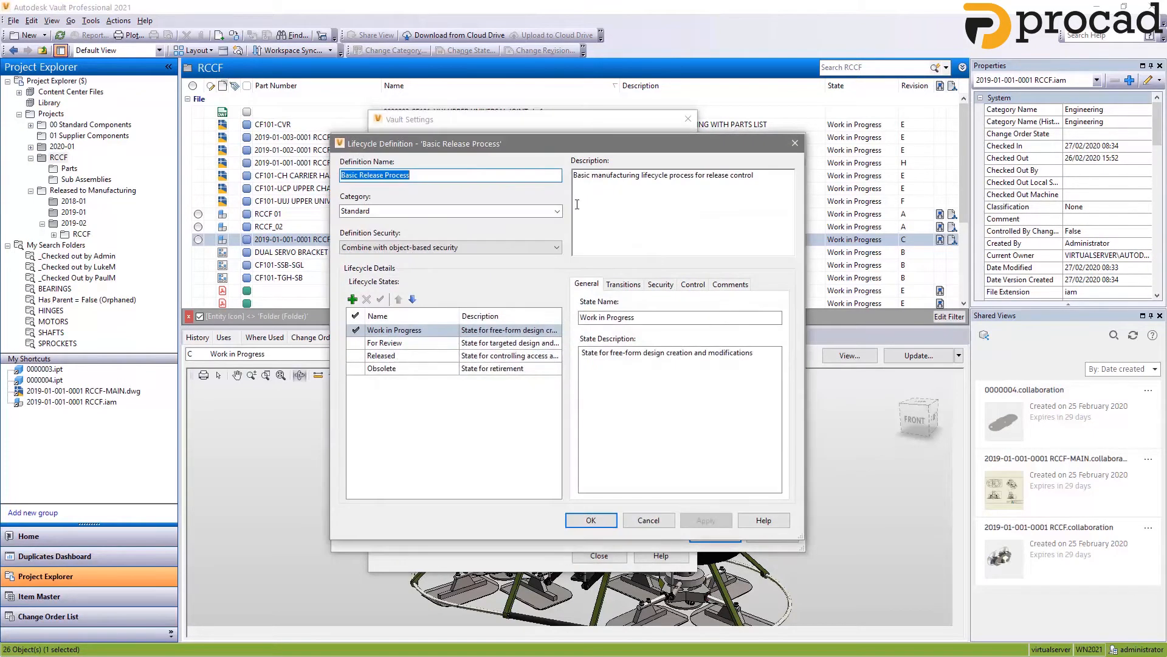
{"action": "left_click", "coordinate": [690, 283]}
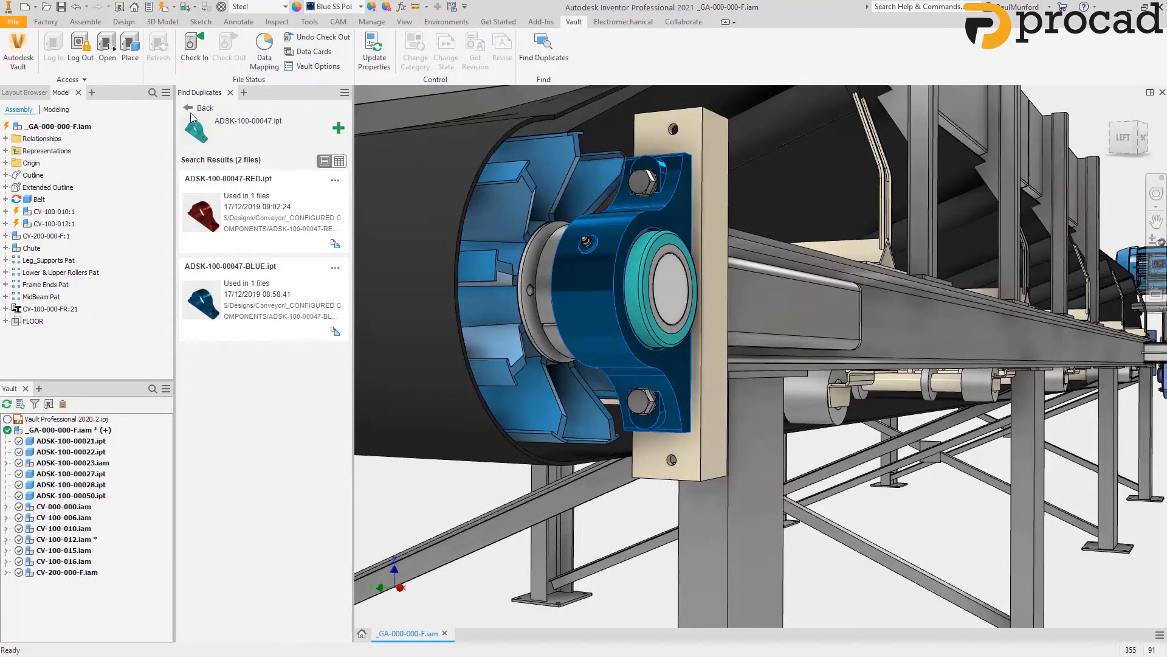
Step: Run Find Duplicates on the part and dock the results panel below the model in a new layout
{"action": "left_click", "coordinate": [200, 108]}
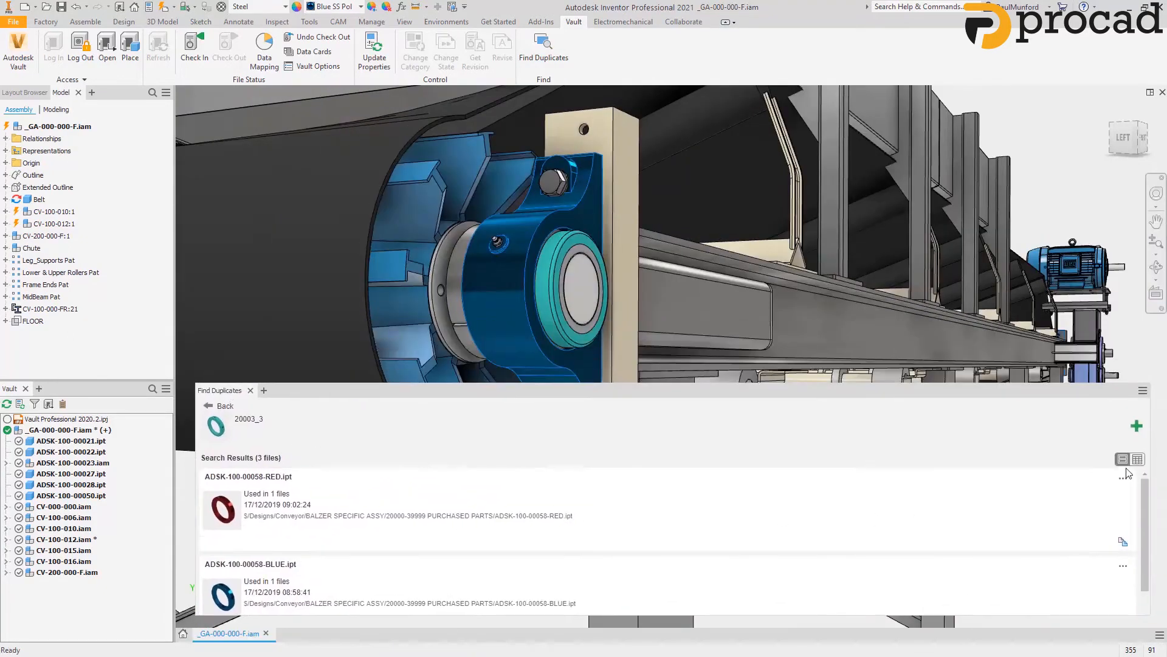
{"action": "left_click", "coordinate": [1135, 458]}
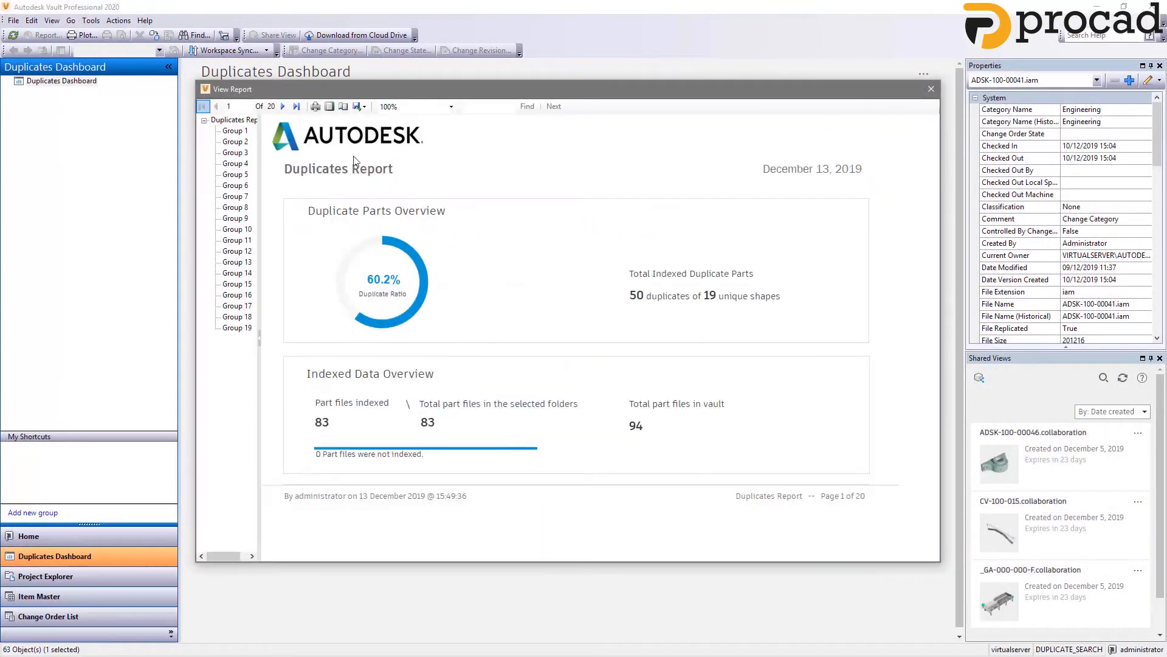
Step: Page forward through the Duplicates Report to Duplicates Group 3 of the conveyor pulley files
{"action": "left_click", "coordinate": [283, 106]}
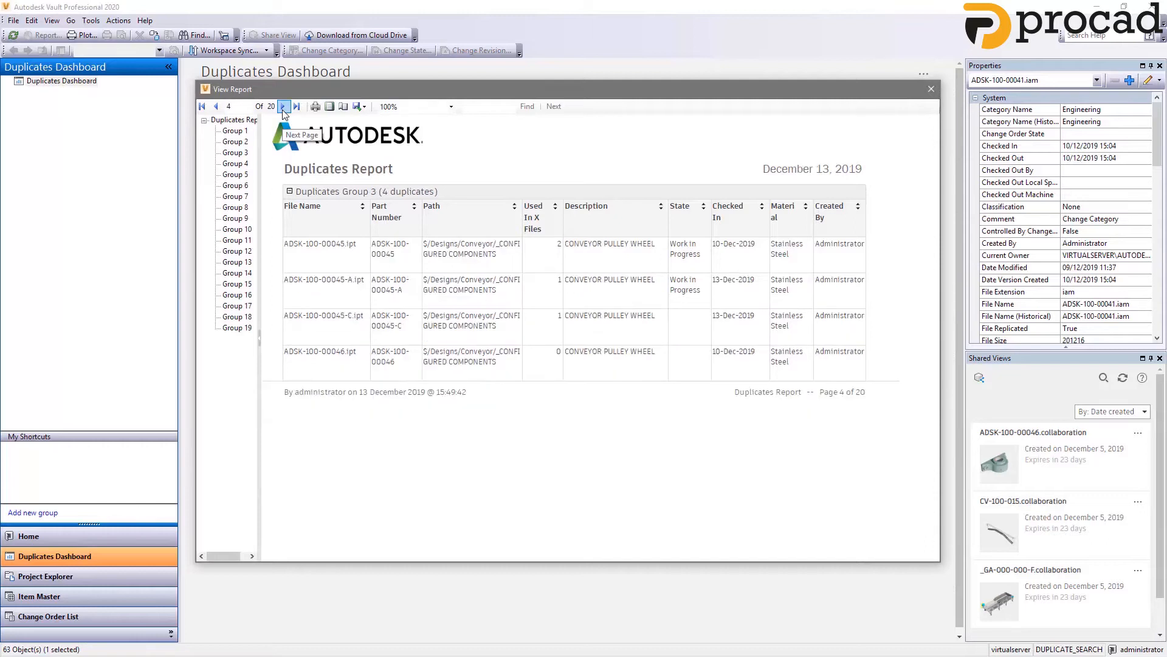
{"action": "left_click", "coordinate": [357, 106]}
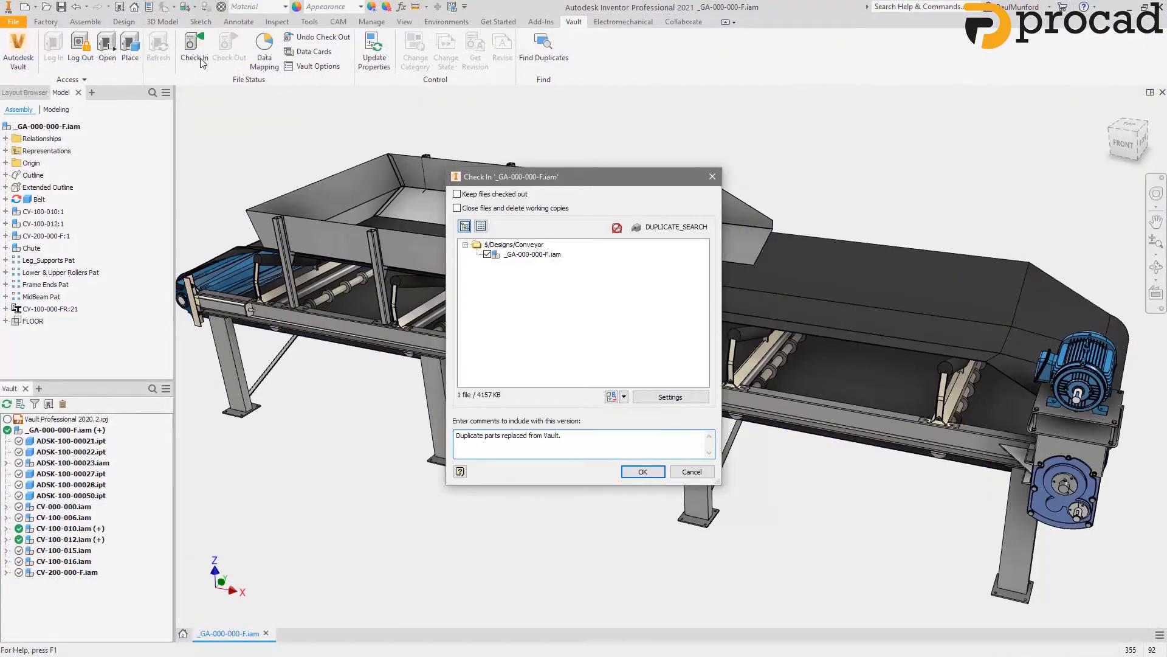
{"action": "left_click", "coordinate": [642, 472]}
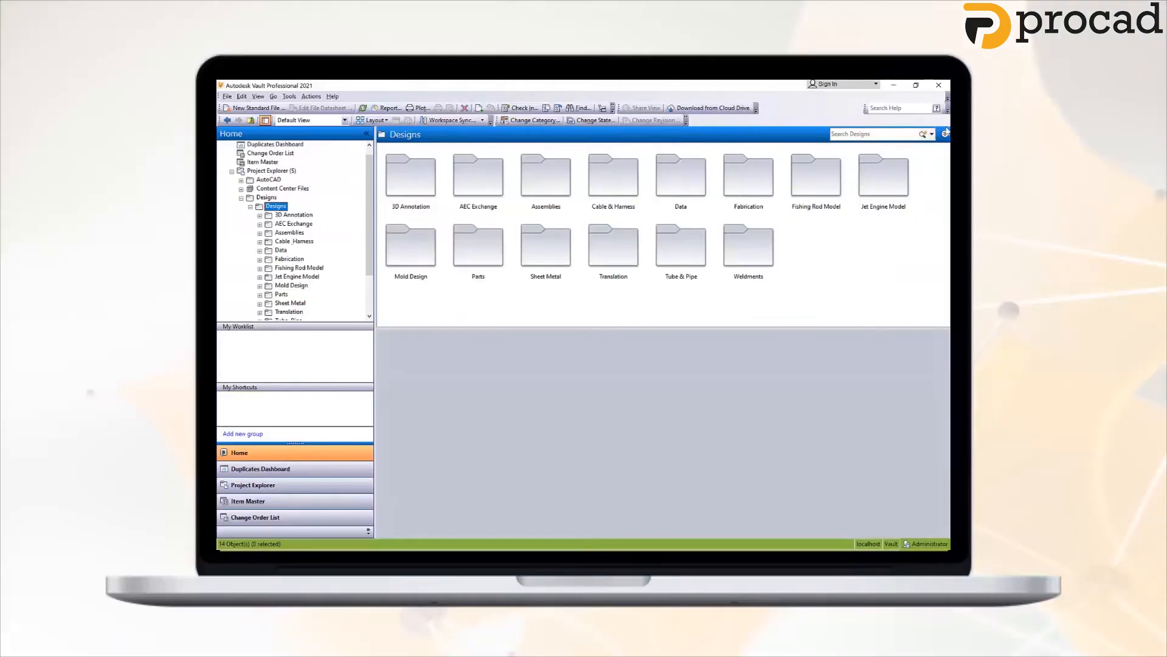
Step: Search Designs for ipt files with Has Parent Relationship False, returning 301 parts
{"action": "left_click", "coordinate": [929, 135]}
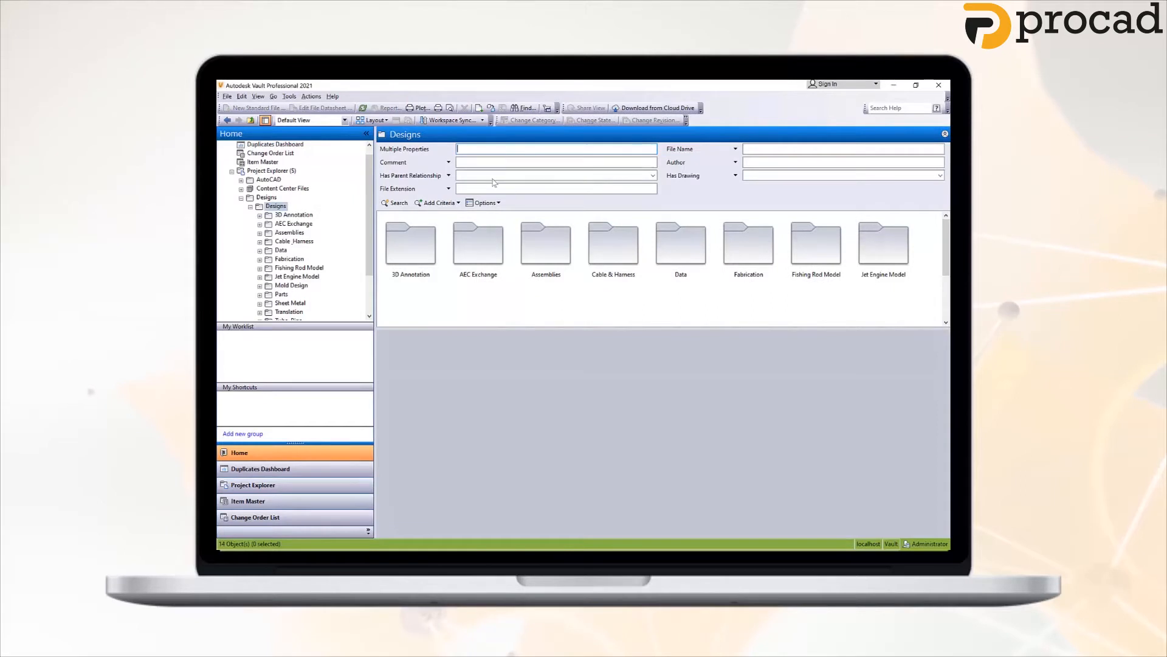
{"action": "left_click", "coordinate": [651, 175]}
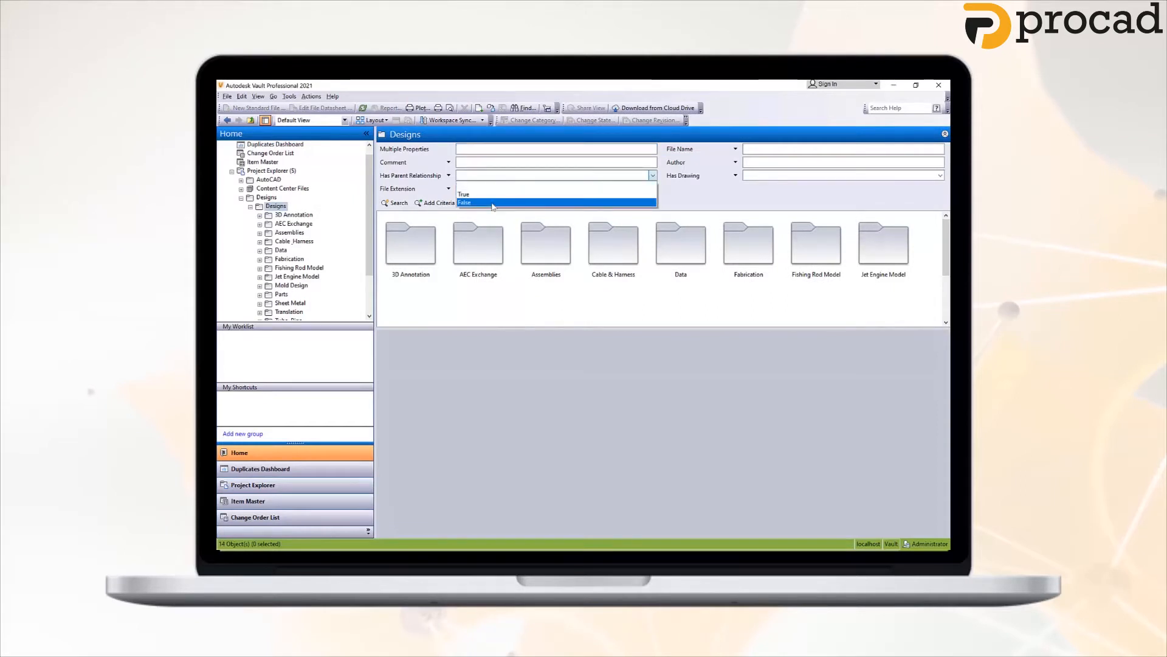
{"action": "left_click", "coordinate": [464, 203]}
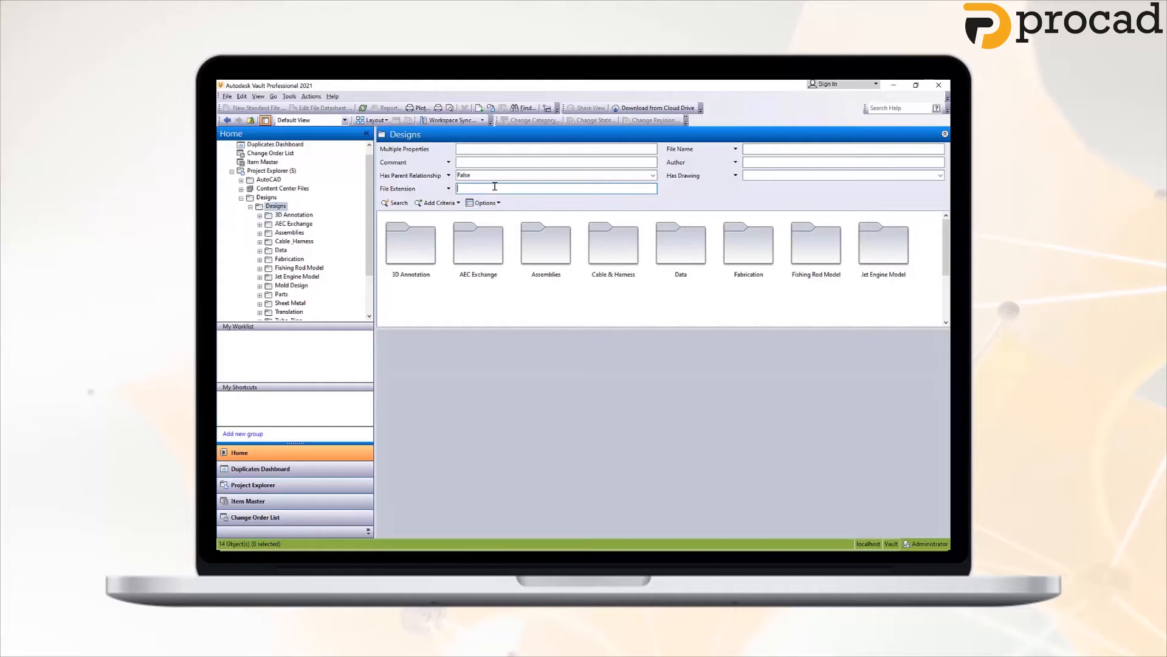
{"action": "type", "text": "ipt"}
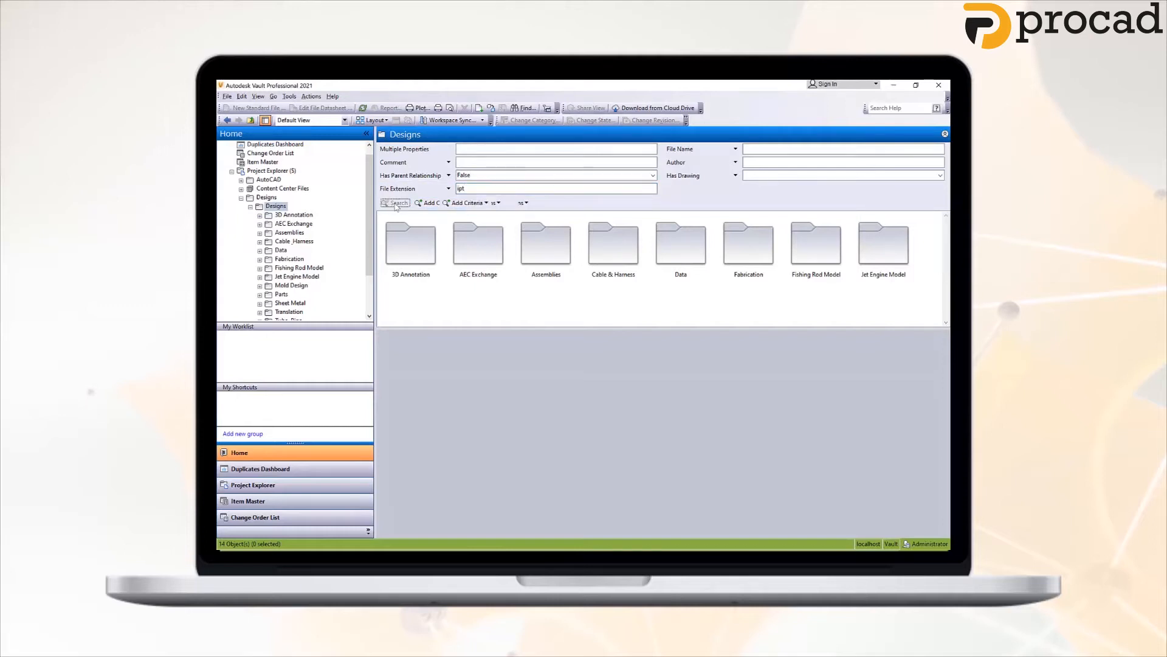
{"action": "left_click", "coordinate": [395, 203]}
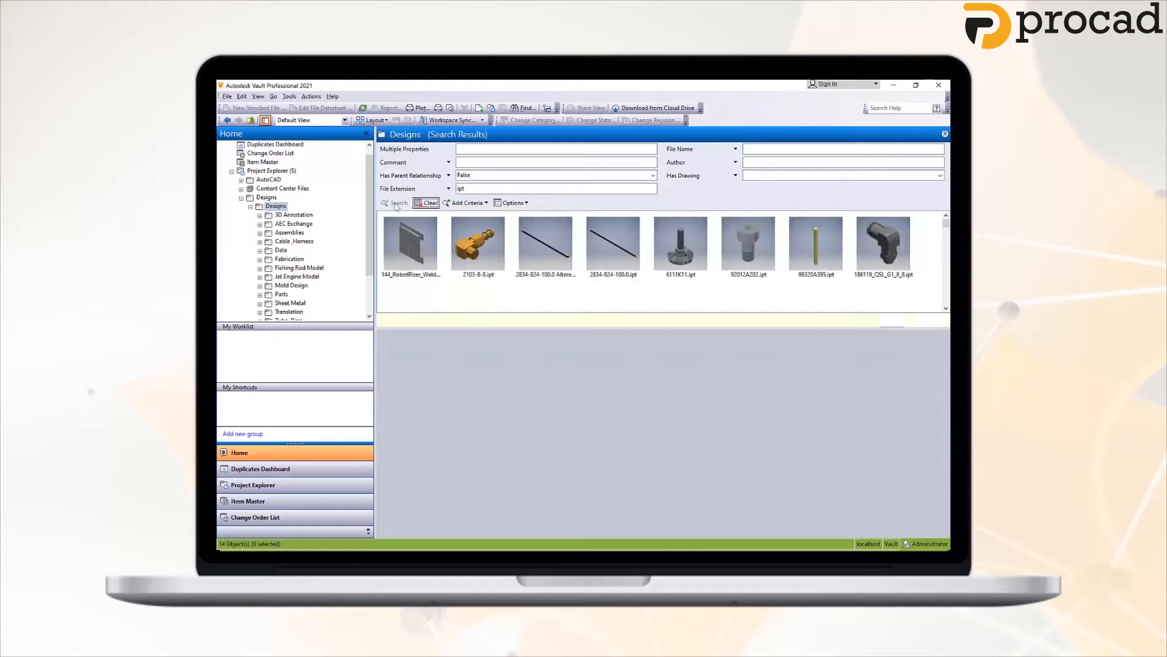
{"action": "left_click", "coordinate": [396, 203]}
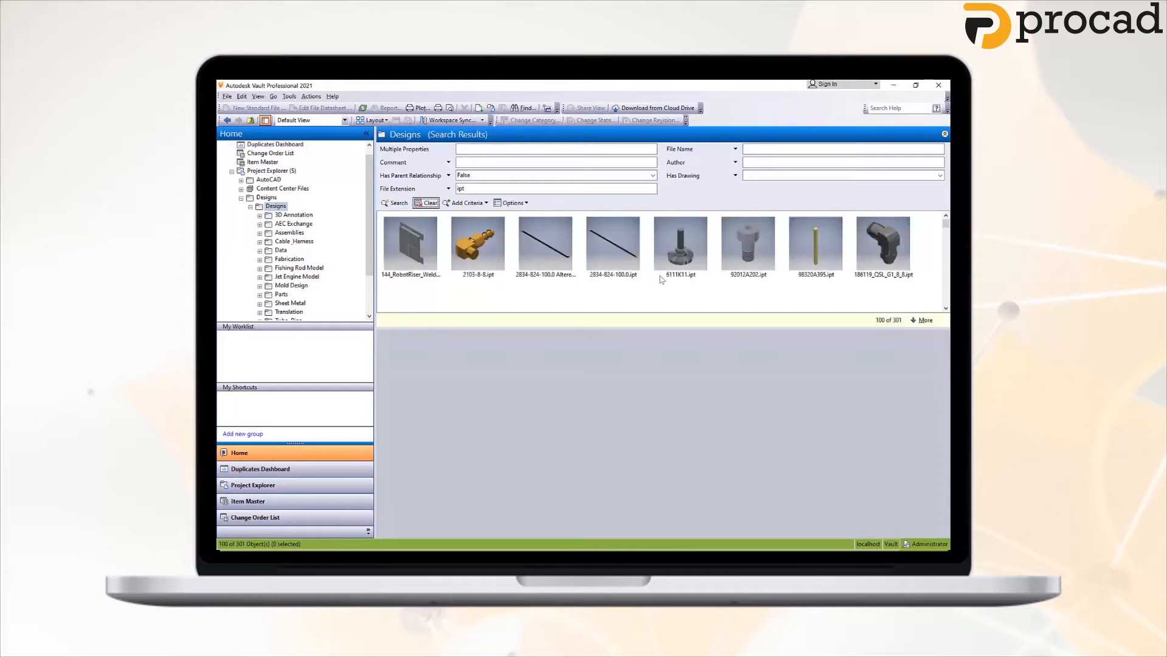
{"action": "mouse_move", "coordinate": [800, 255]}
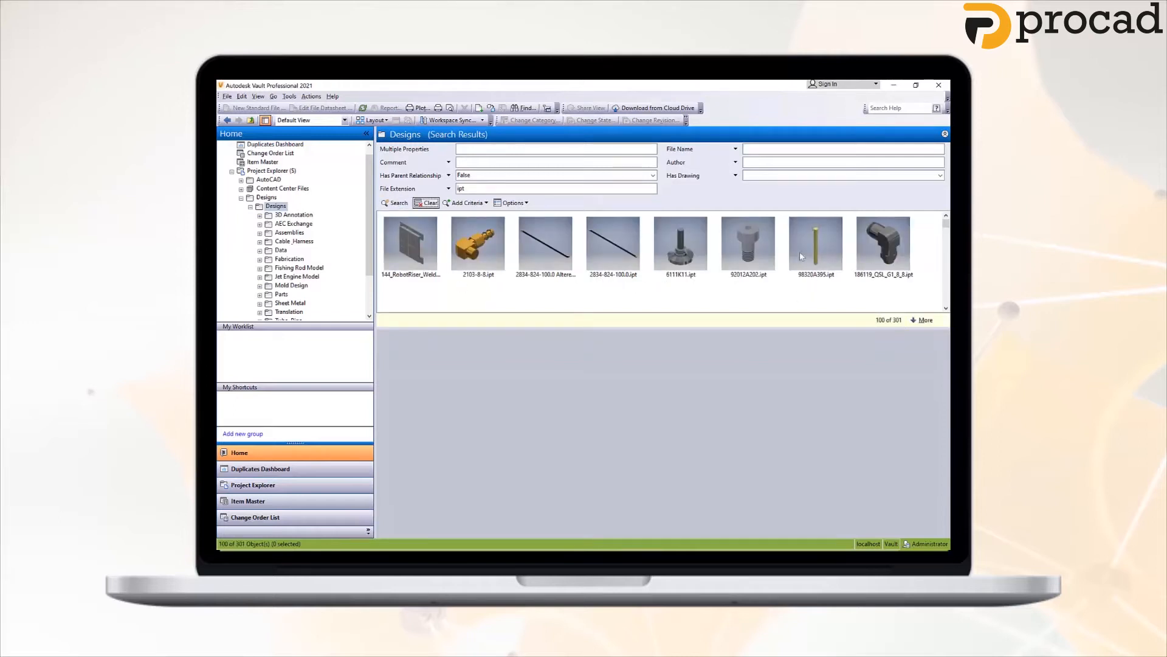
Step: Show the Where Used details of the elbow fitting part from the results
{"action": "left_click", "coordinate": [883, 245]}
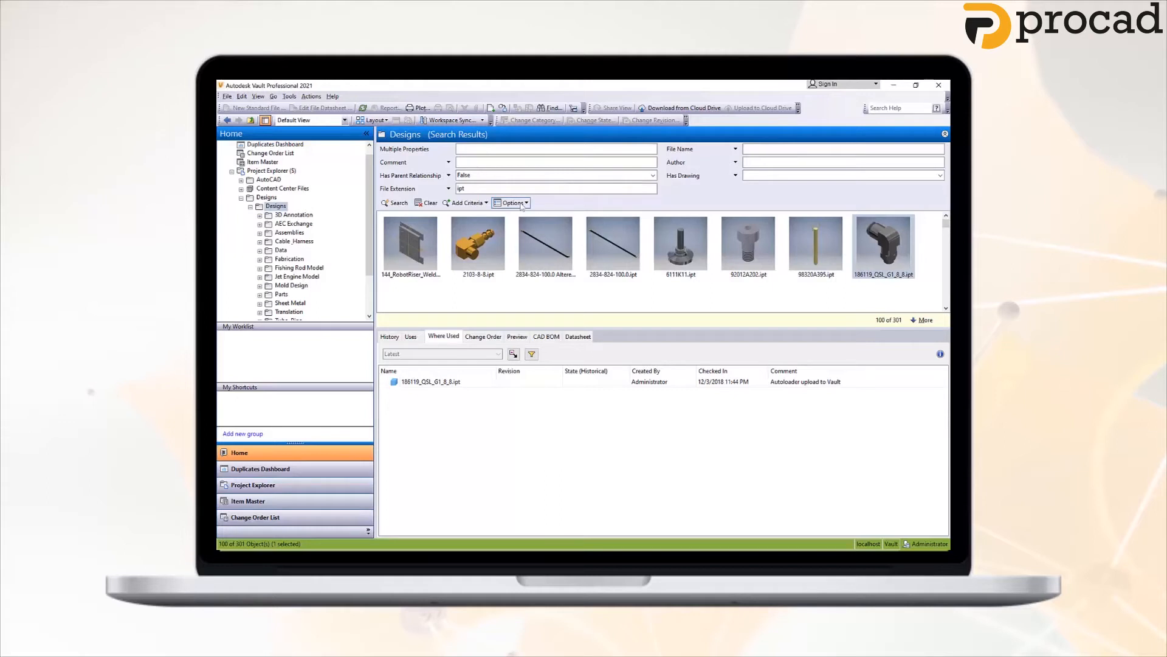
Step: Save the current search as a search folder named Orphaned Files
{"action": "left_click", "coordinate": [509, 203]}
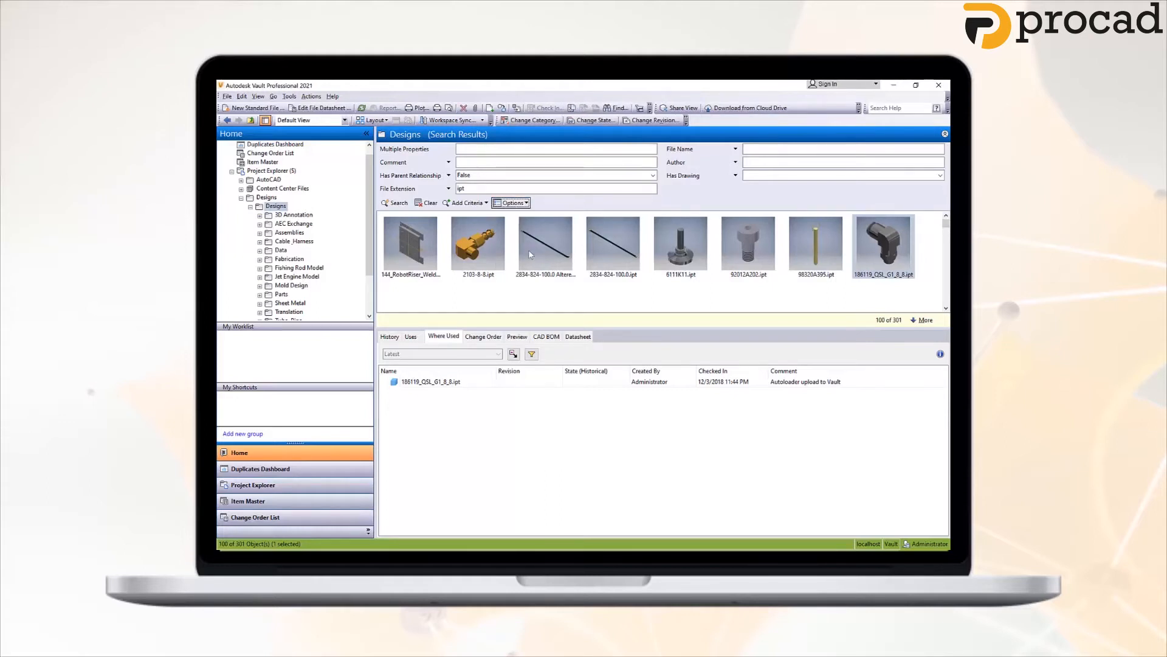
{"action": "left_click", "coordinate": [511, 203]}
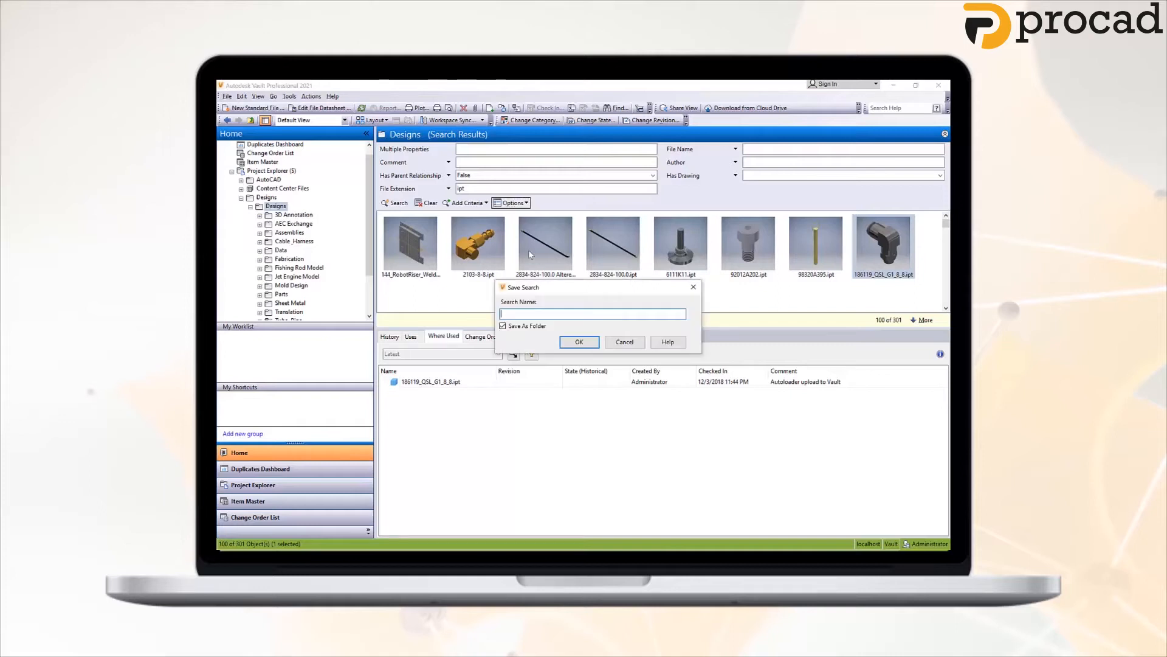
{"action": "mouse_move", "coordinate": [607, 313]}
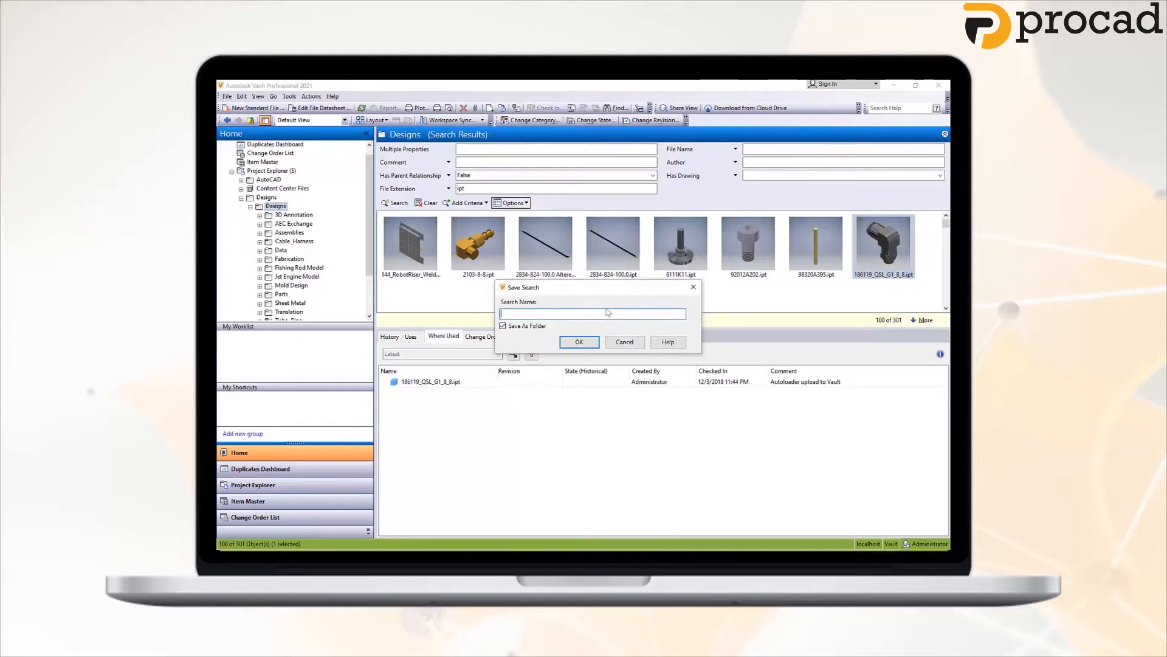
{"action": "type", "text": "Orphaned Files"}
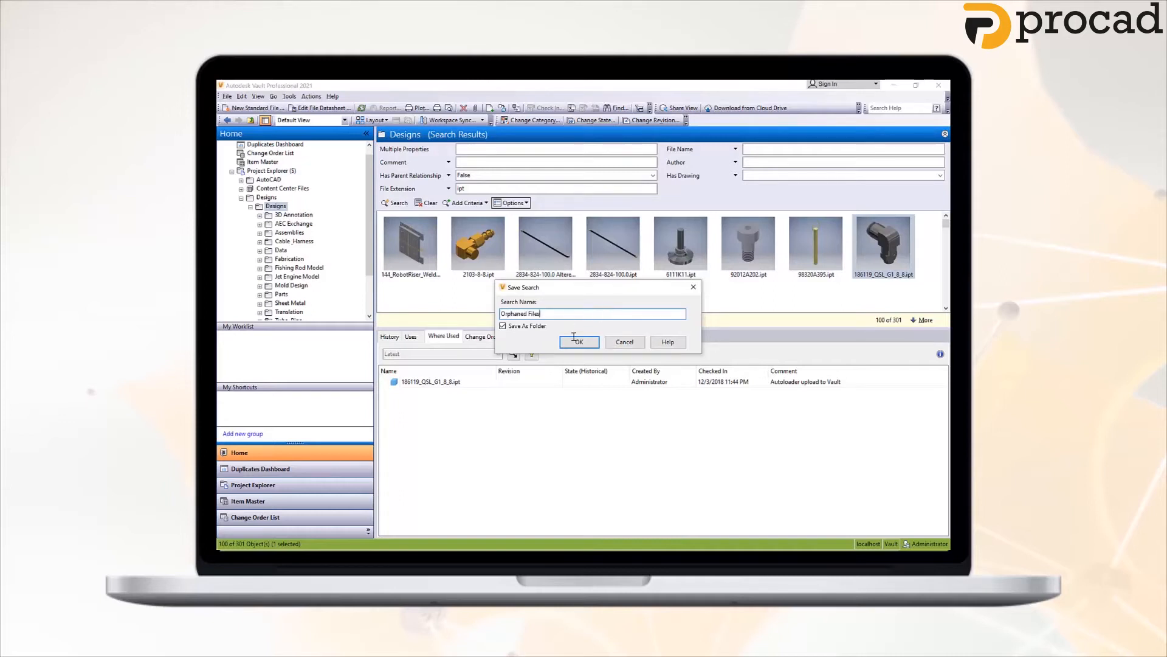
{"action": "left_click", "coordinate": [578, 341]}
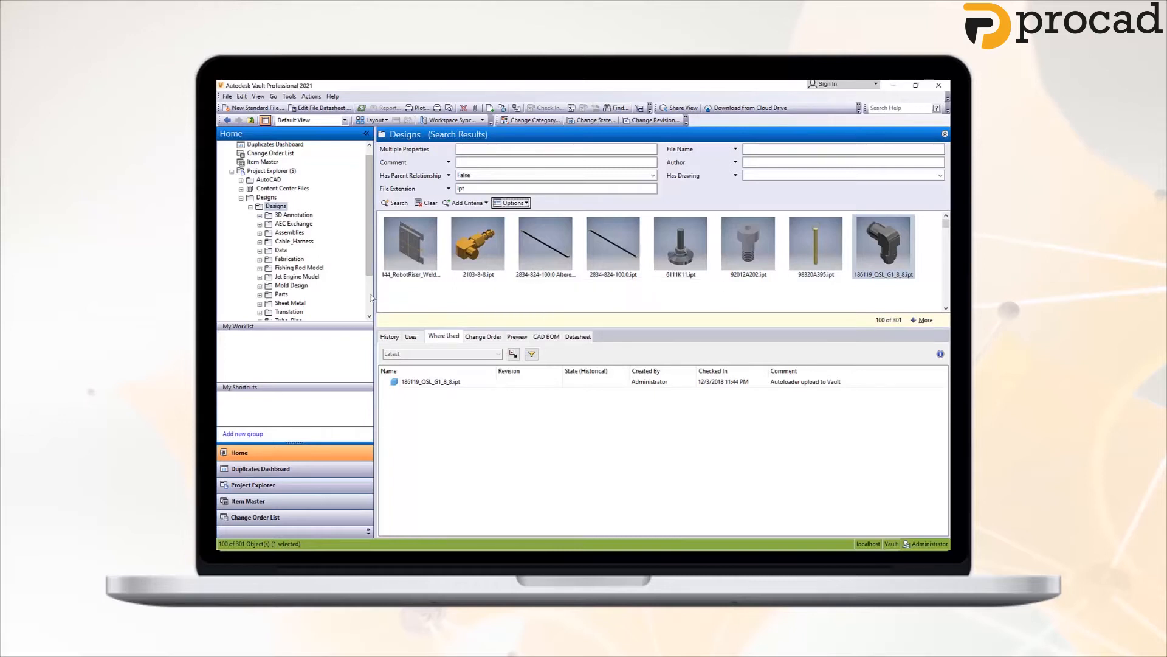
Step: Open the Orphaned Files folder under My Search Folders to list its parts
{"action": "scroll", "scroll_direction": "down", "scroll_amount": 3}
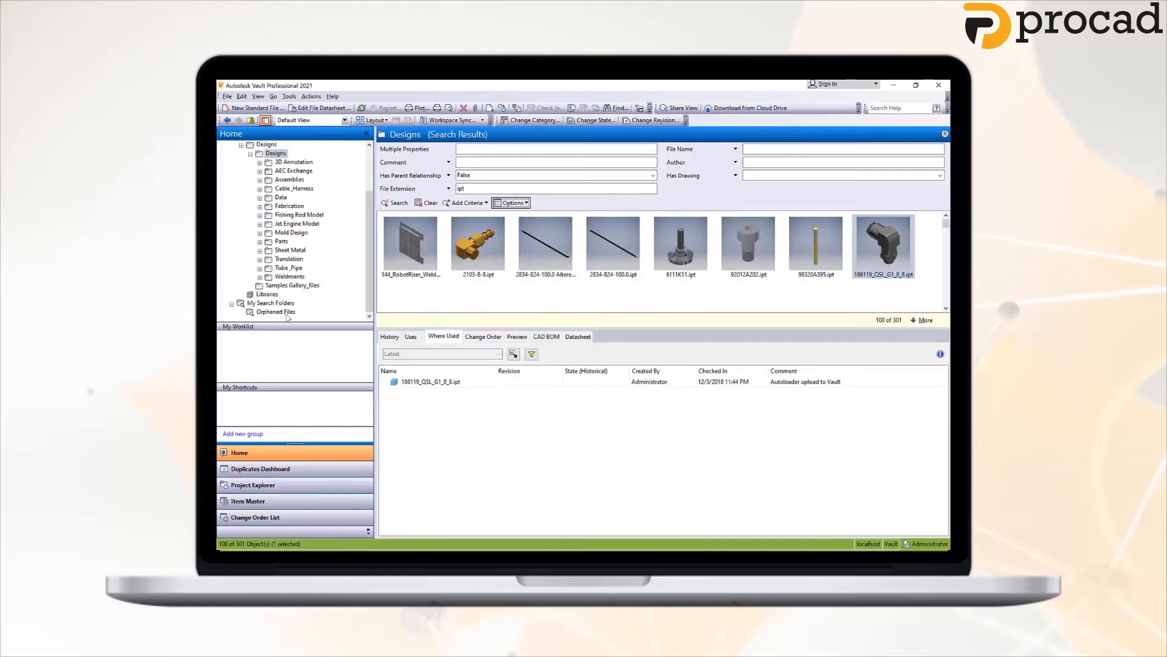
{"action": "left_click", "coordinate": [276, 312]}
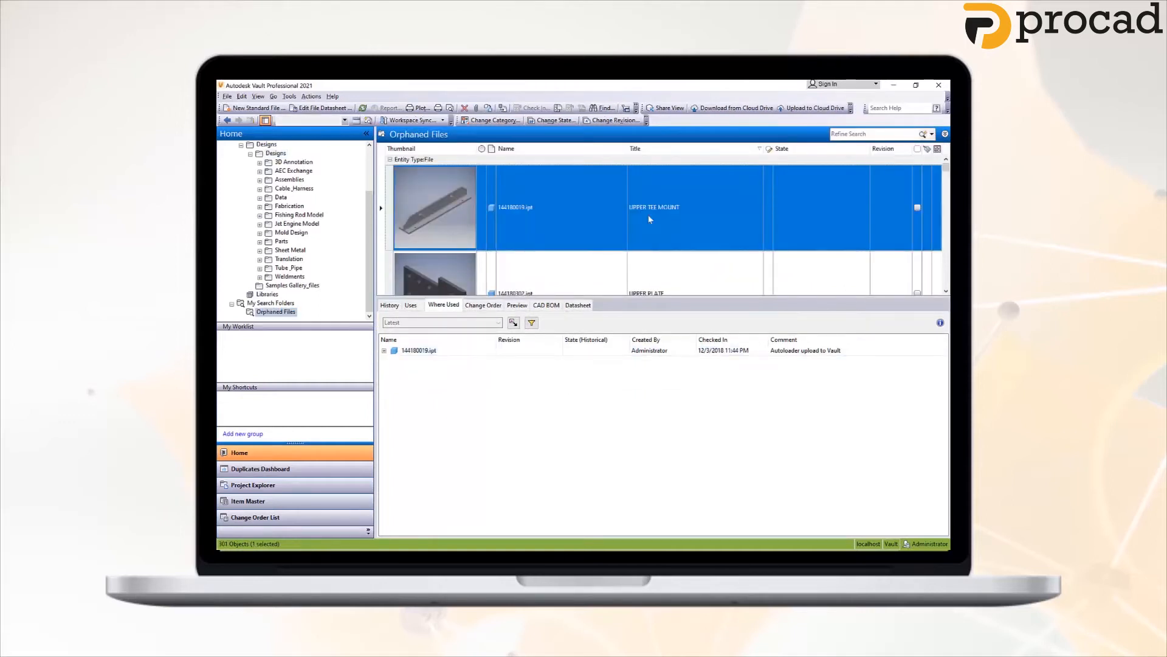
{"action": "mouse_move", "coordinate": [671, 263]}
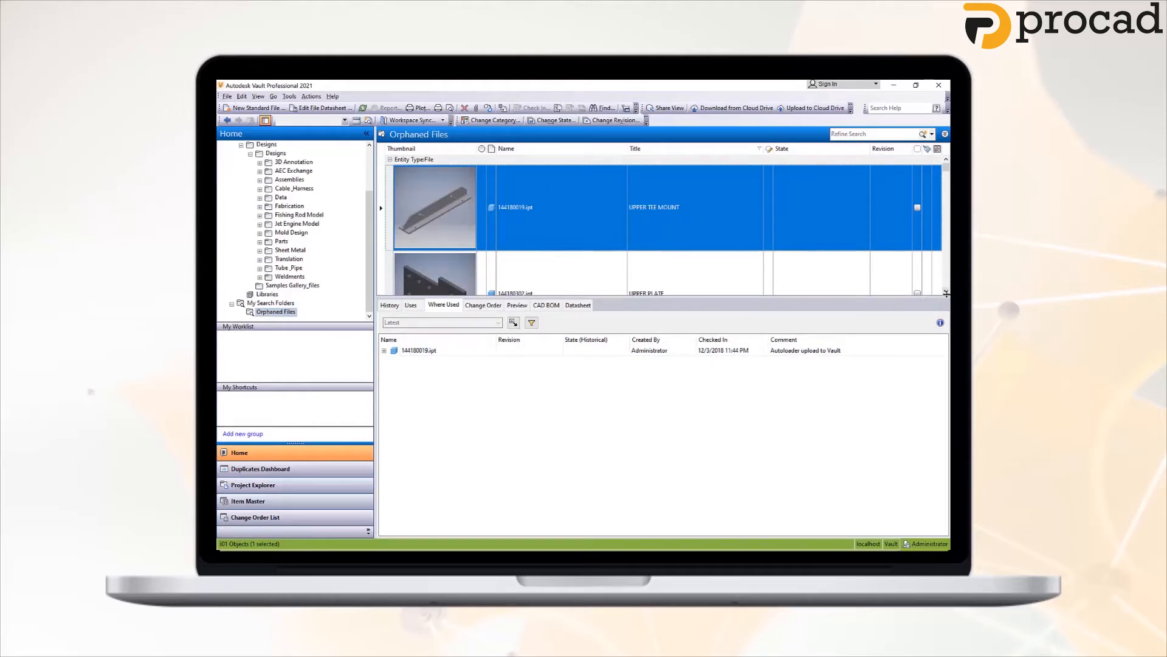
{"action": "mouse_move", "coordinate": [761, 243]}
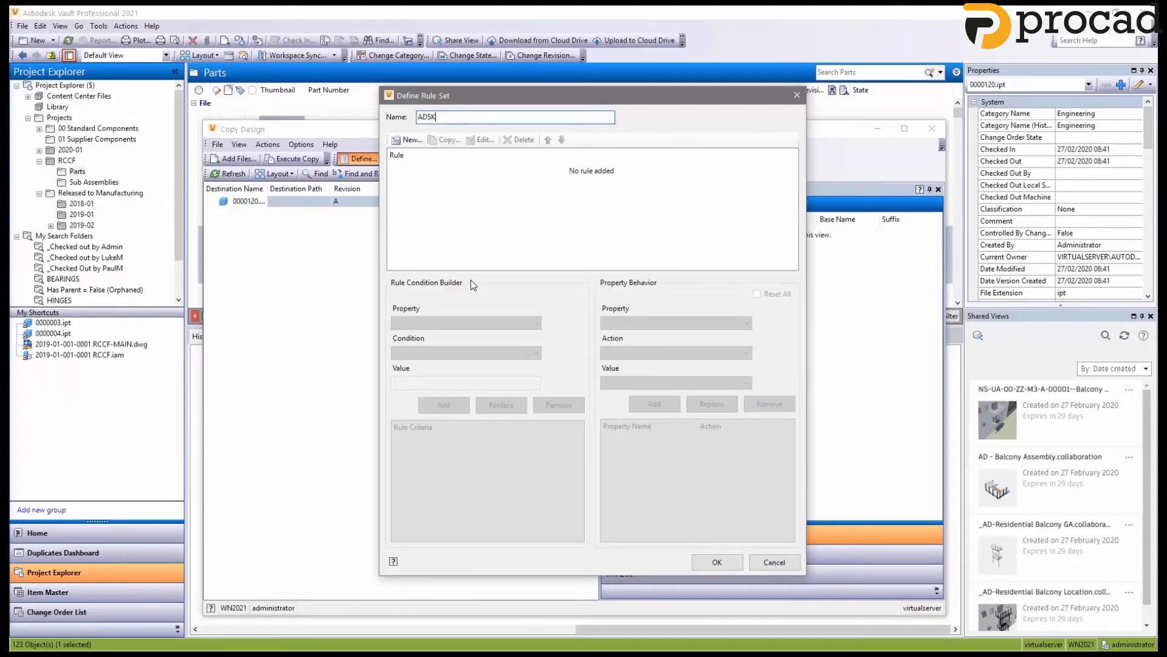
Step: Add rule Original Part Number with File Extension is ipt and Category Name Reset, and confirm the ADSK rule set
{"action": "left_click", "coordinate": [409, 139]}
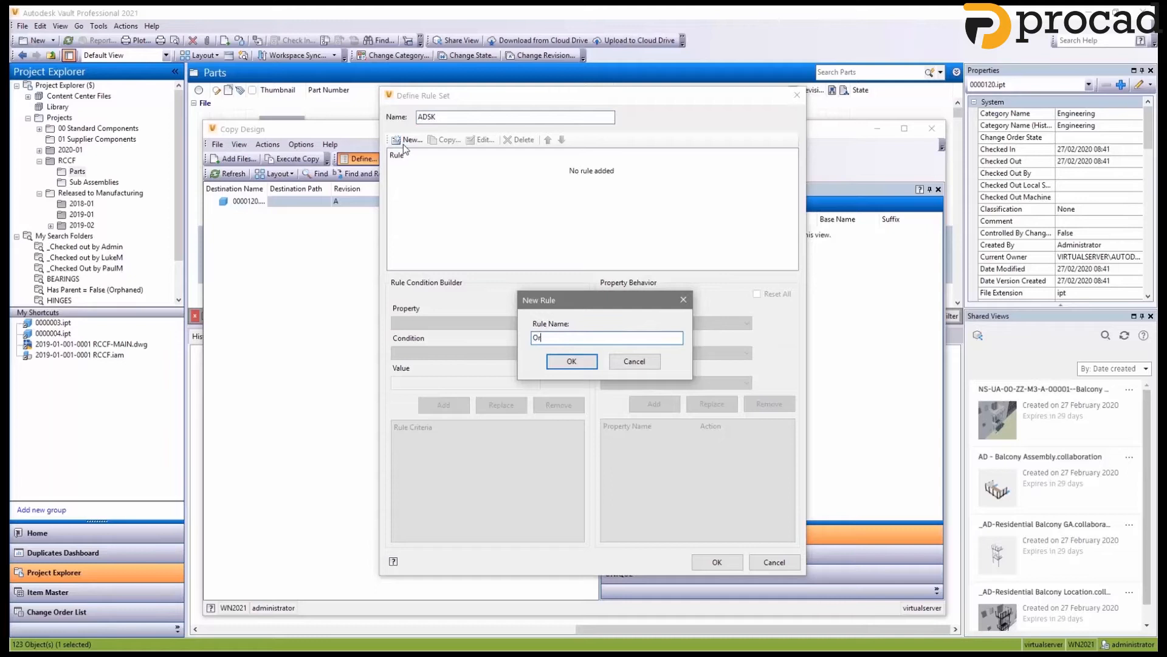
{"action": "type", "text": "riginal Part N"}
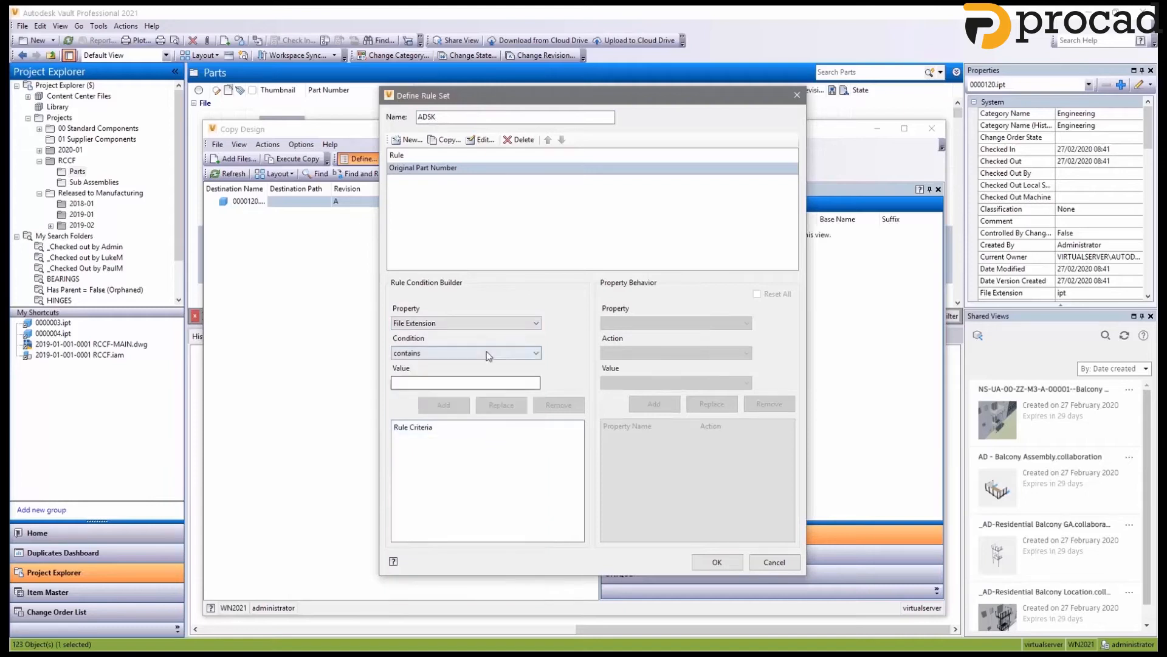
{"action": "left_click", "coordinate": [443, 405]}
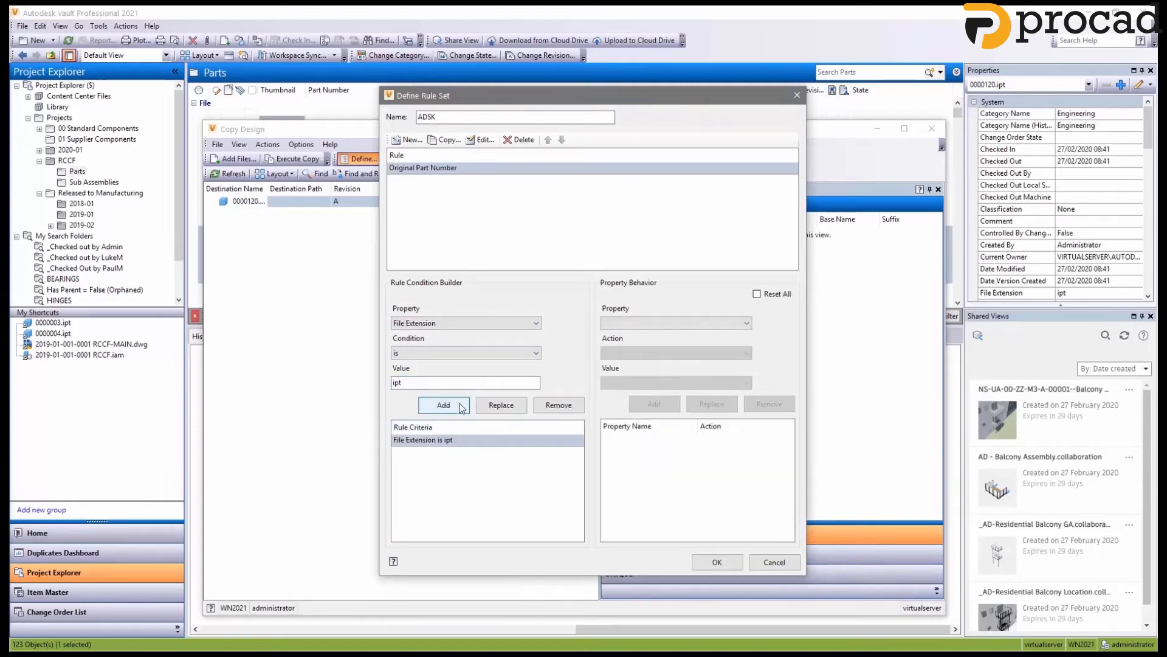
{"action": "left_click", "coordinate": [443, 404]}
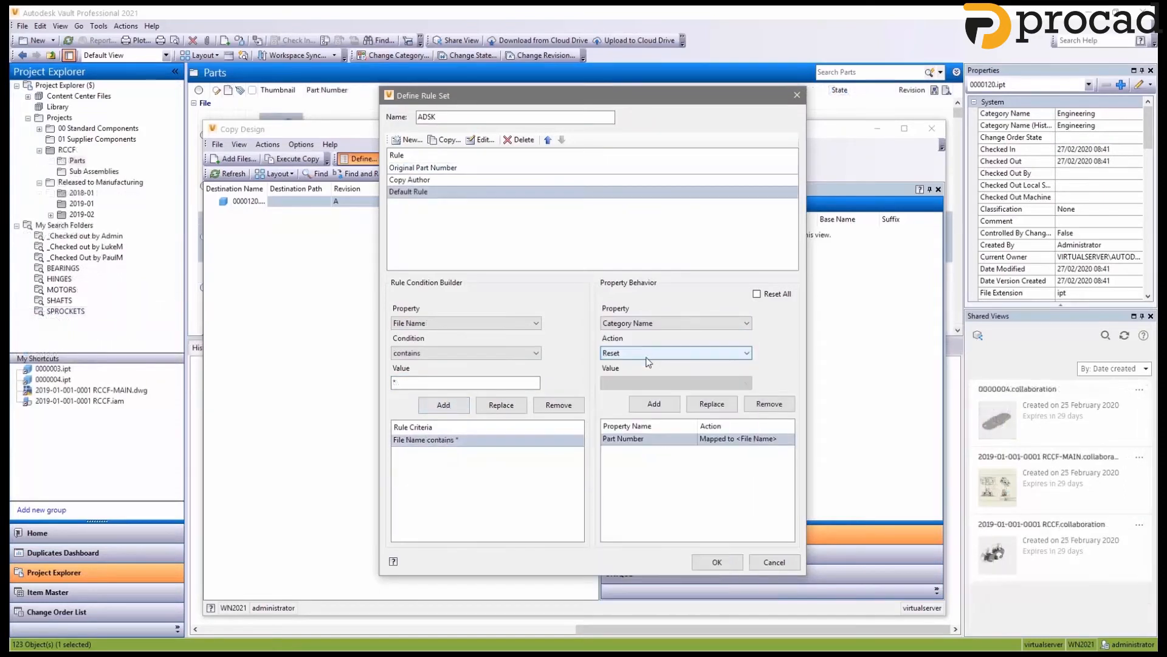
{"action": "left_click", "coordinate": [653, 404]}
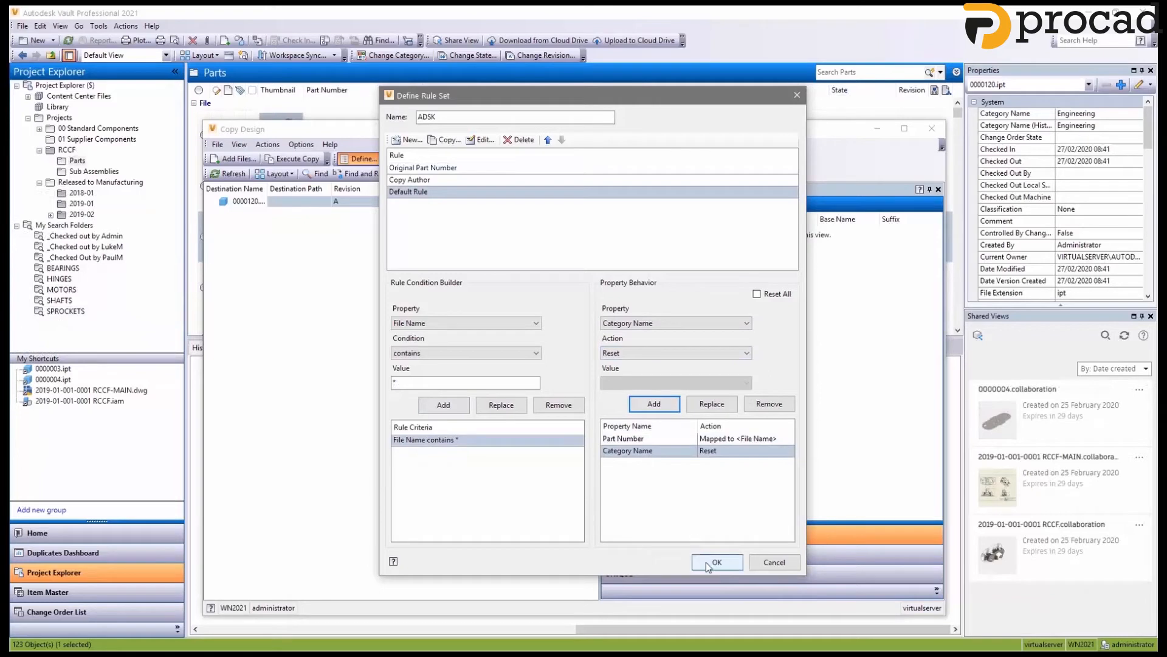
{"action": "left_click", "coordinate": [716, 562]}
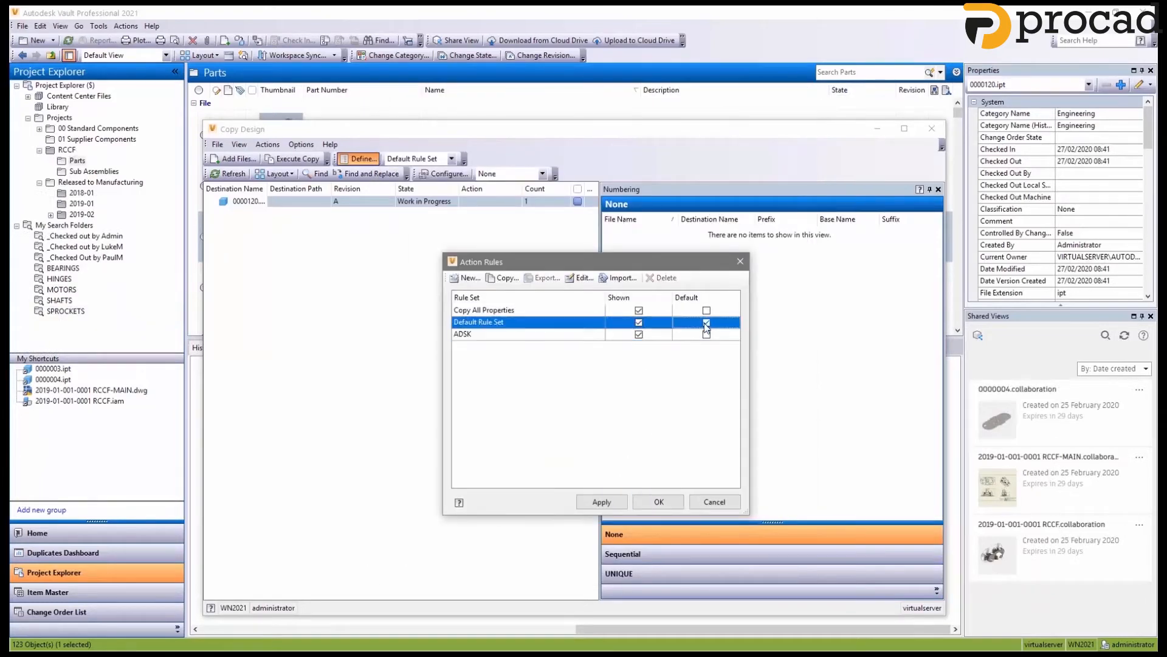
Step: Choose the ADSK rule set, view the copy list as a nested tree, and execute the copy
{"action": "left_click", "coordinate": [658, 501]}
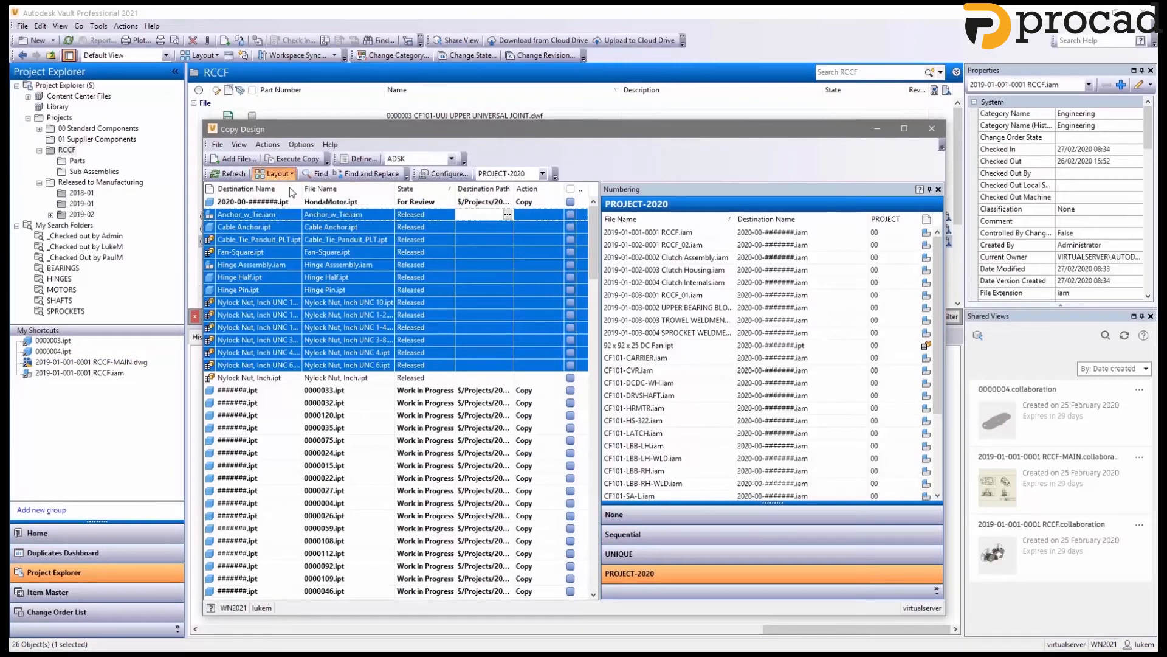
{"action": "left_click", "coordinate": [276, 173]}
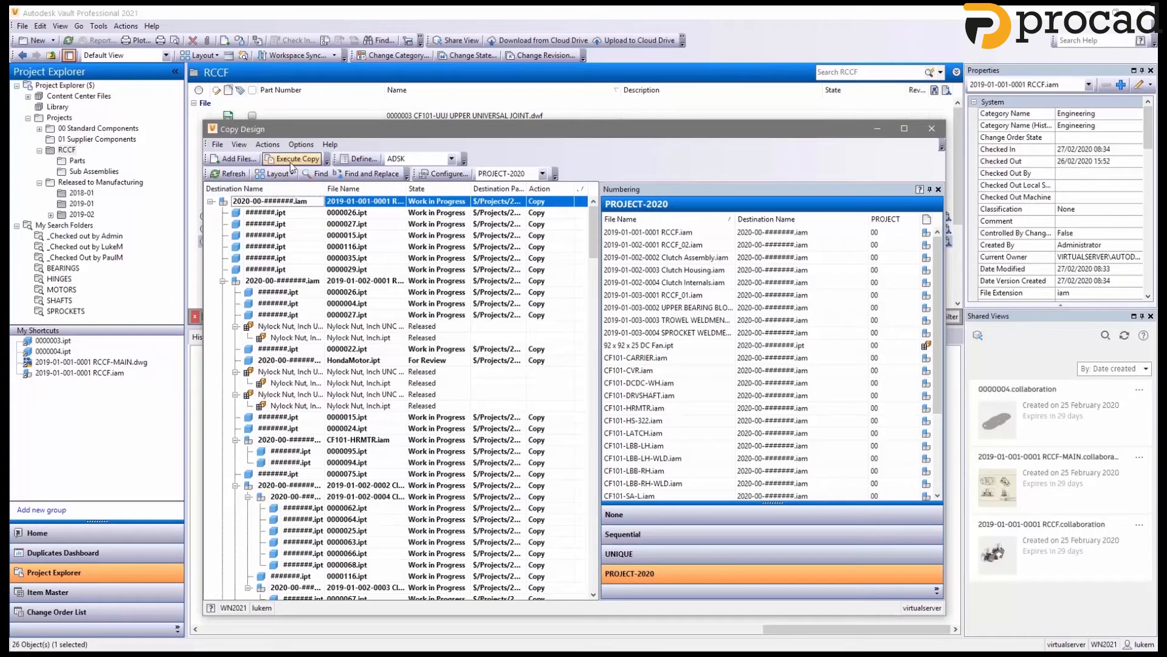
{"action": "left_click", "coordinate": [294, 158]}
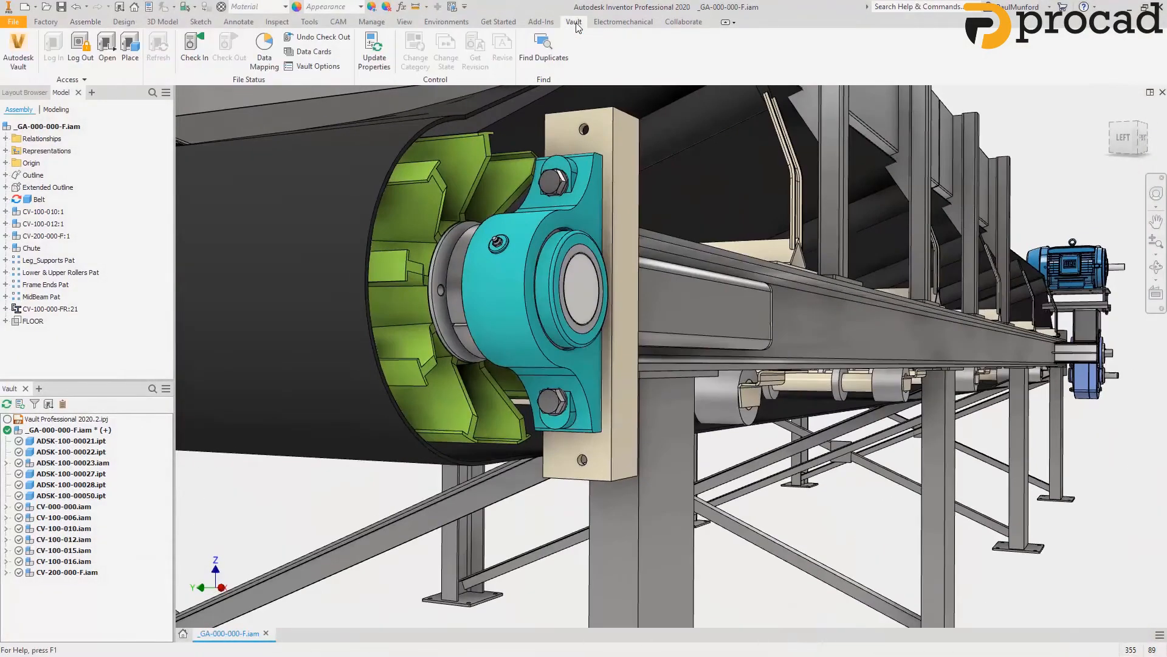
Step: Find duplicates and replace all ADSK-100-00047 occurrences with the existing vault part
{"action": "left_click", "coordinate": [544, 52]}
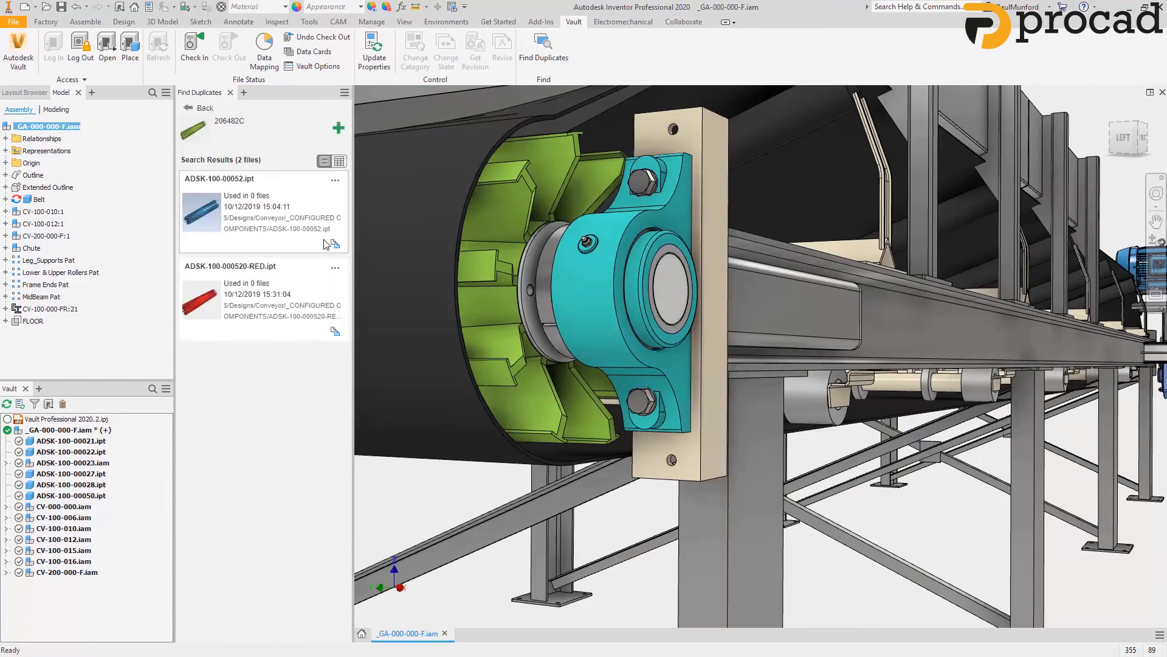
{"action": "left_click", "coordinate": [335, 179]}
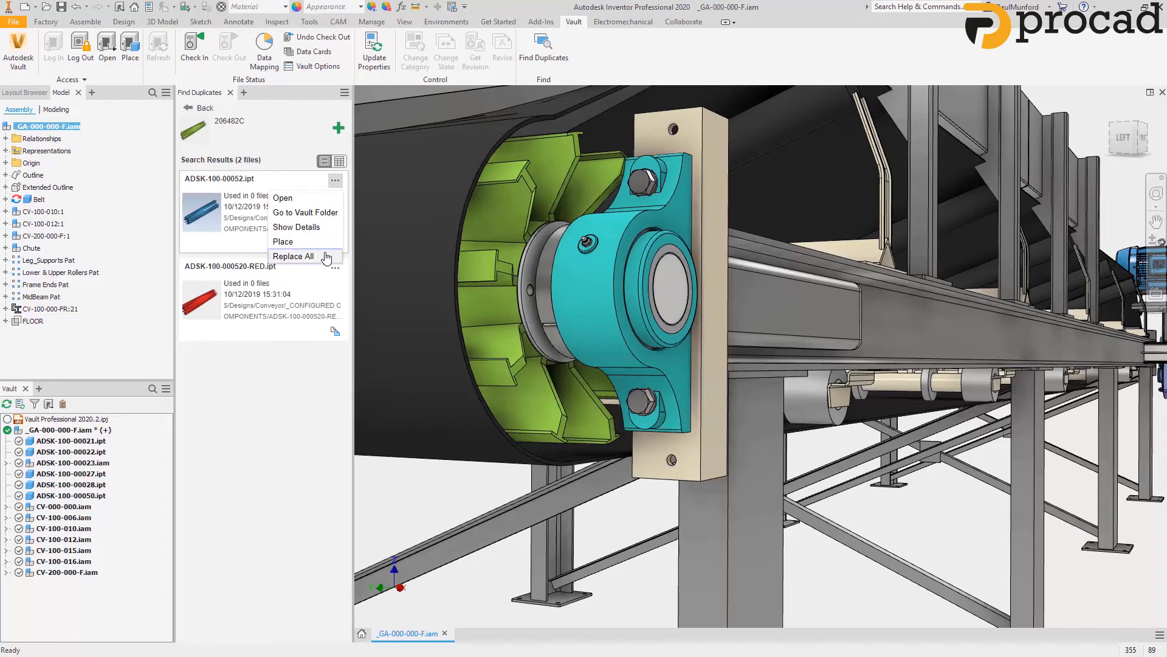
{"action": "left_click", "coordinate": [293, 256]}
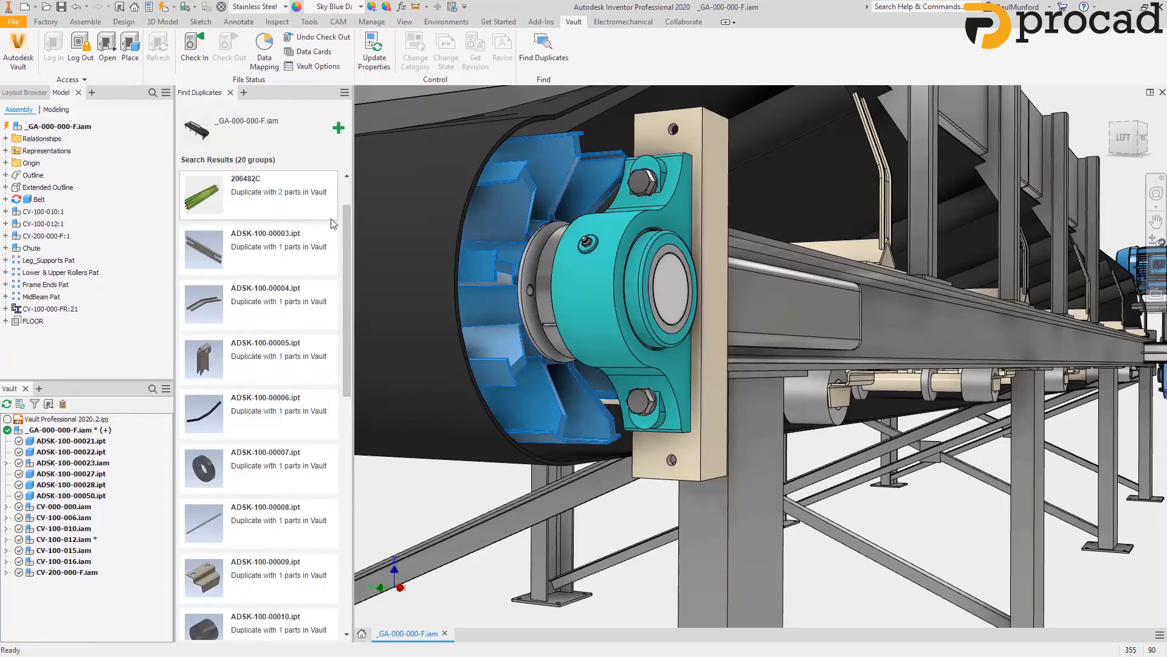
{"action": "scroll", "scroll_direction": "down", "scroll_amount": 3}
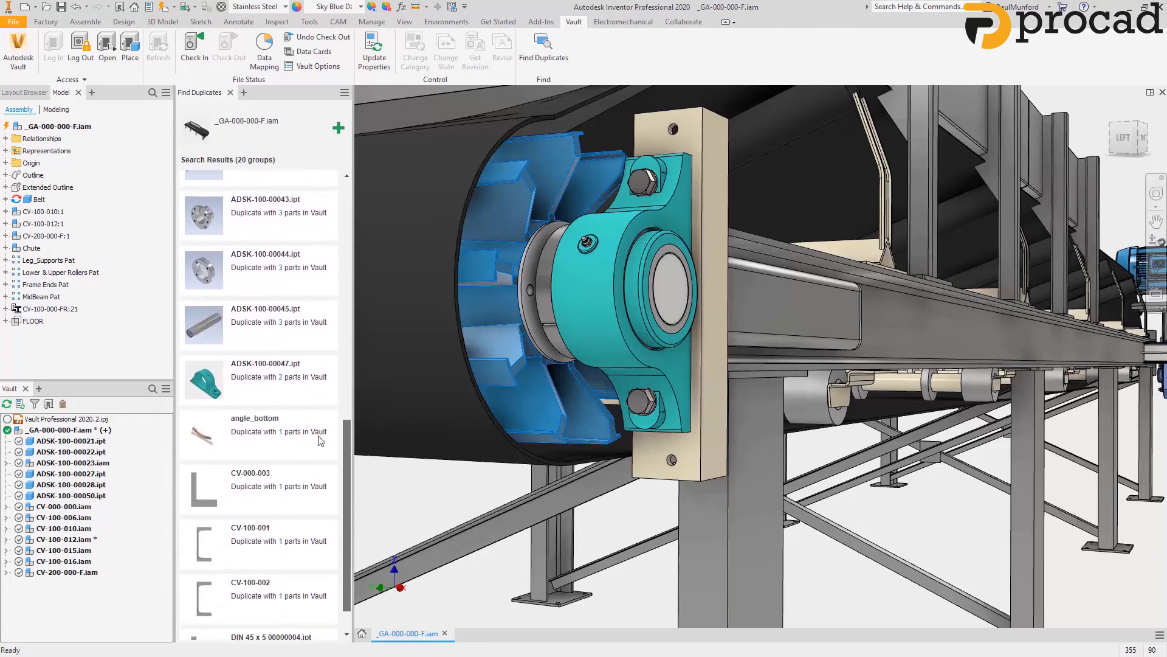
{"action": "left_click", "coordinate": [258, 380]}
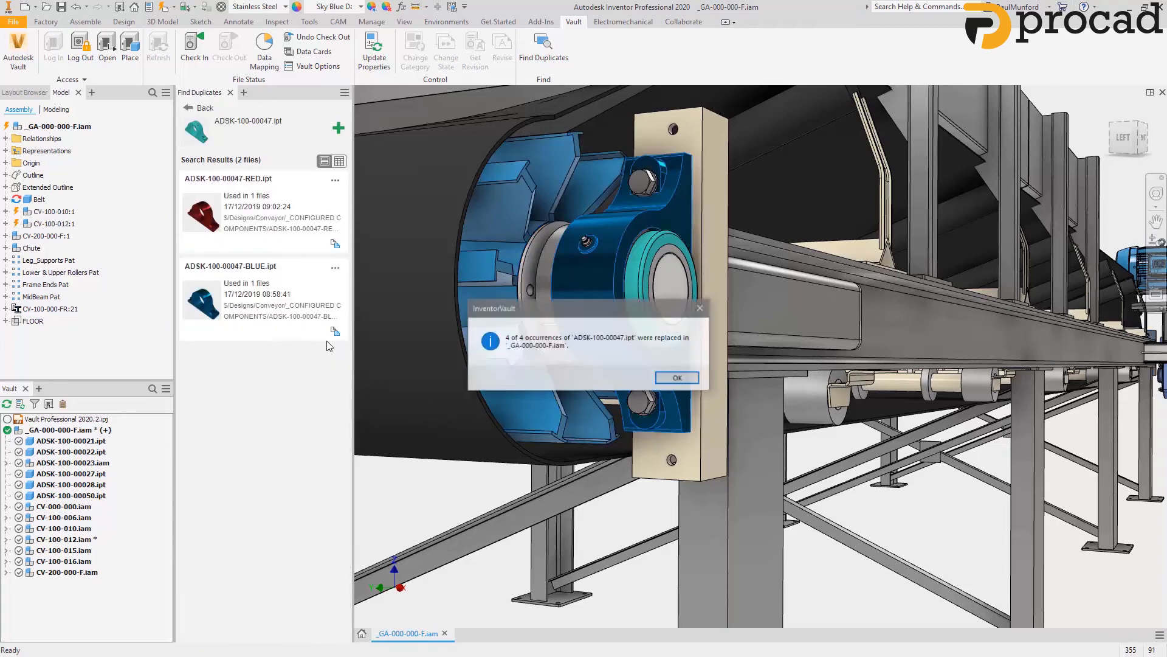
{"action": "left_click", "coordinate": [676, 377]}
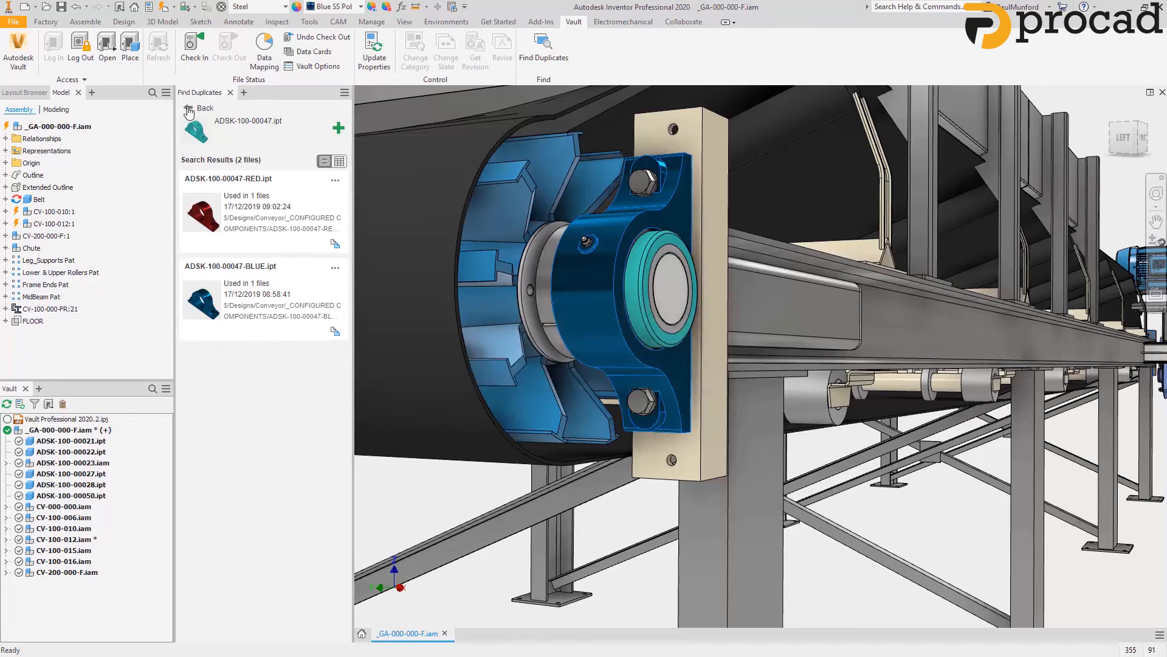
Step: Back in the group list, replace every occurrence of collar part ADSK-100-00058 with its duplicate
{"action": "left_click", "coordinate": [199, 112]}
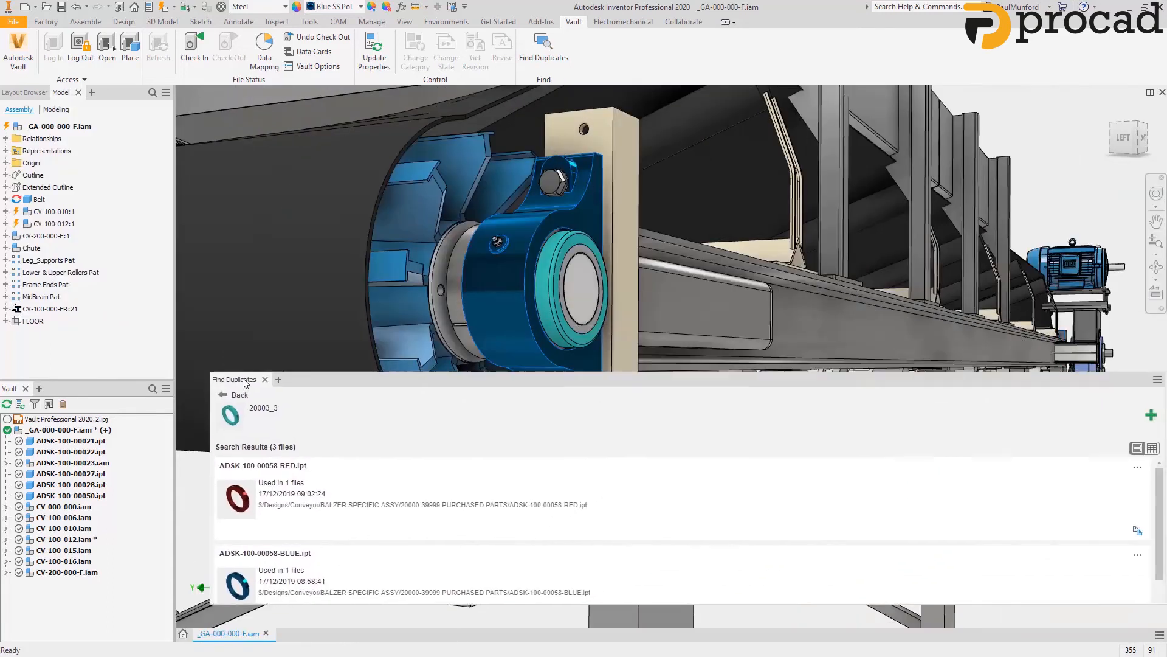
{"action": "left_click", "coordinate": [1151, 449]}
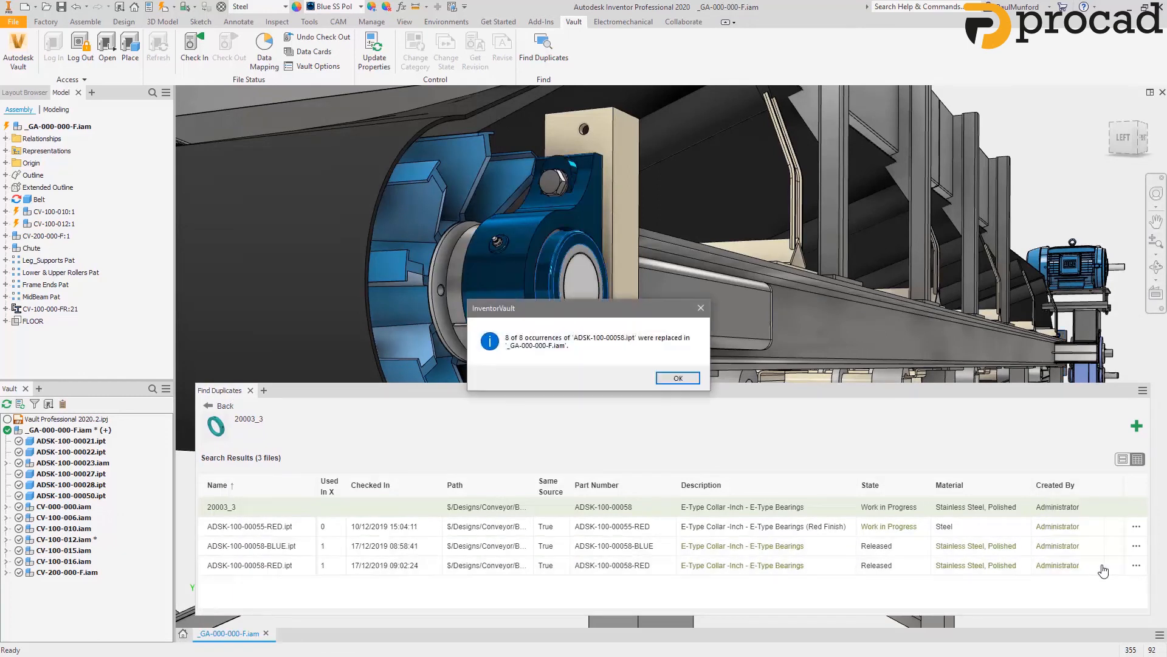
{"action": "left_click", "coordinate": [678, 377]}
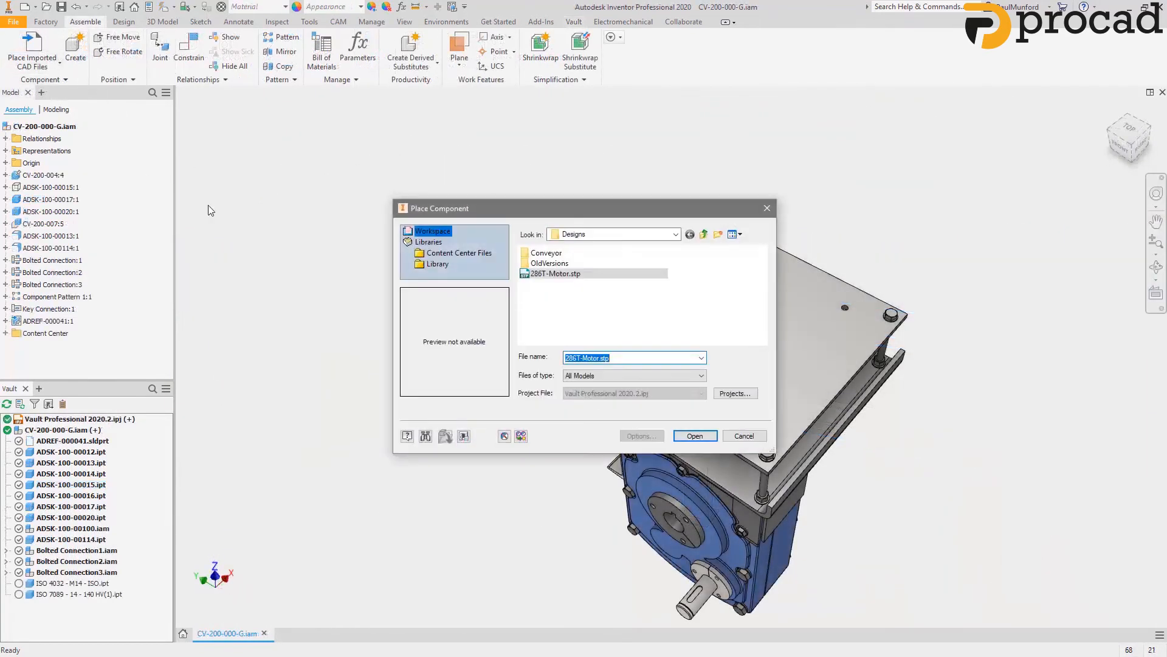
Step: Place 286T-Motor.stp in the gearbox assembly and add a Rigid joint onto the mounting plate
{"action": "left_click", "coordinate": [742, 435]}
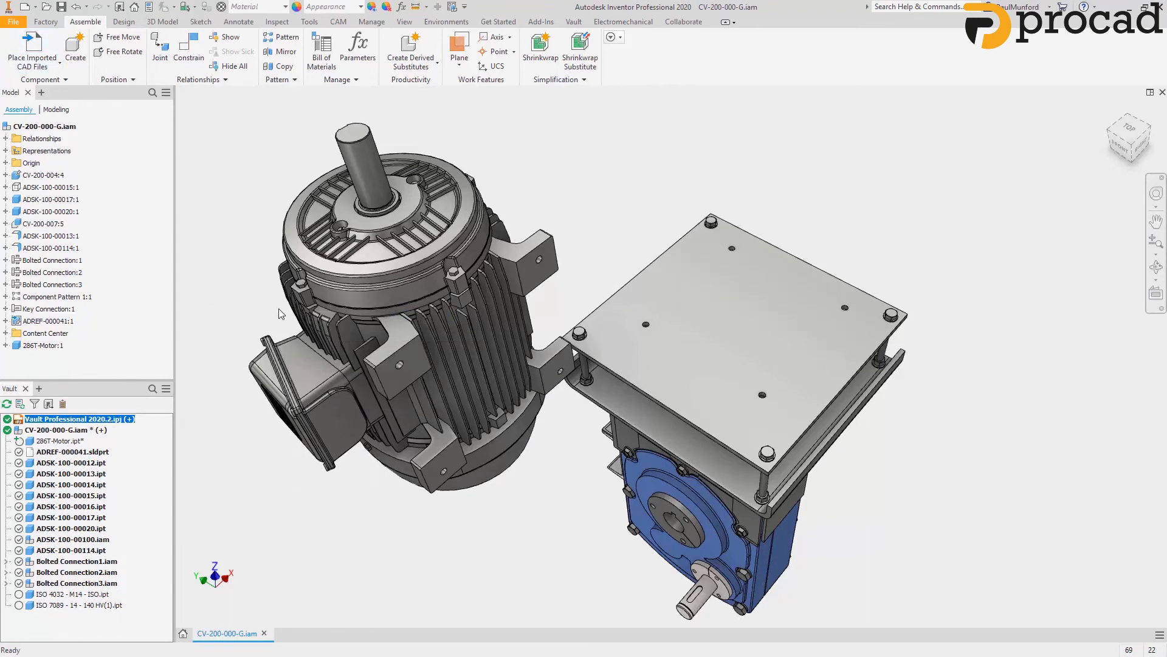
{"action": "right_click", "coordinate": [281, 312]}
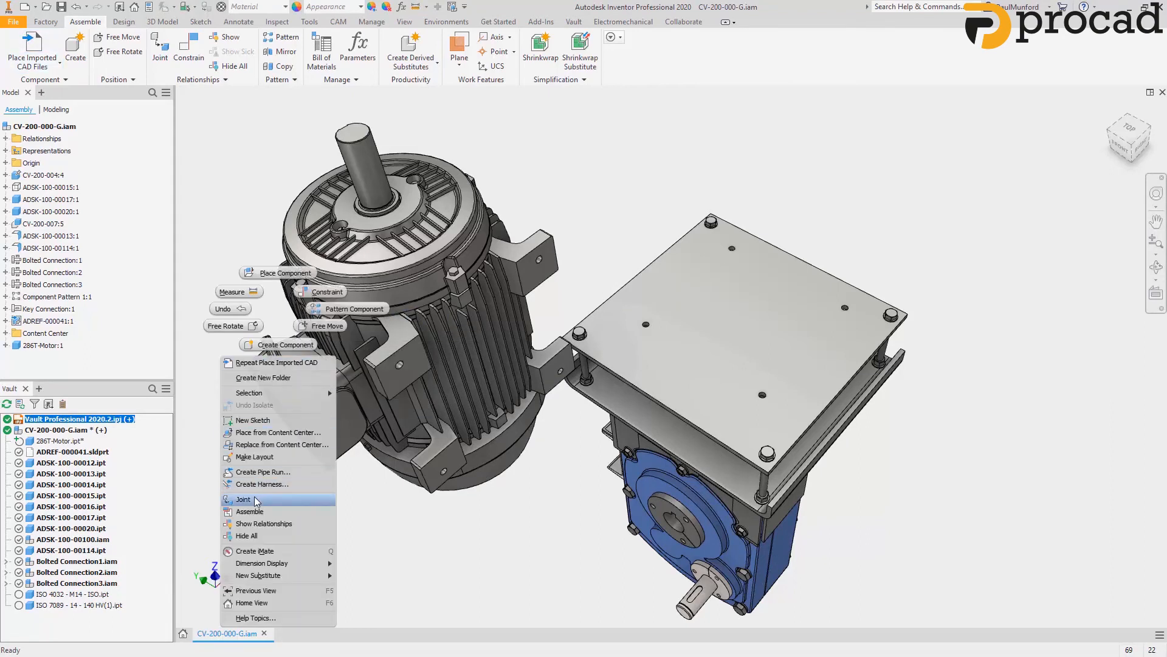
{"action": "left_click", "coordinate": [243, 499]}
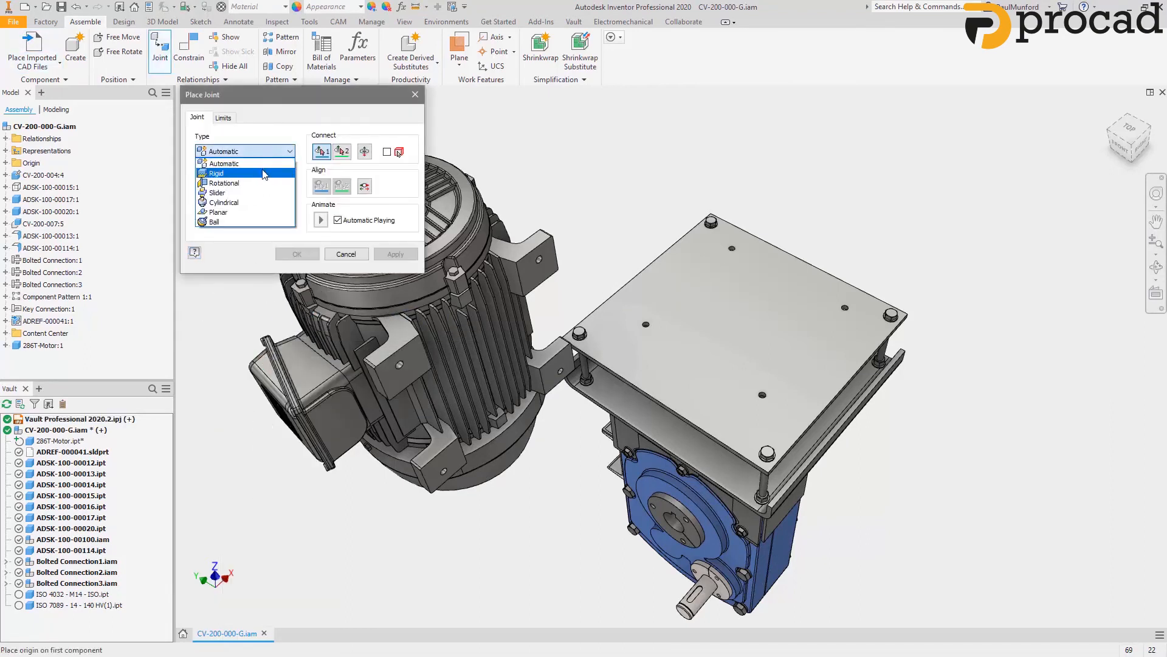
{"action": "left_click", "coordinate": [216, 173]}
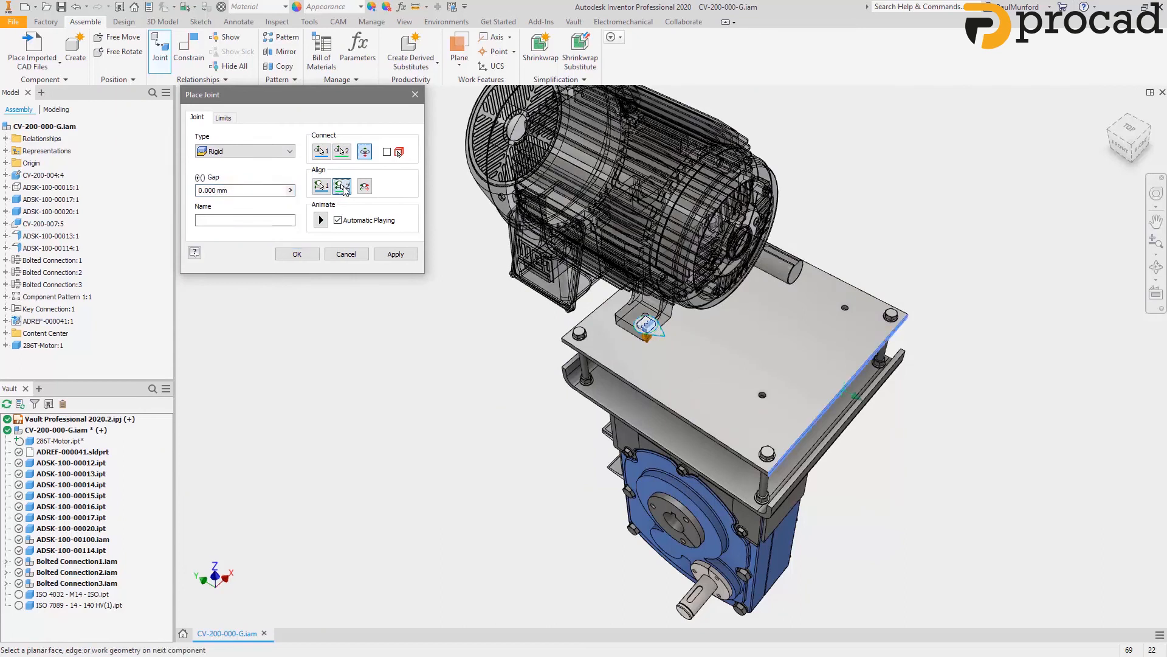
{"action": "left_click", "coordinate": [296, 254]}
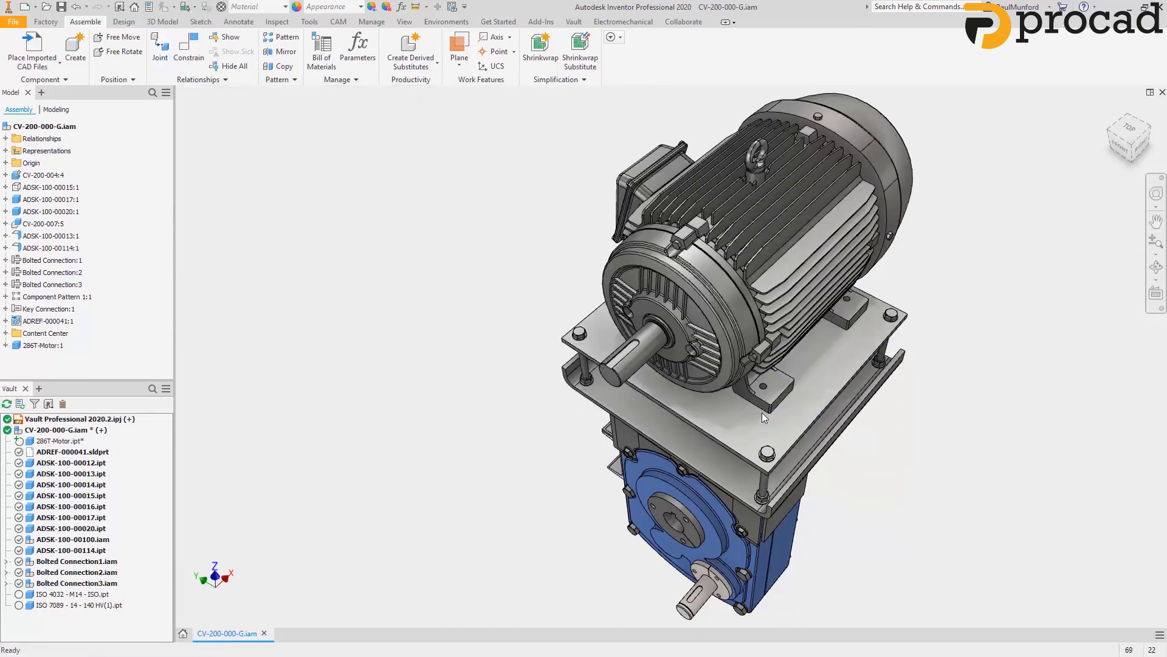
Step: Replace the imported 286T motor with vault part ADSK-100-00018 and check the assembly in with a comment
{"action": "left_click", "coordinate": [573, 22]}
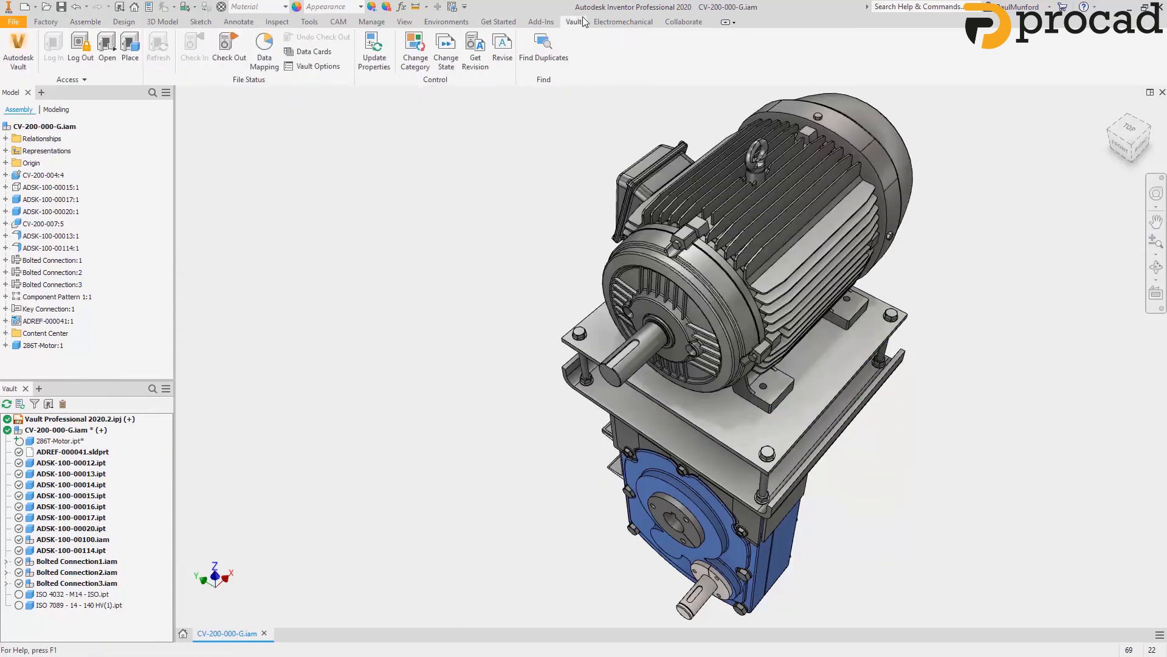
{"action": "left_click", "coordinate": [544, 46]}
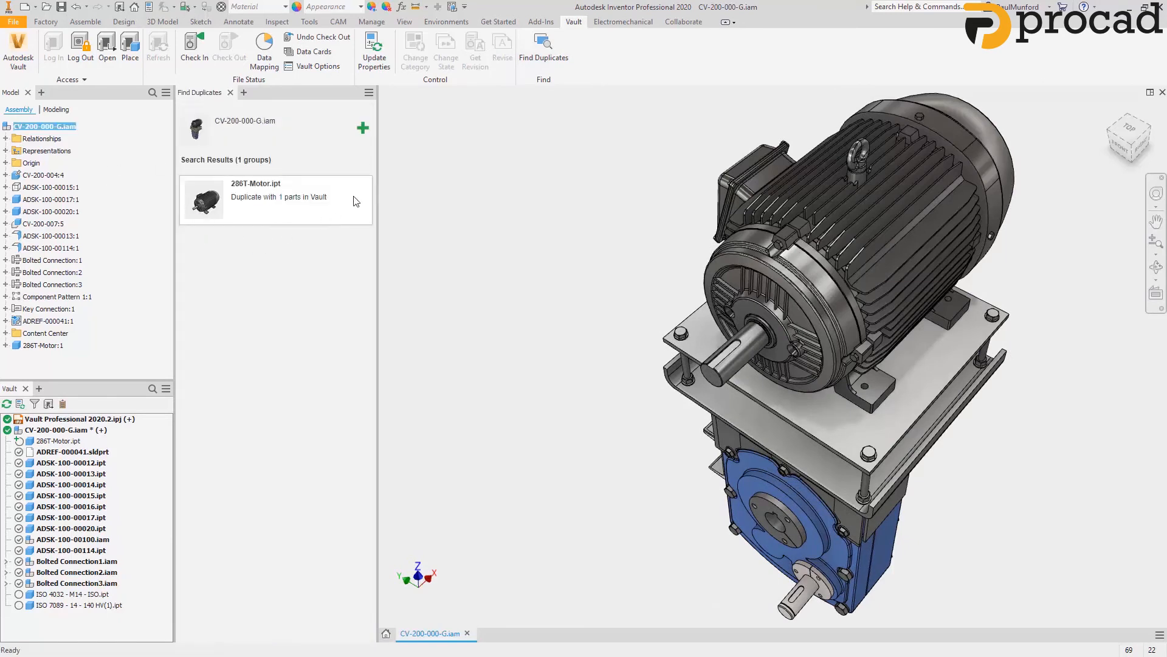
{"action": "left_click", "coordinate": [359, 183]}
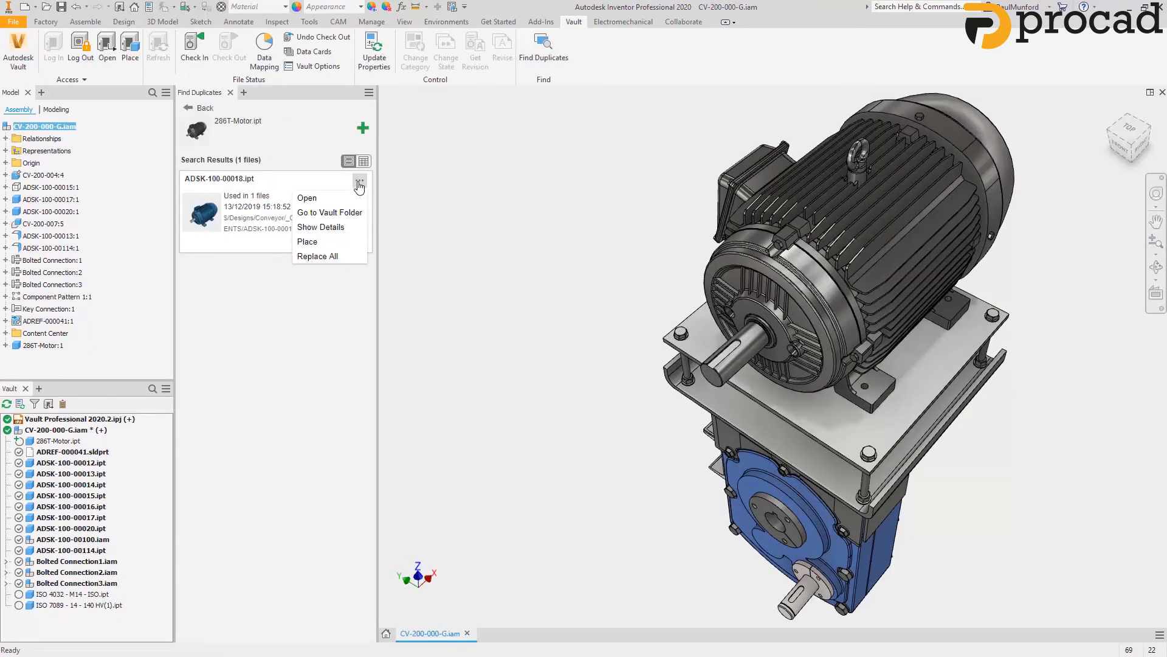
{"action": "left_click", "coordinate": [317, 257]}
{"action": "type", "text": "First check in with Motor"}
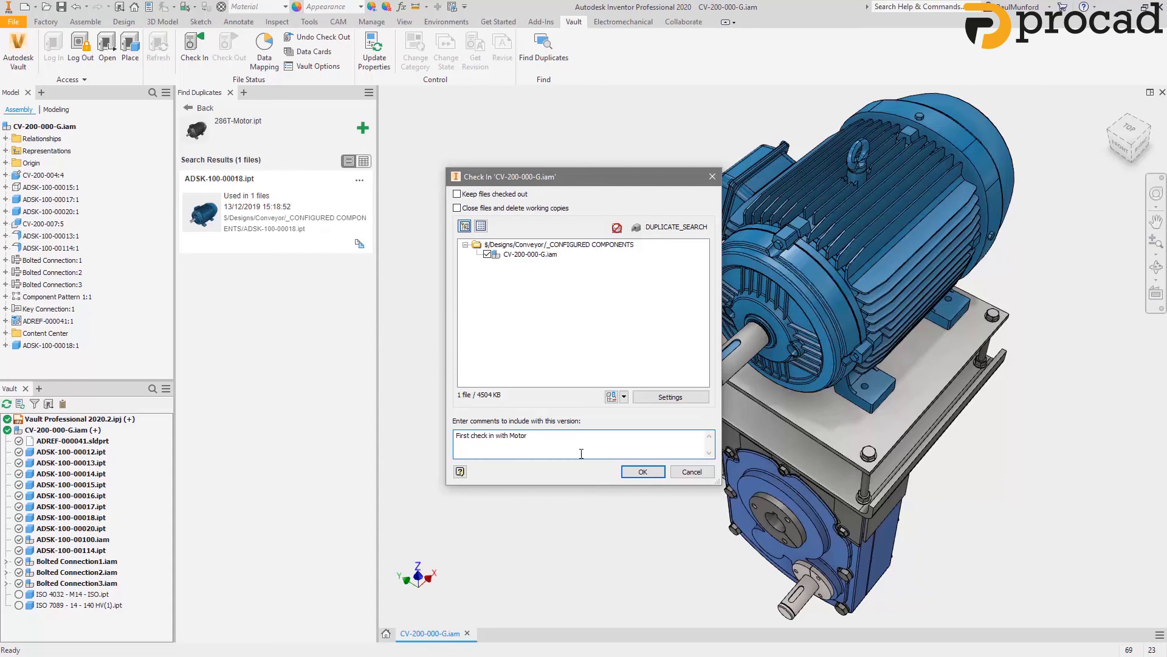
{"action": "left_click", "coordinate": [642, 472]}
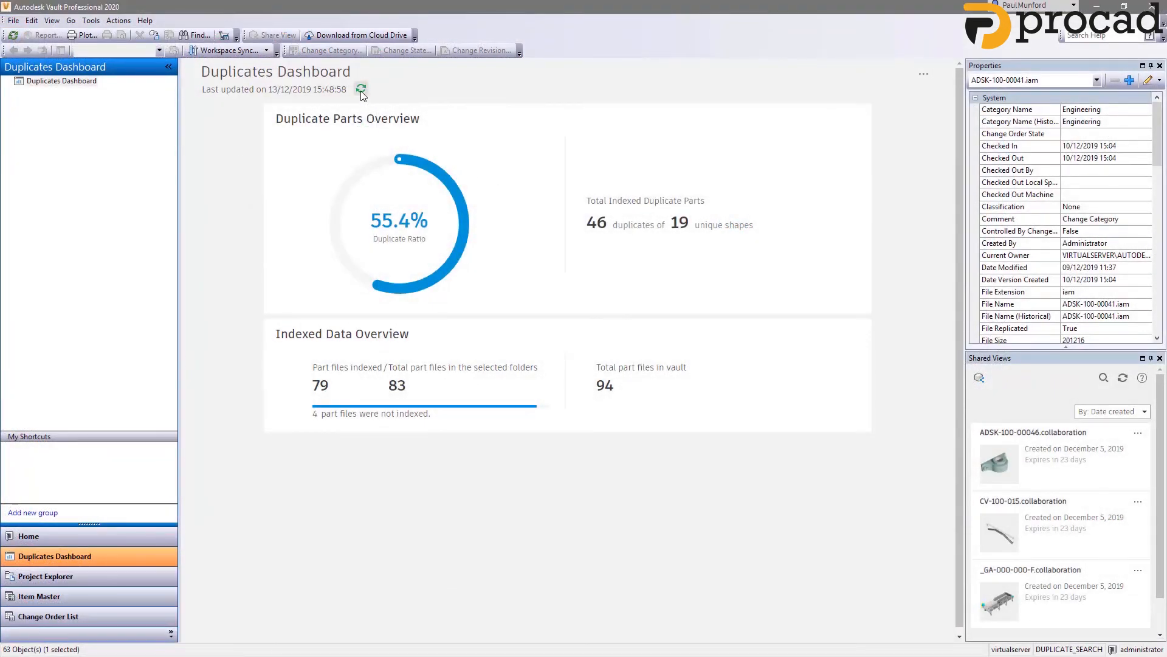
Step: Refresh the Duplicates Dashboard to 60.2% and page through the duplicate groups report
{"action": "left_click", "coordinate": [362, 89]}
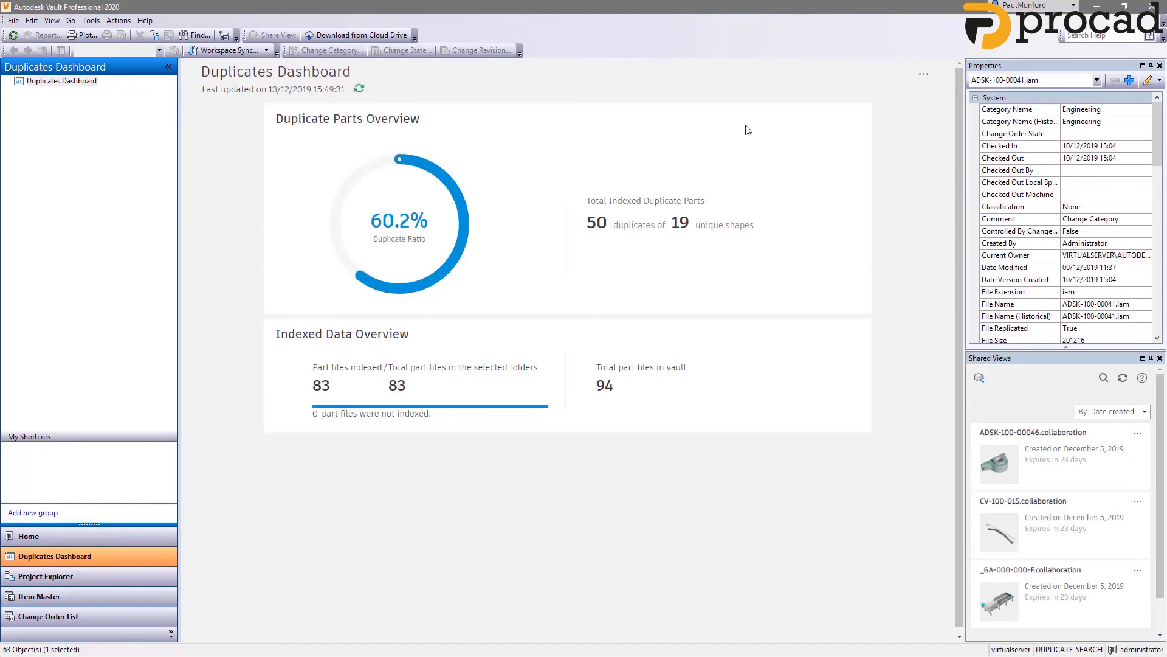
{"action": "mouse_move", "coordinate": [924, 75]}
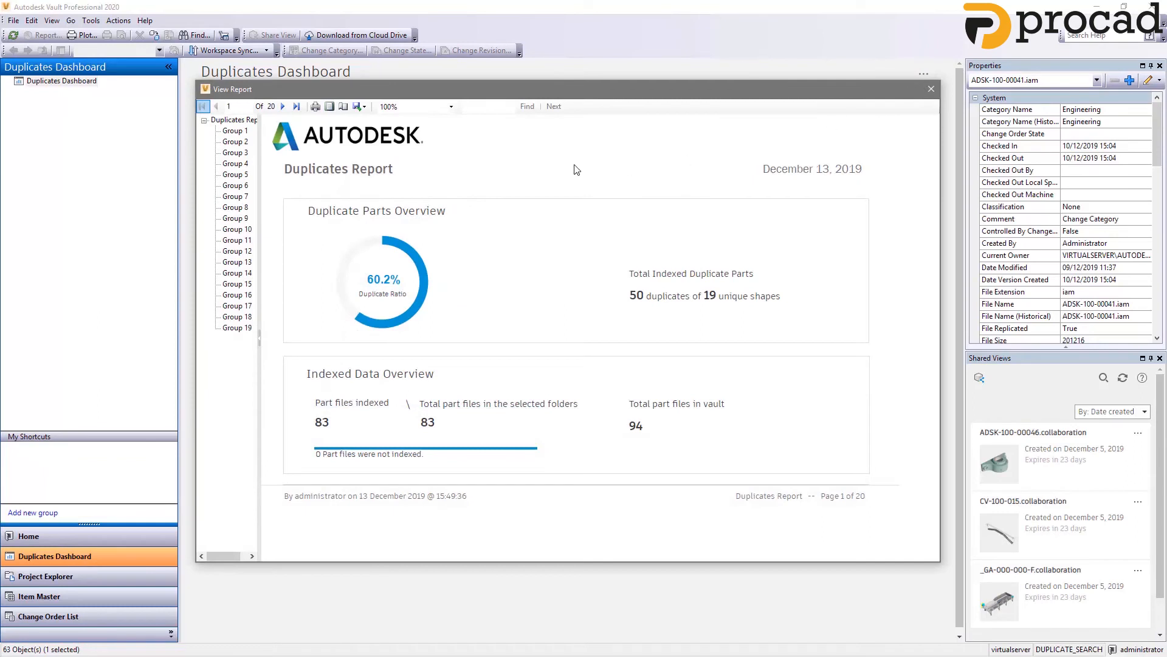
{"action": "left_click", "coordinate": [283, 106]}
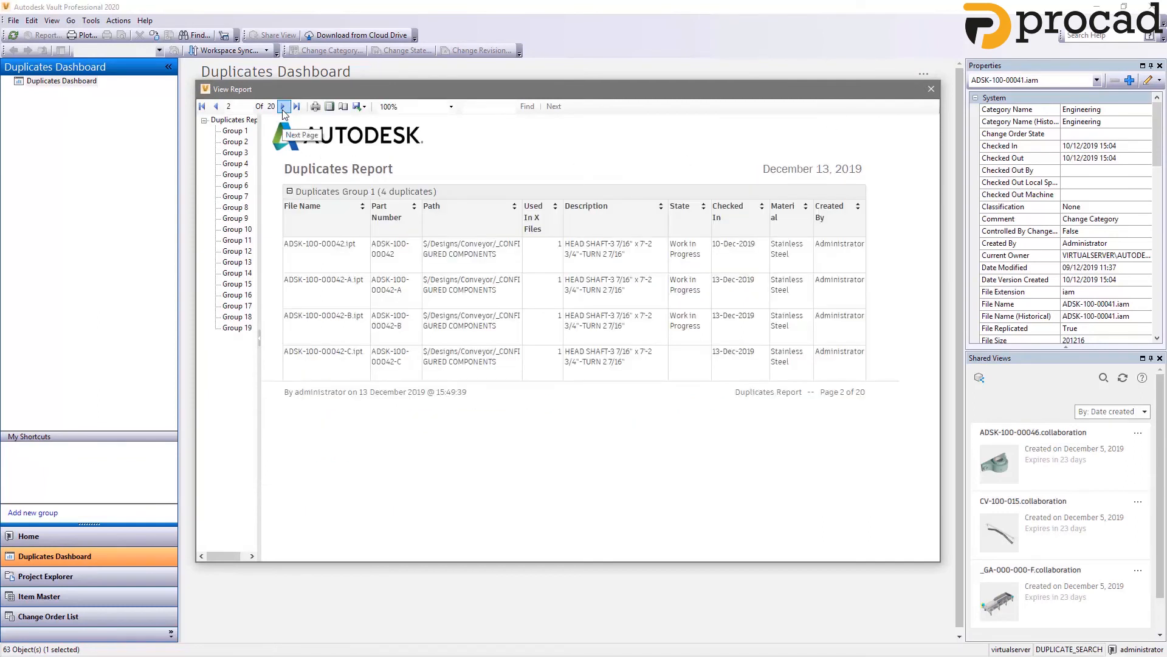
{"action": "left_click", "coordinate": [285, 106]}
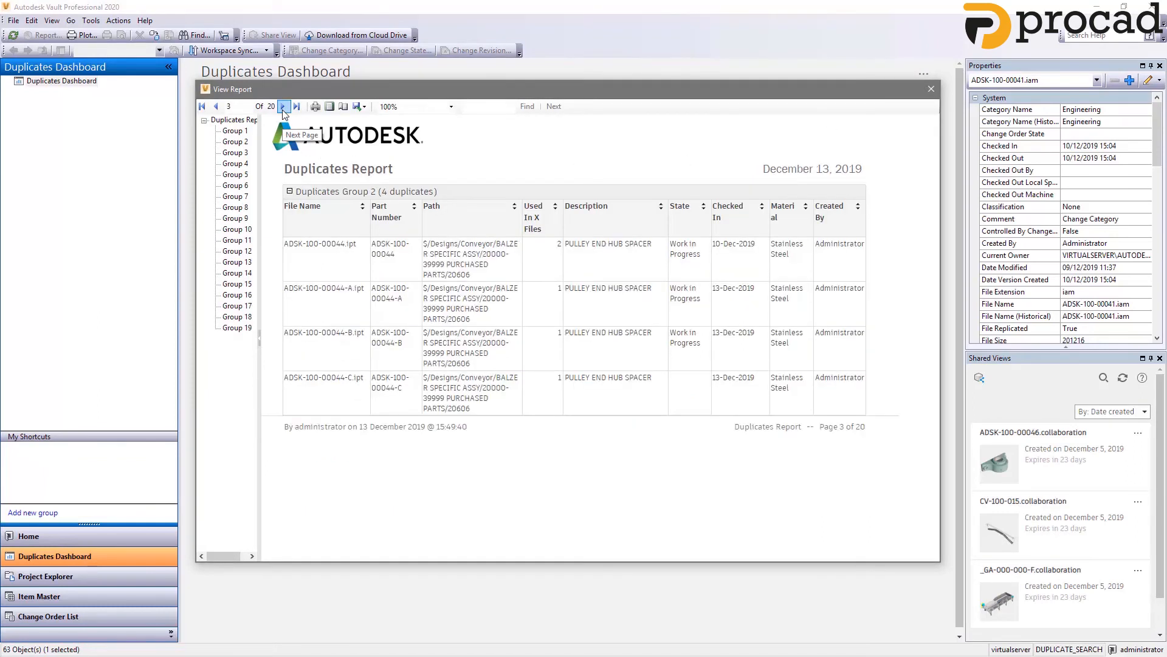
{"action": "left_click", "coordinate": [283, 106]}
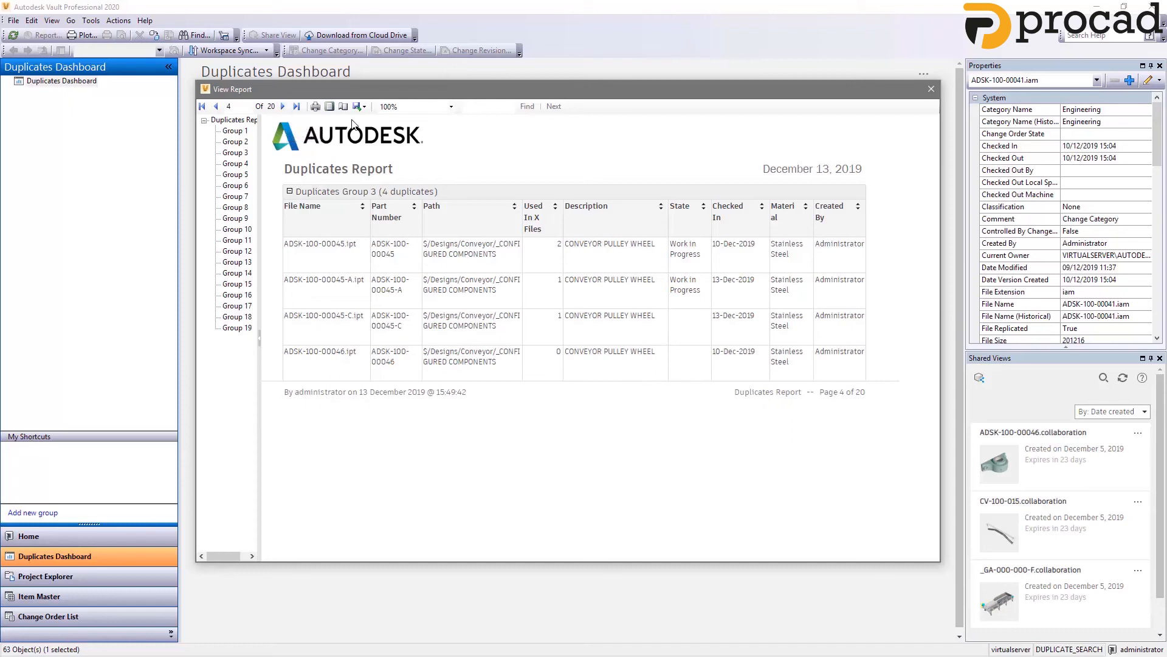
Step: Export the duplicates report to Excel
{"action": "left_click", "coordinate": [357, 106]}
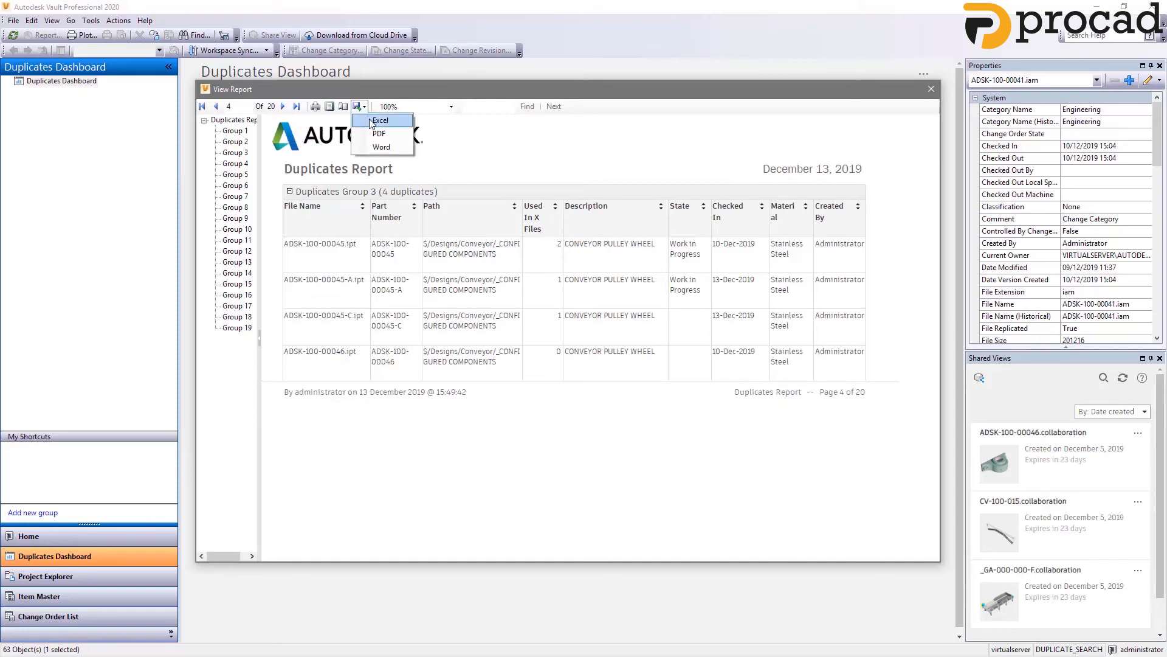
{"action": "left_click", "coordinate": [380, 120]}
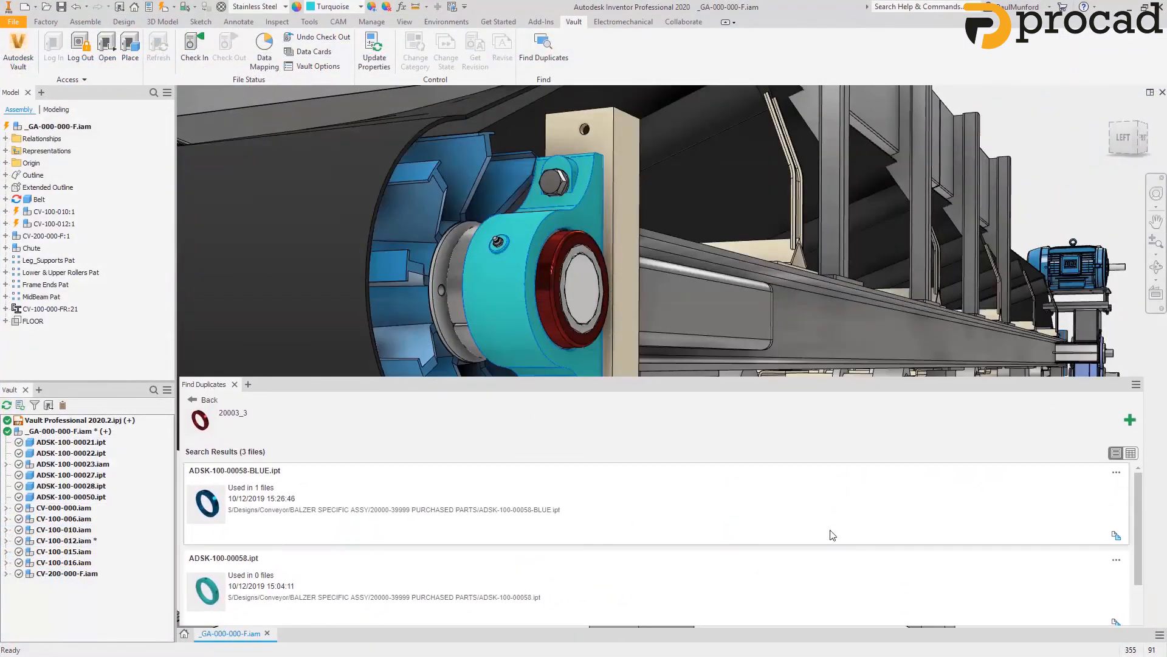
Step: Replace all 8 occurrences of ADSK-100-00058-RED with another duplicate and acknowledge the notice
{"action": "left_click", "coordinate": [1131, 452]}
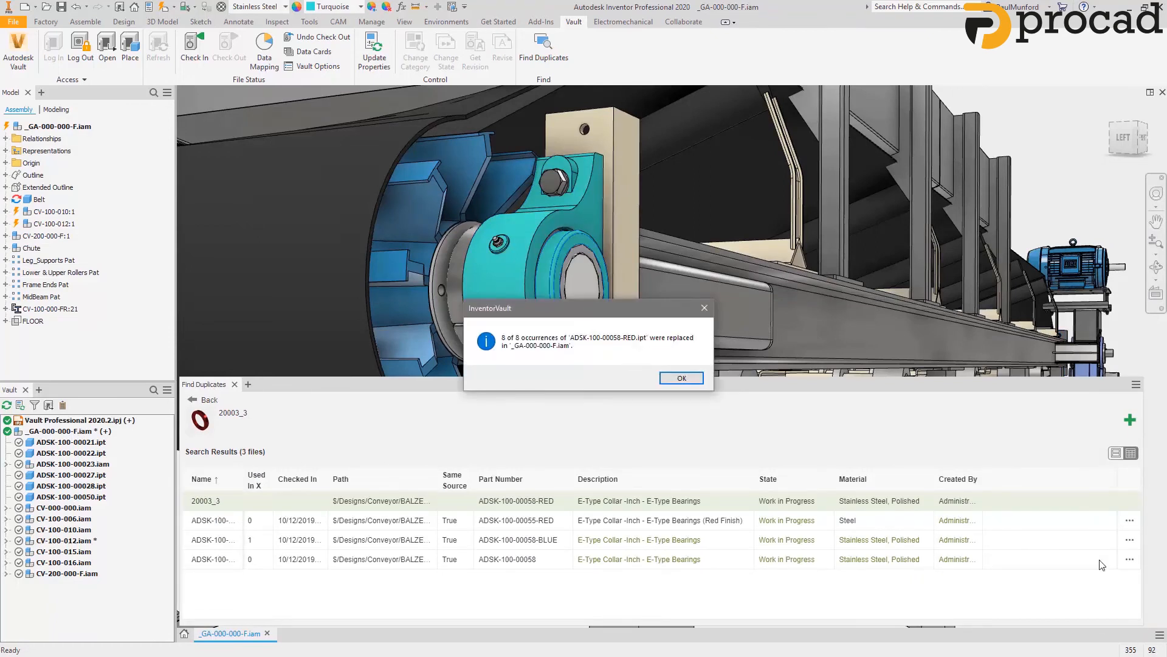
{"action": "left_click", "coordinate": [679, 377]}
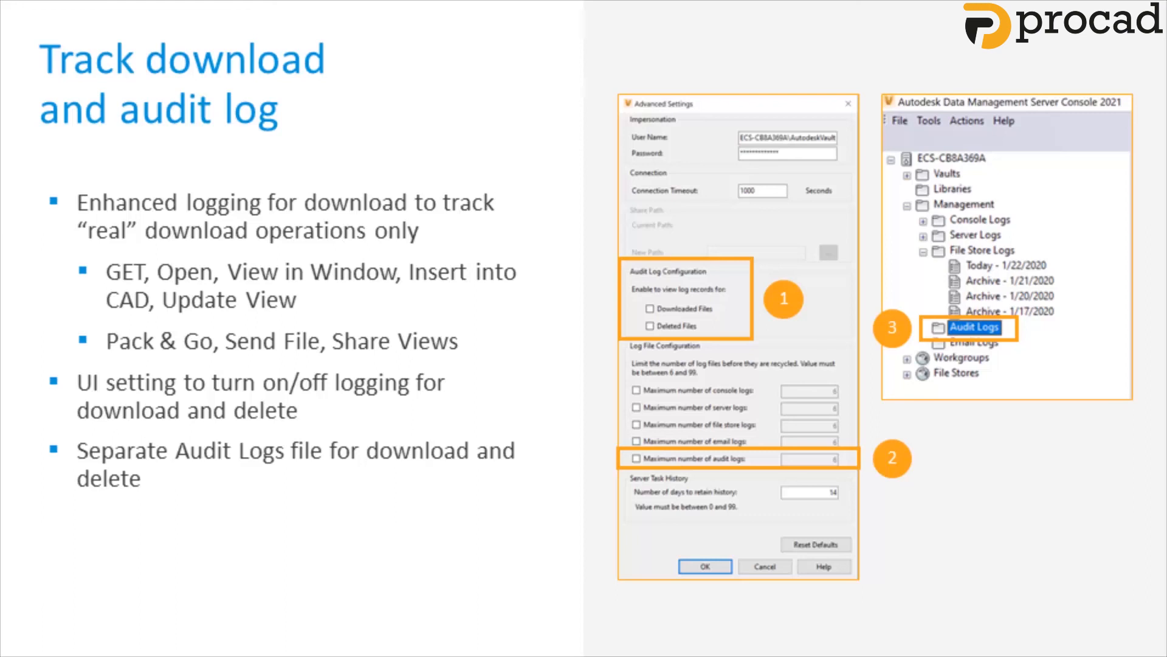
Step: Advance two slides to the Object security dialog usability slide
{"action": "key", "text": "Right"}
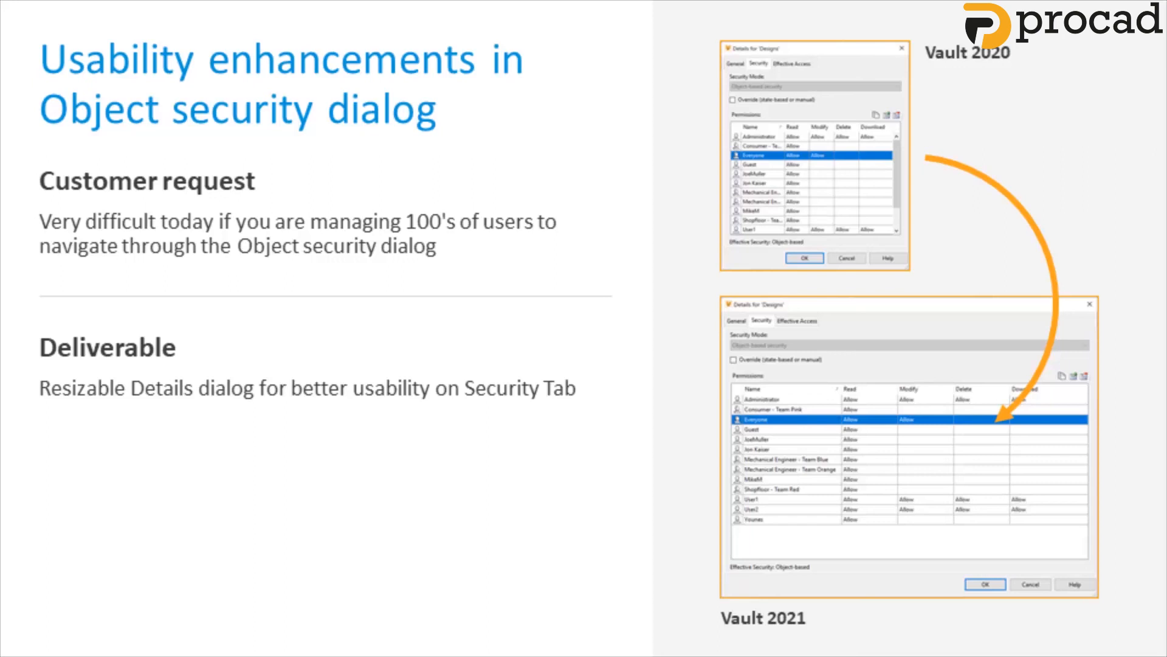
{"action": "key", "text": "right"}
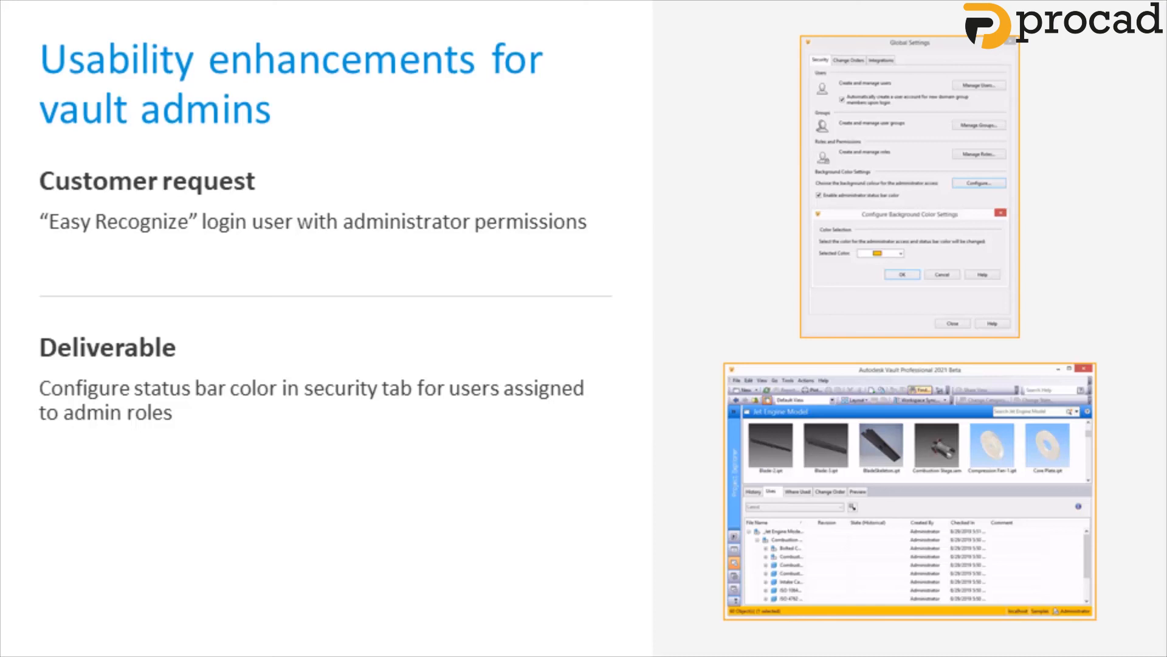
Step: Advance to the Minimize downtime for backup / maintenance slide
{"action": "key", "text": "Right"}
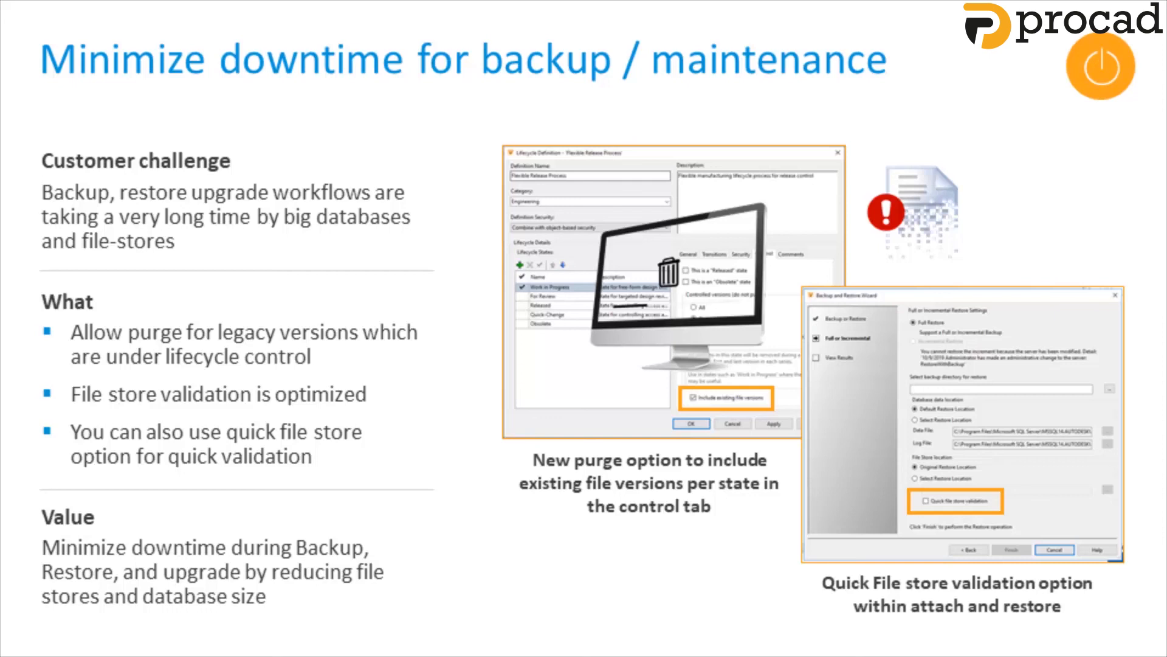